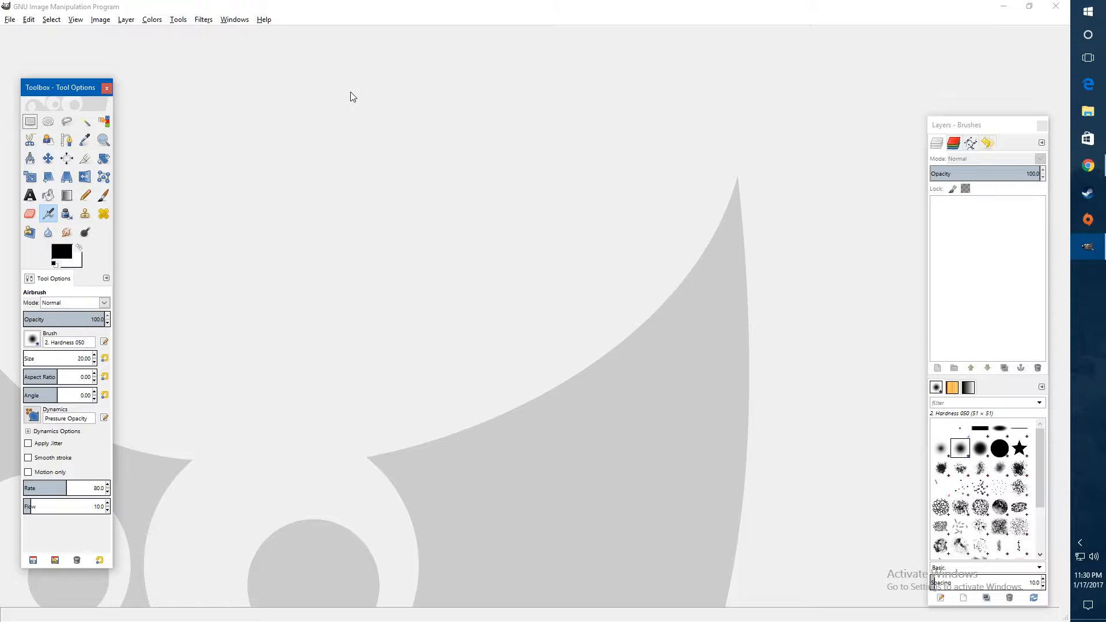
mouse_move(966, 172)
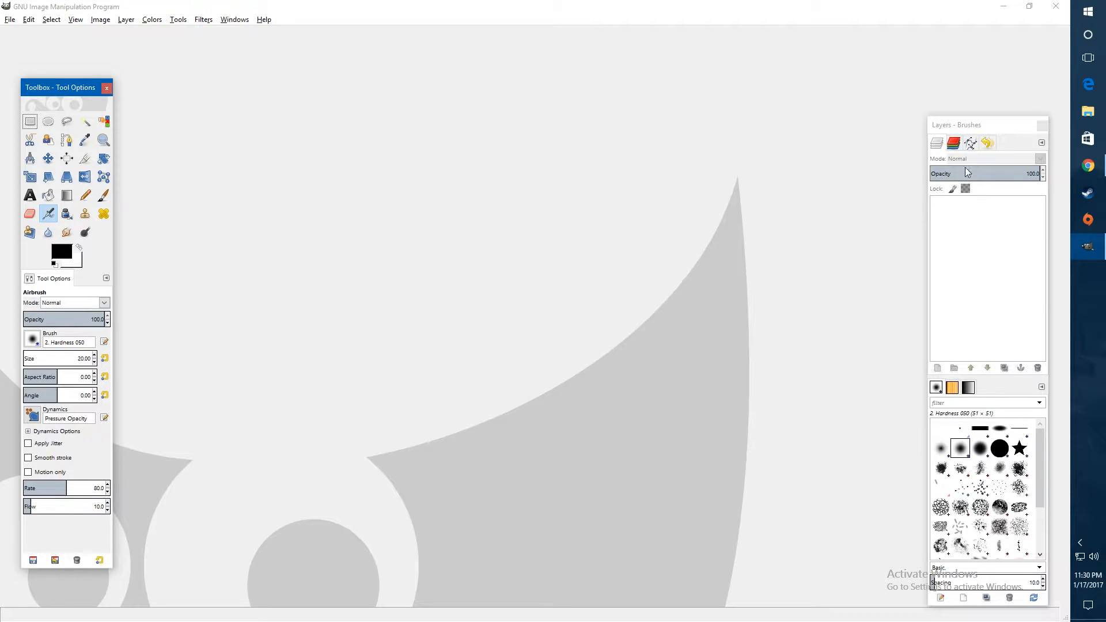
mouse_move(1087, 165)
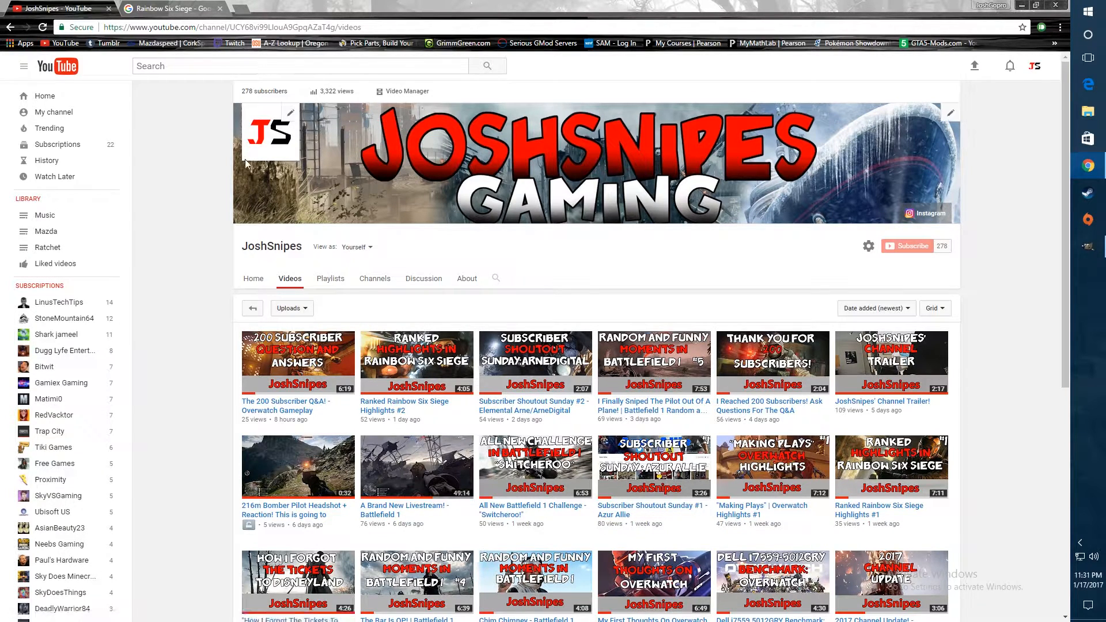
mouse_move(605, 264)
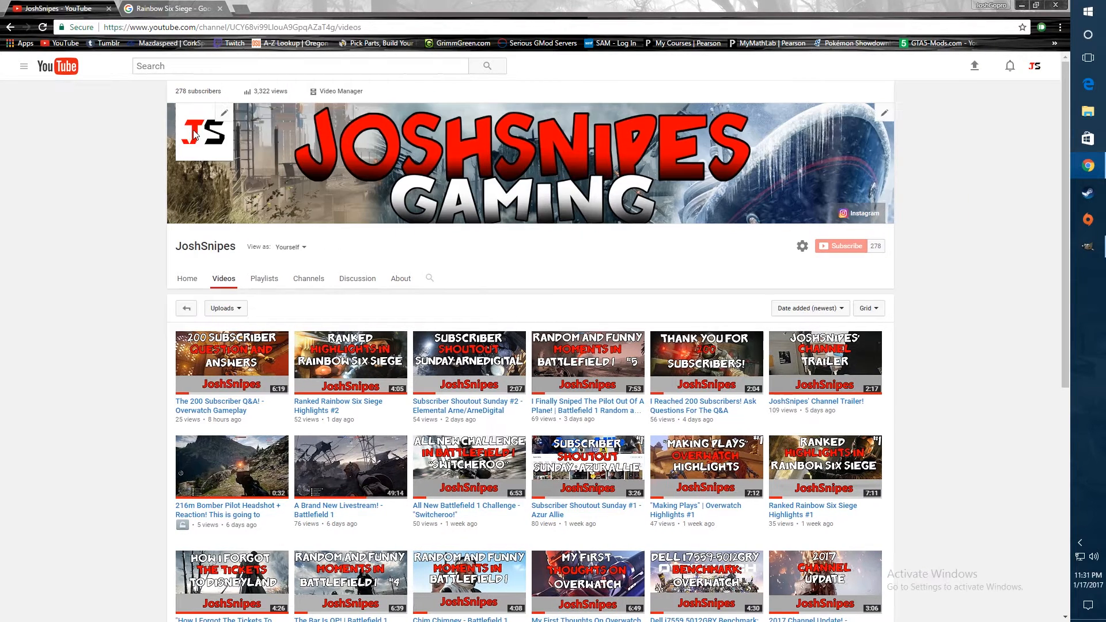
Step: View the channel's Videos page as a returning subscriber
left_click(289, 247)
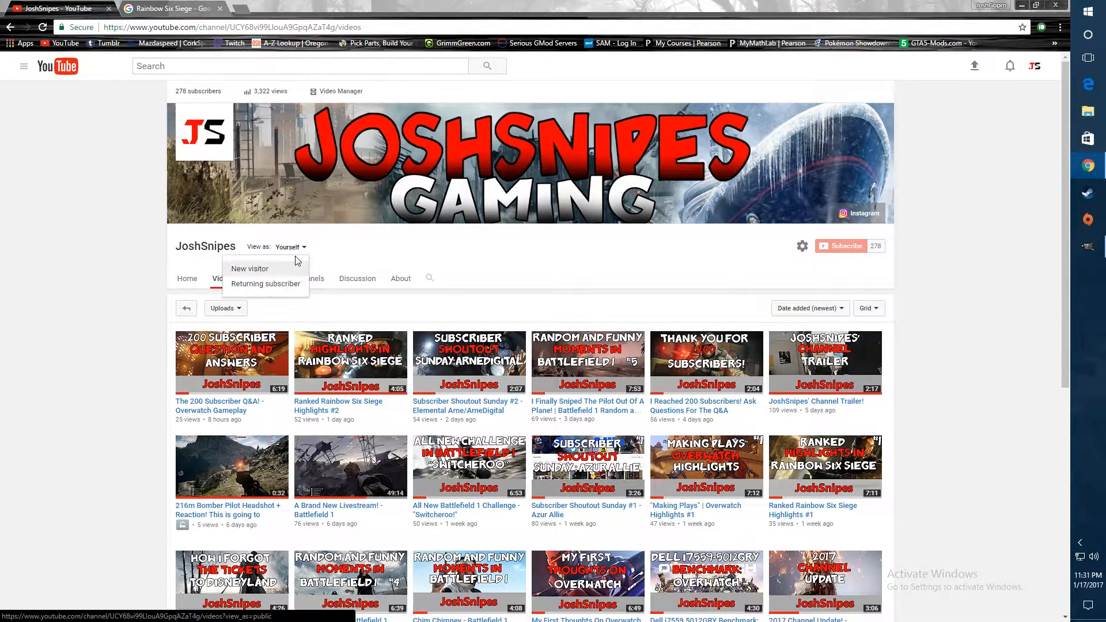
left_click(266, 282)
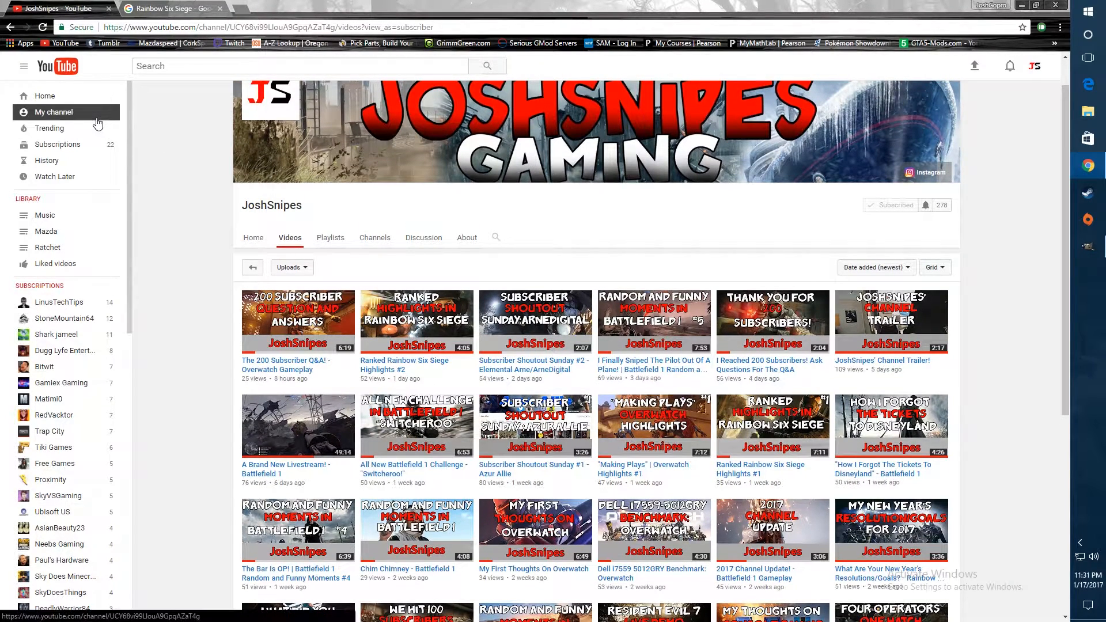
mouse_move(95, 123)
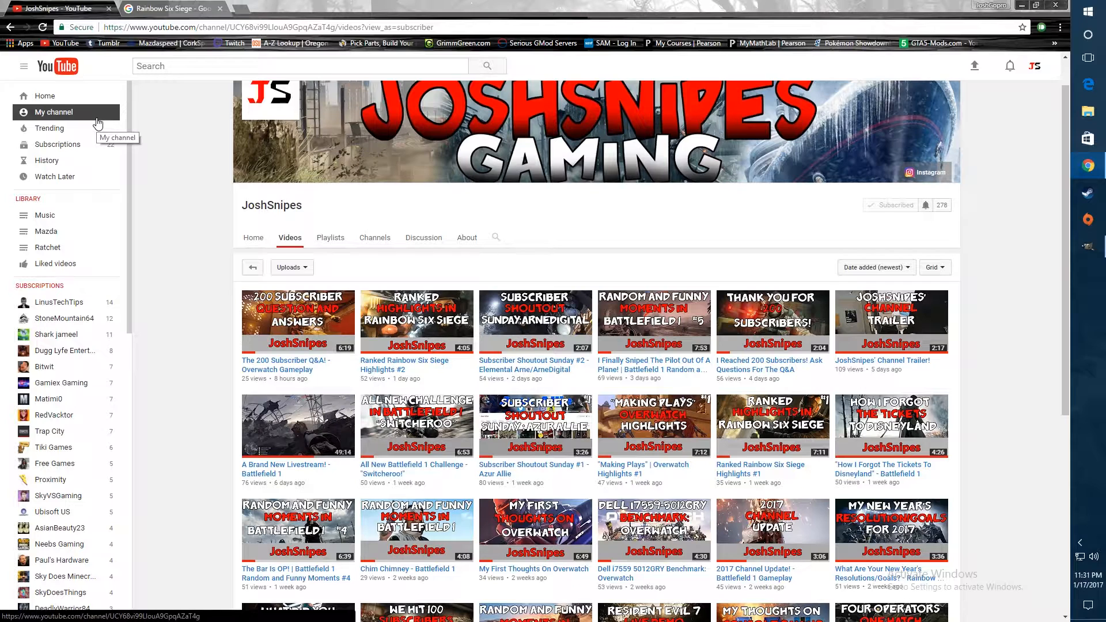
mouse_move(317, 6)
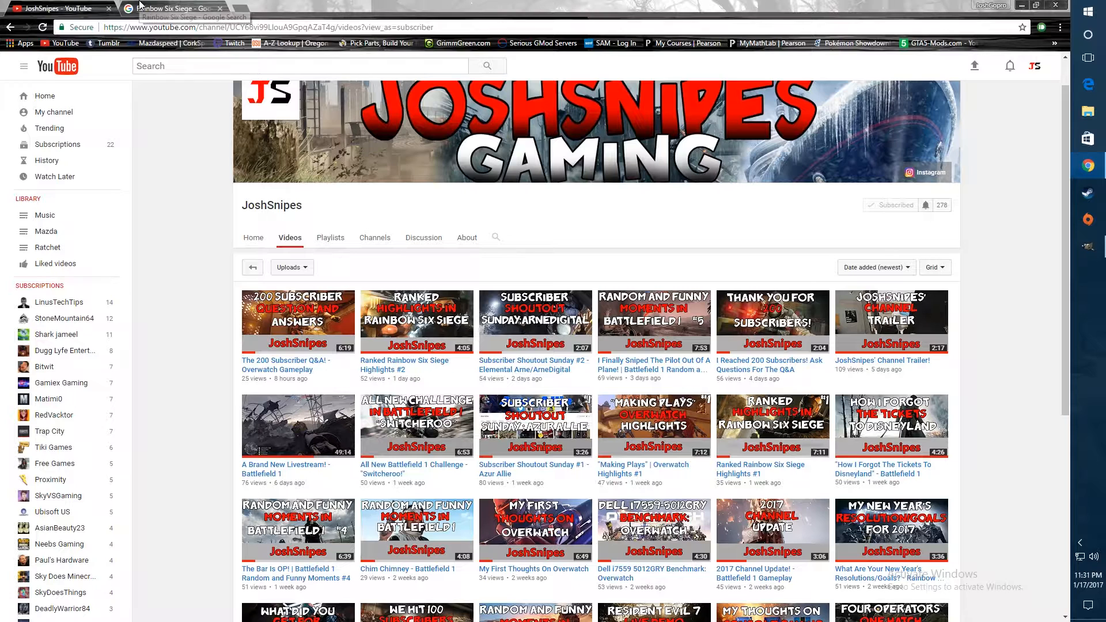
Step: Open the full-size 1920×1080 Siege screenshot of two operators and copy the image
left_click(170, 7)
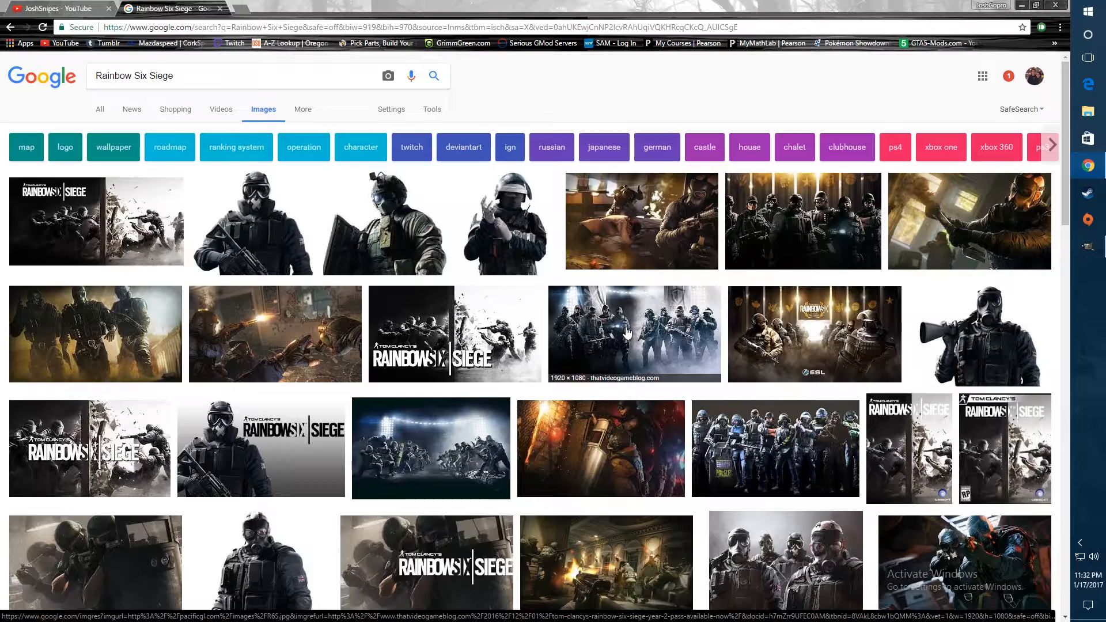
scroll("down", 3)
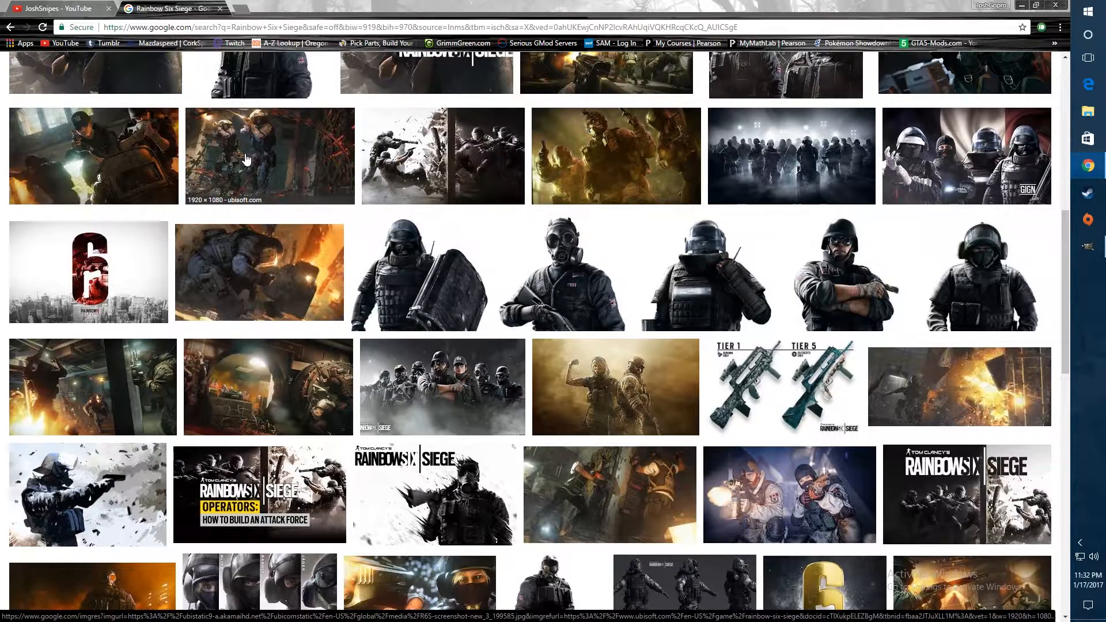
left_click(269, 156)
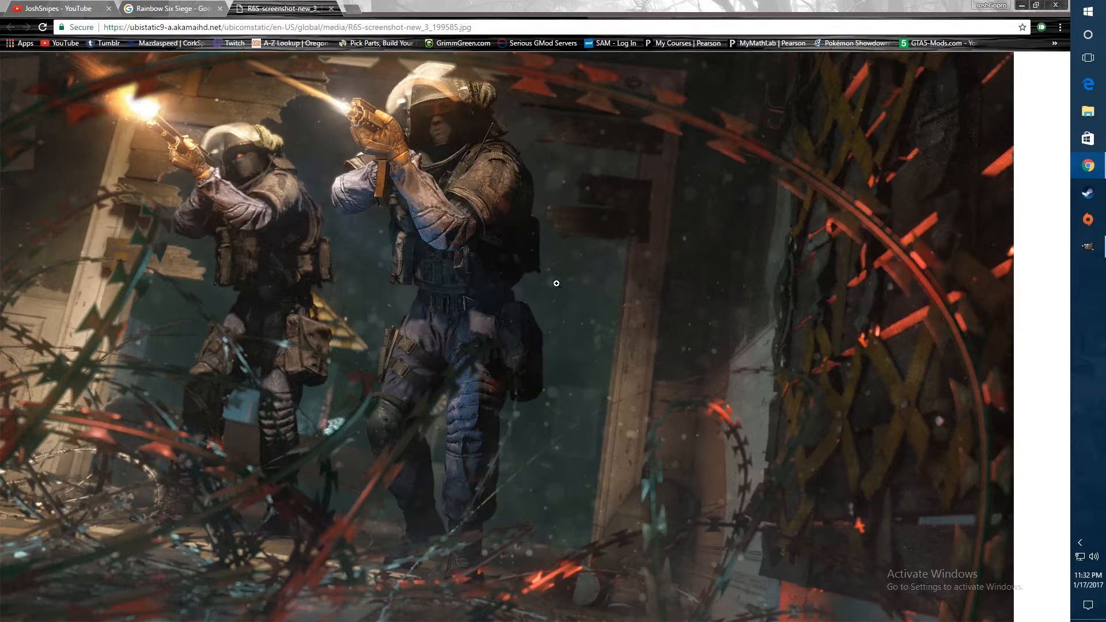
right_click(556, 283)
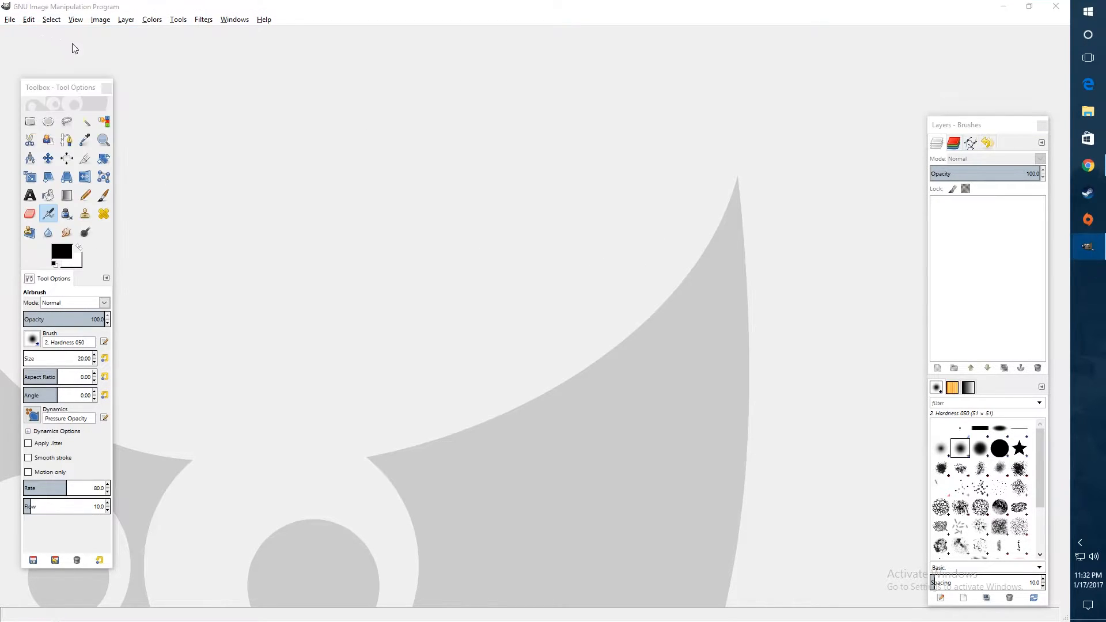
Step: Create a new 1920×1080 image via File > New
left_click(10, 19)
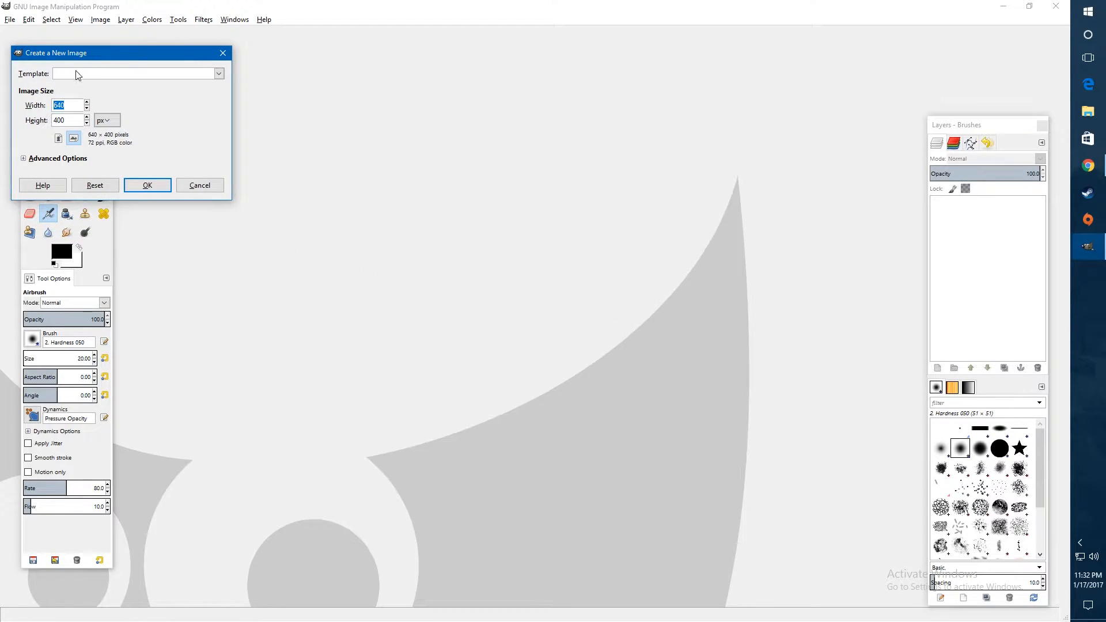
type("1920")
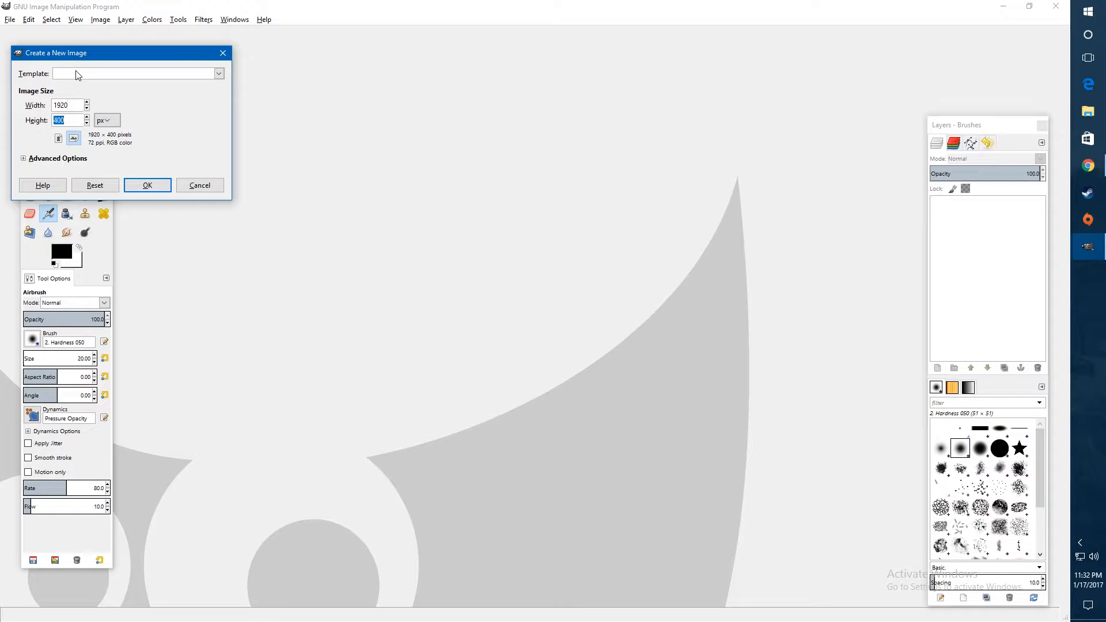
type("1080")
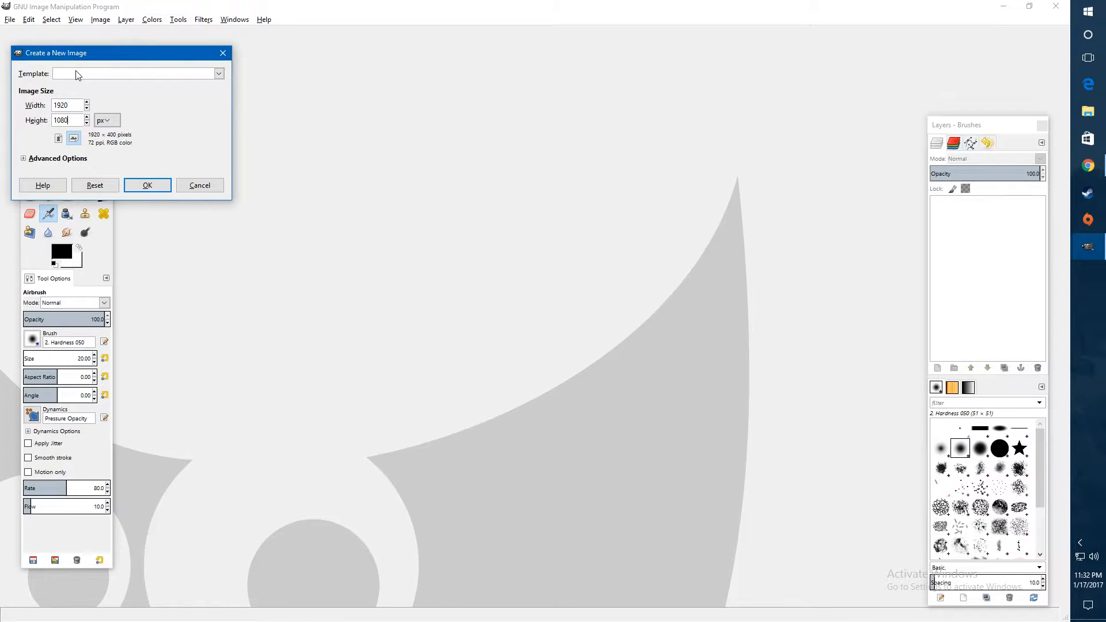
left_click(147, 185)
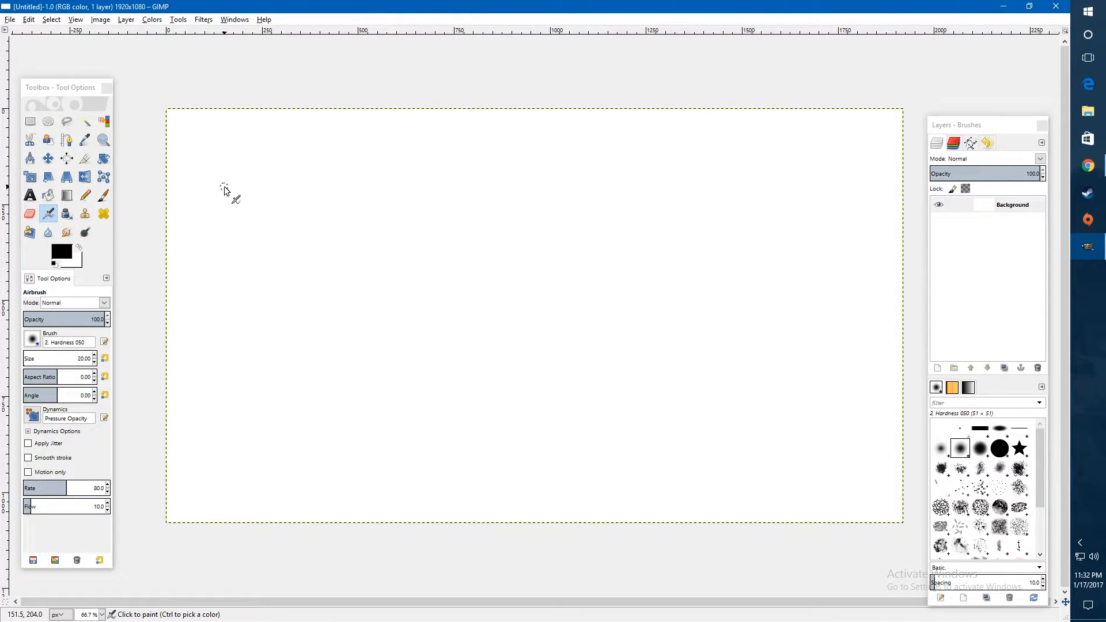
Step: Paste the copied Siege screenshot and turn it into a new layer
left_click(28, 19)
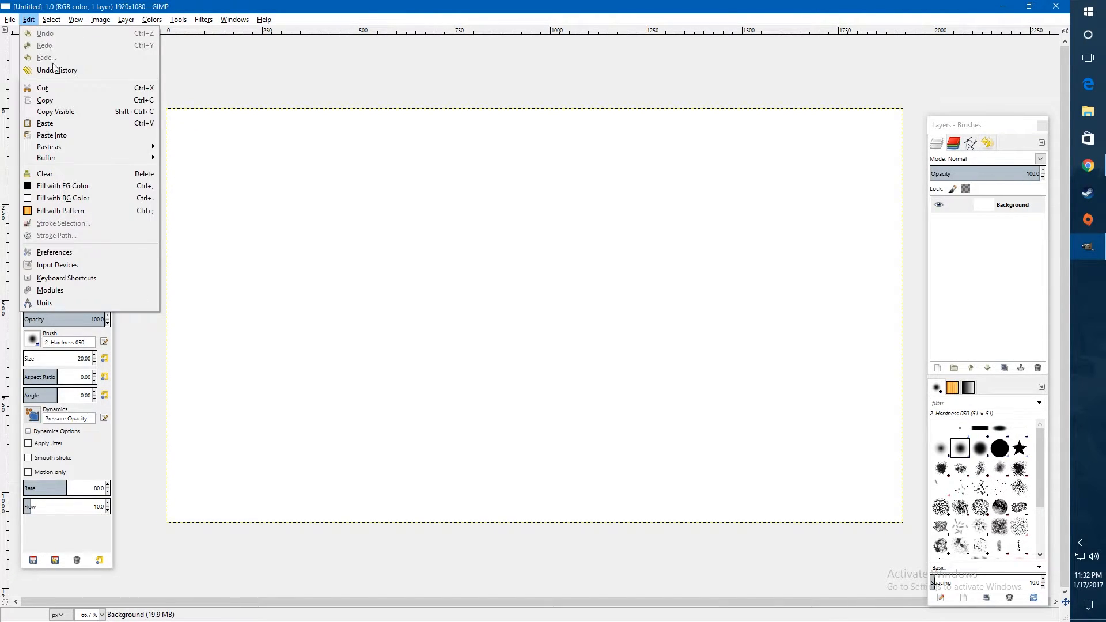
mouse_move(44, 123)
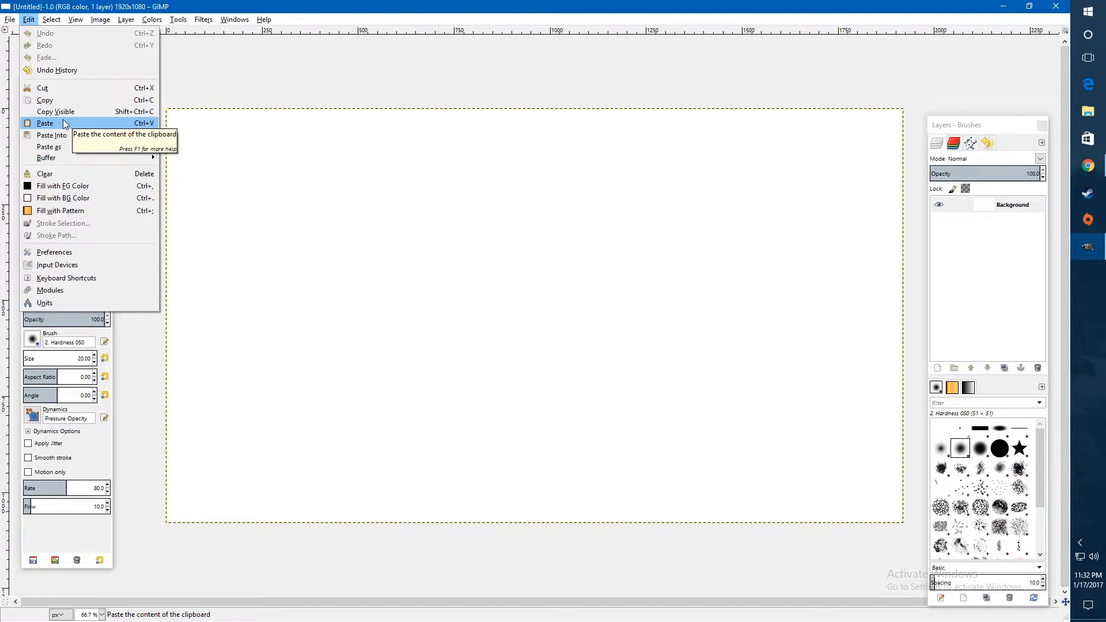
left_click(44, 123)
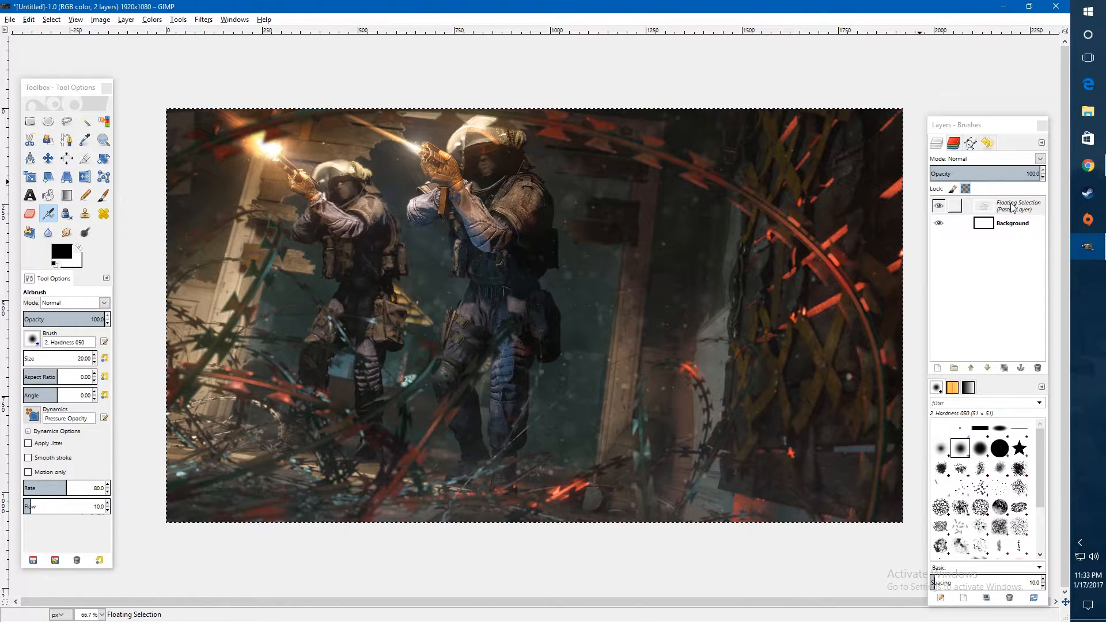
left_click(1015, 206)
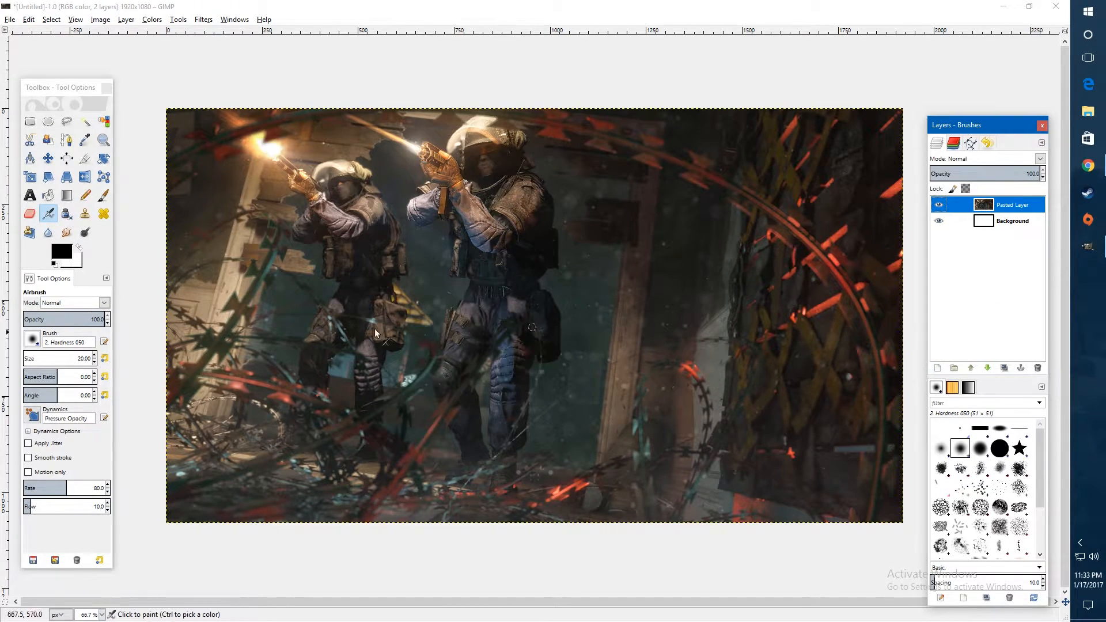
Step: Select the Text tool with the Badonk-a-donk font at size 130
left_click(30, 195)
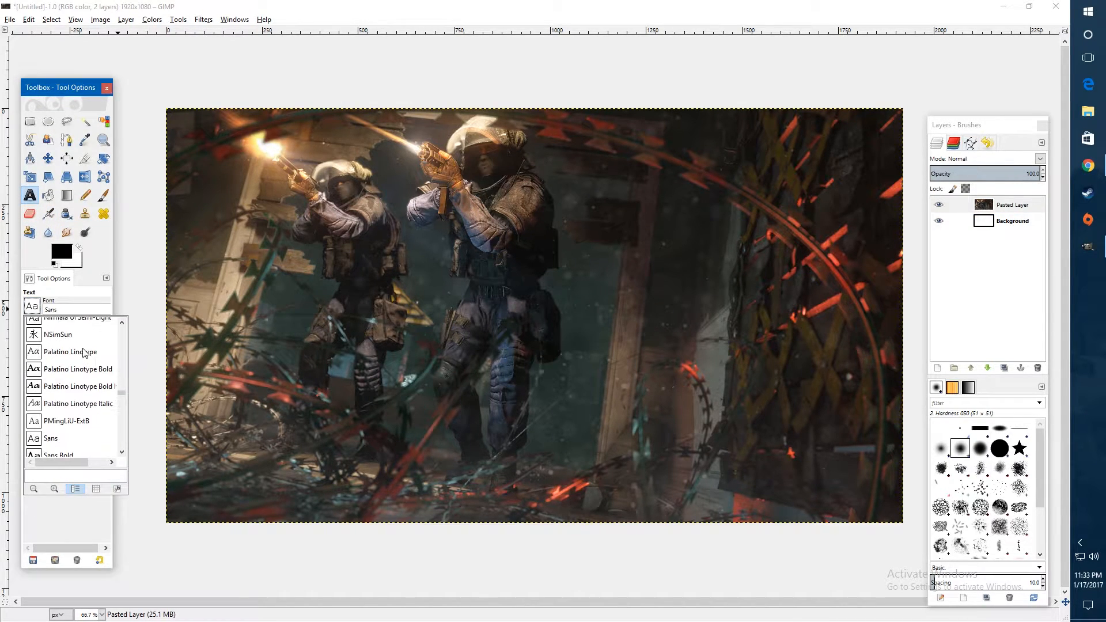
scroll("down", 3)
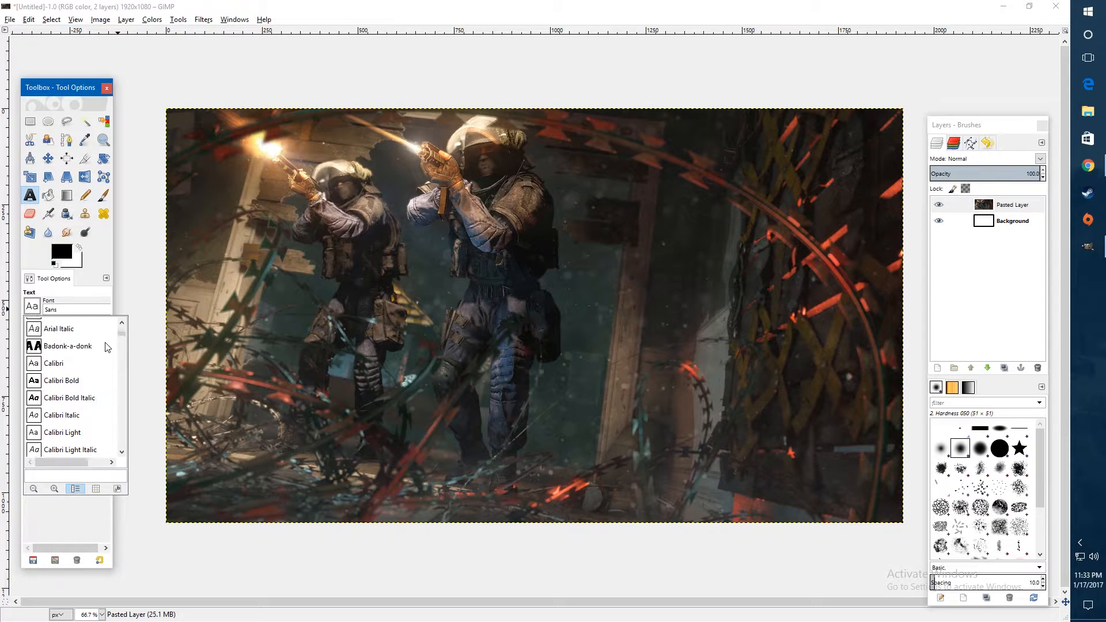
left_click(68, 345)
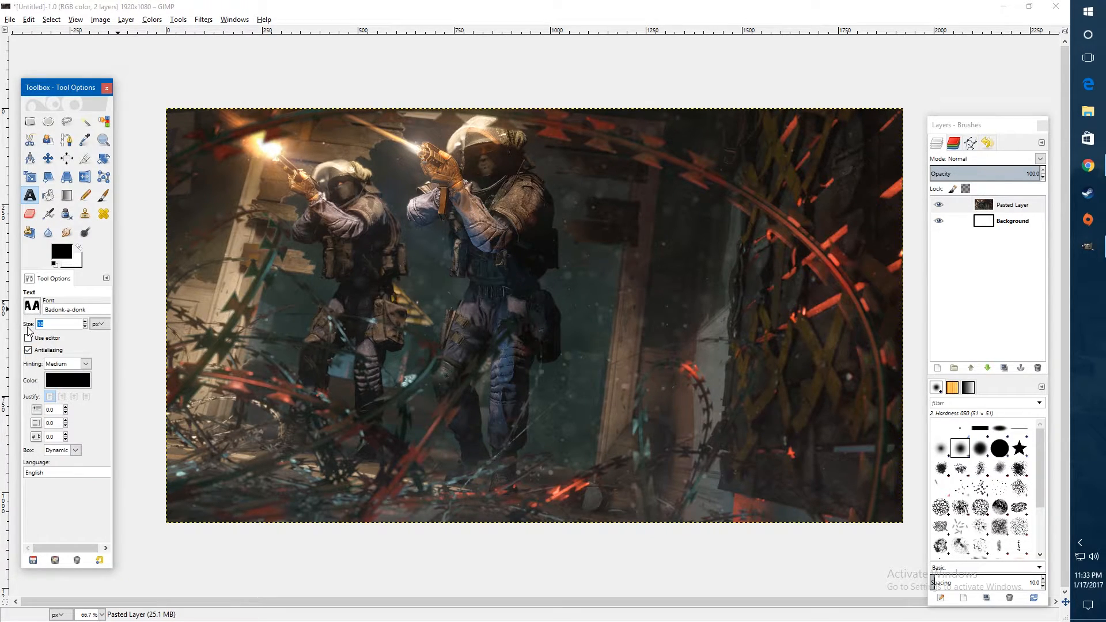
type("130")
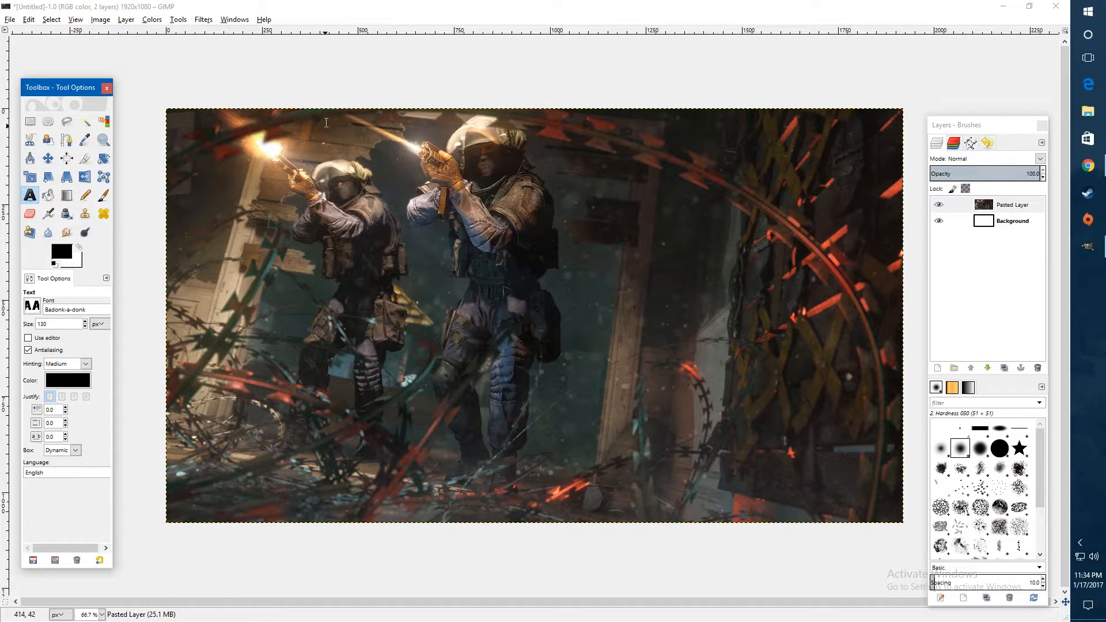
mouse_move(248, 126)
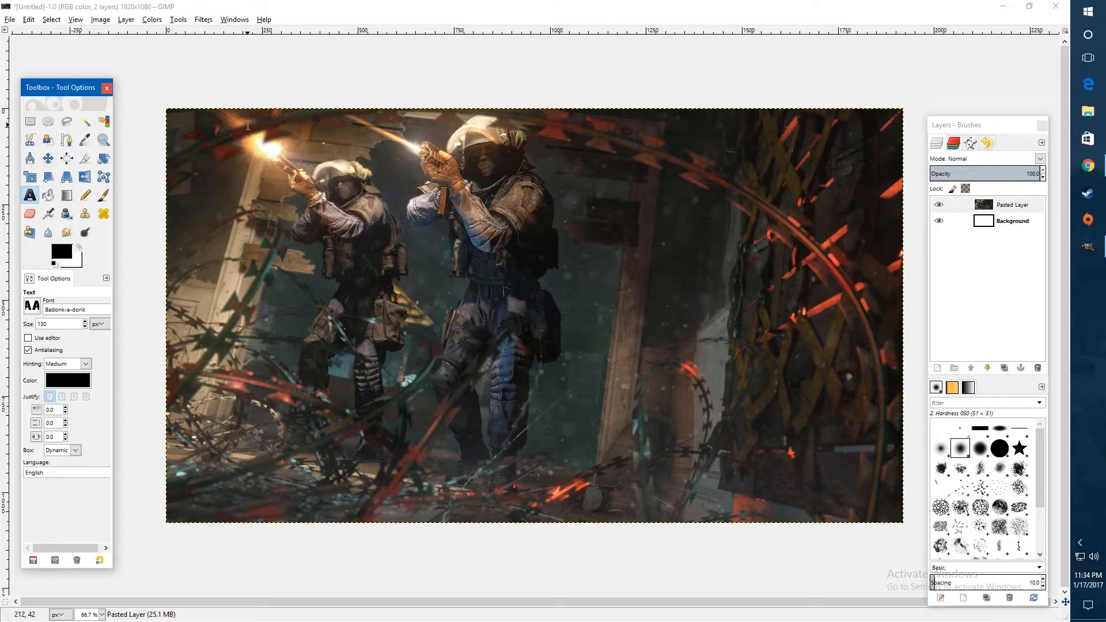
Step: Type RAINBOW SIX SIEGE in a text box across the top and colour it white
left_click_drag(247, 125, 675, 263)
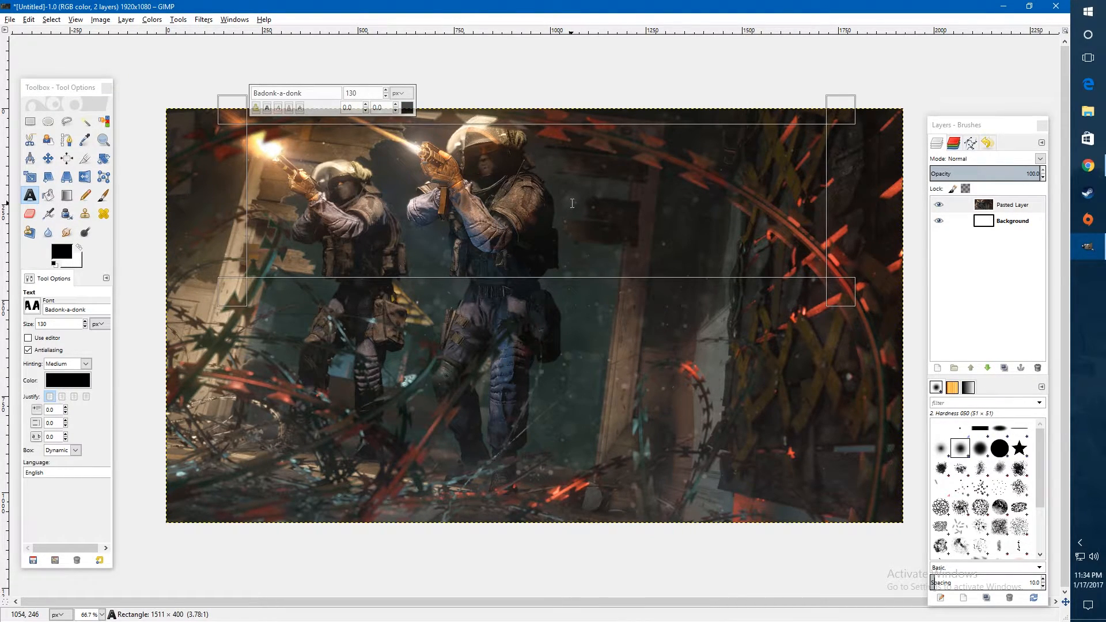
type("RAKNK")
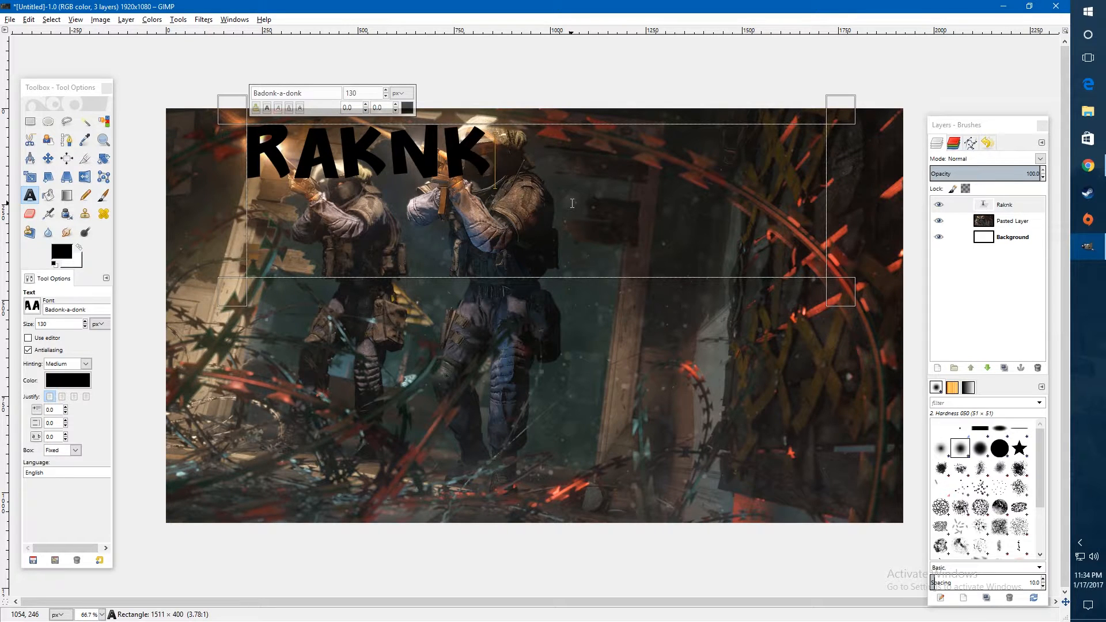
type("RAINBOW SIX SIE")
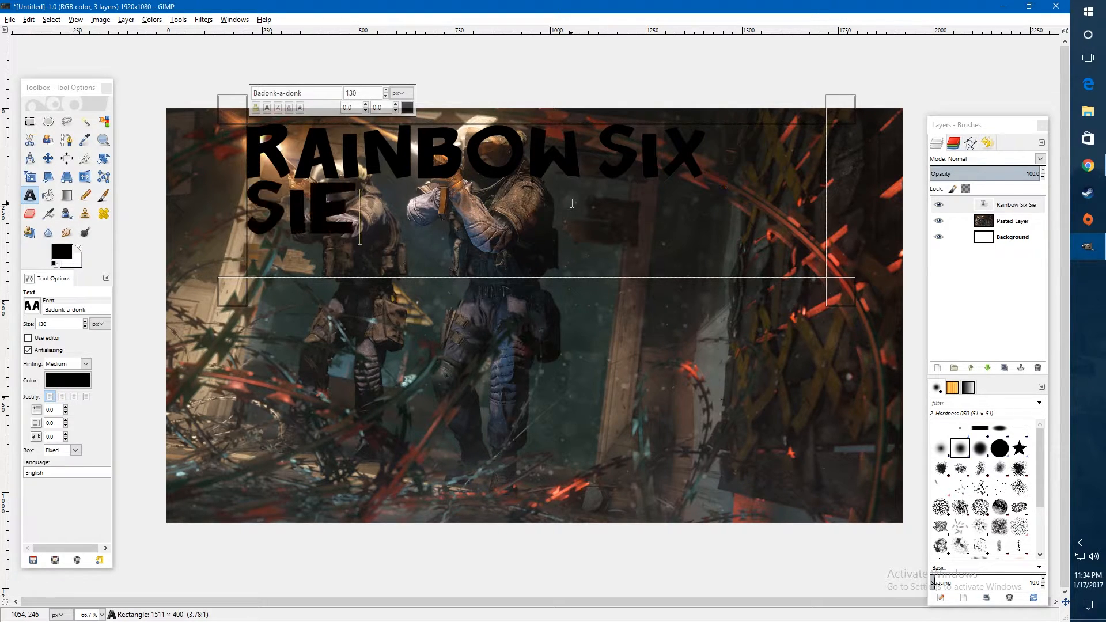
type("GE")
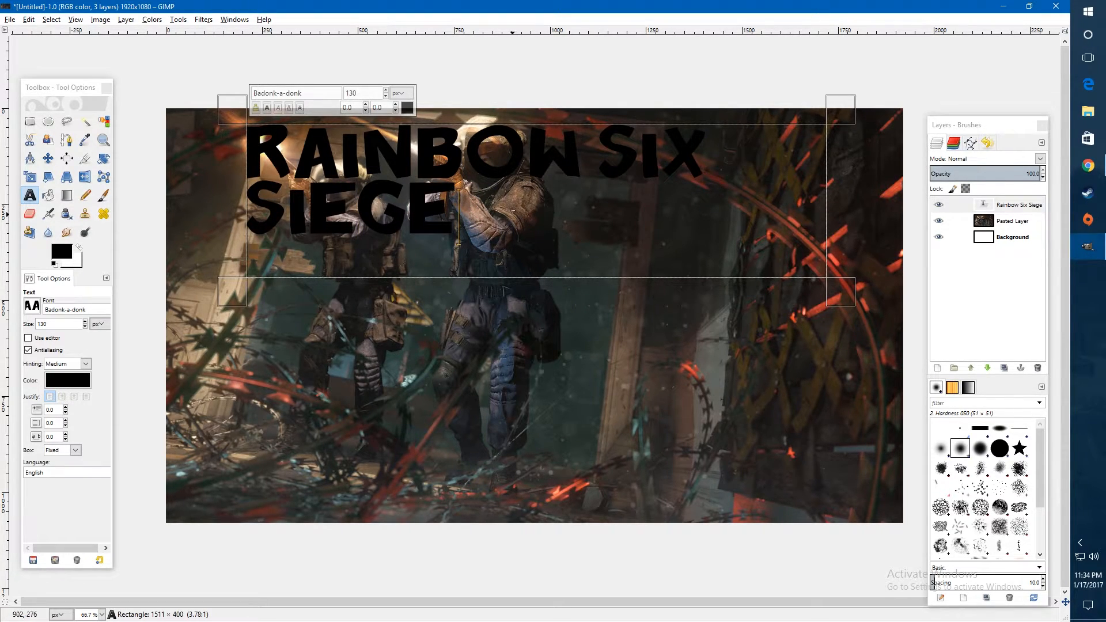
left_click(404, 107)
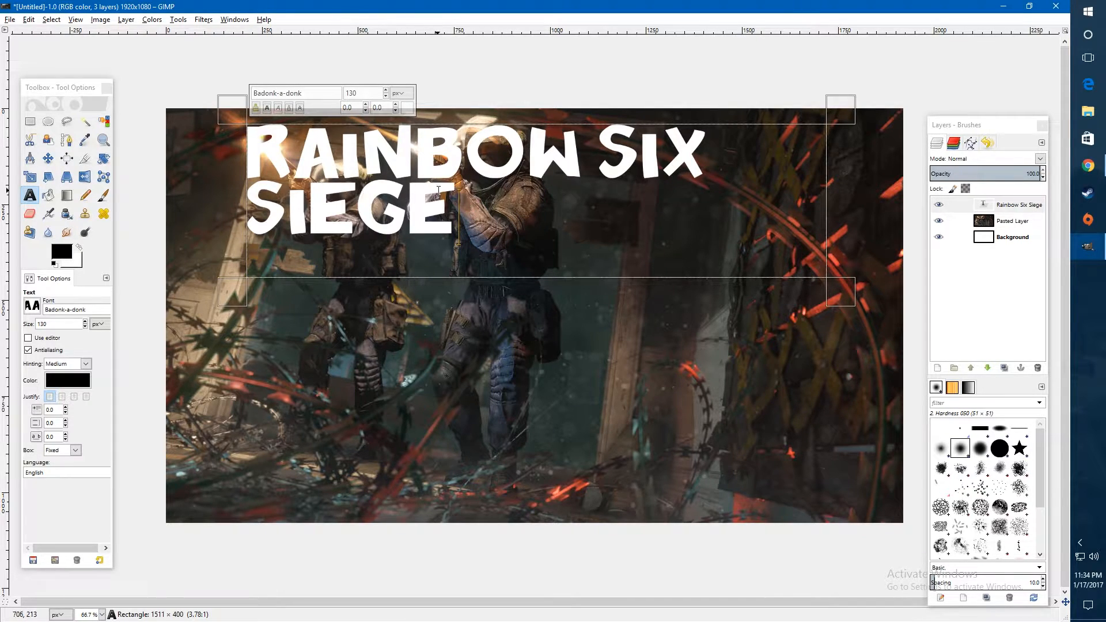
mouse_move(820, 166)
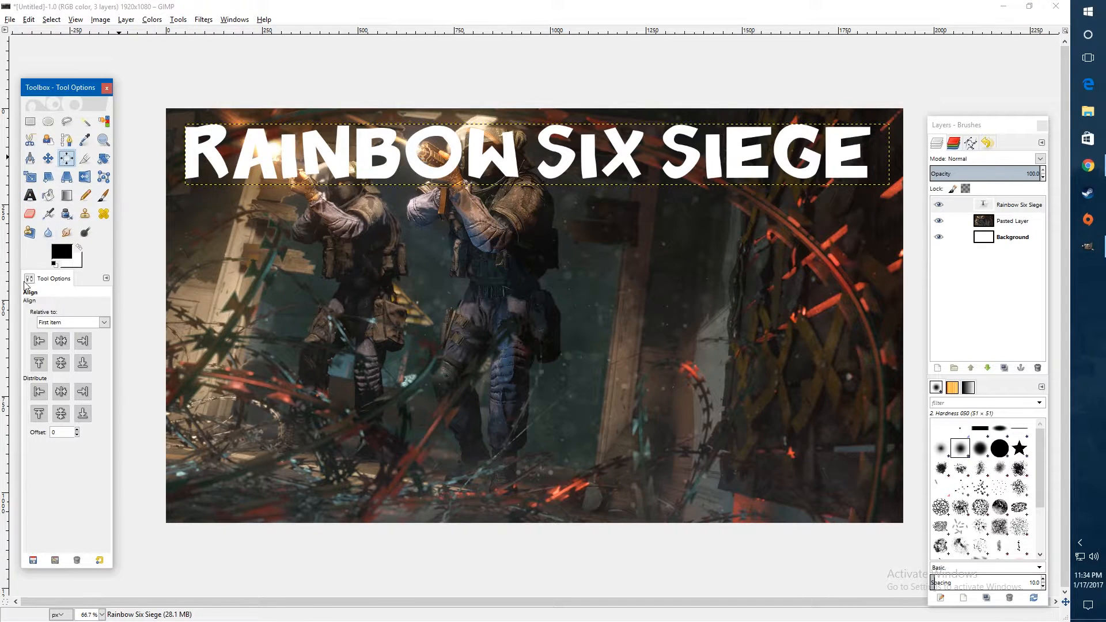
Step: Centre the one-line title horizontally on the image with the Align tool
left_click(60, 341)
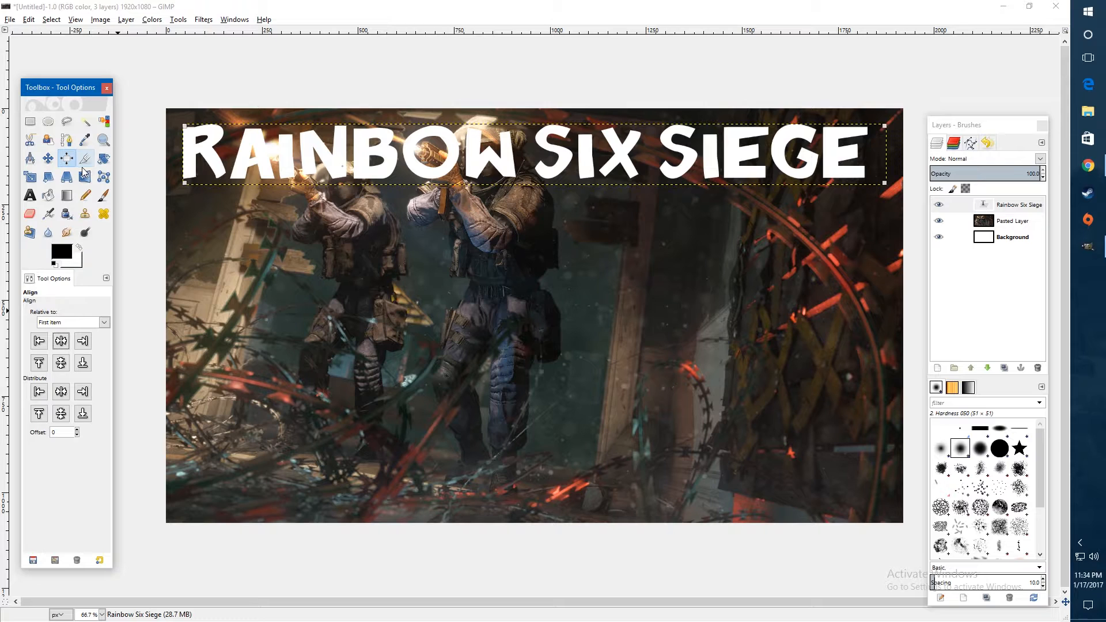
left_click(84, 196)
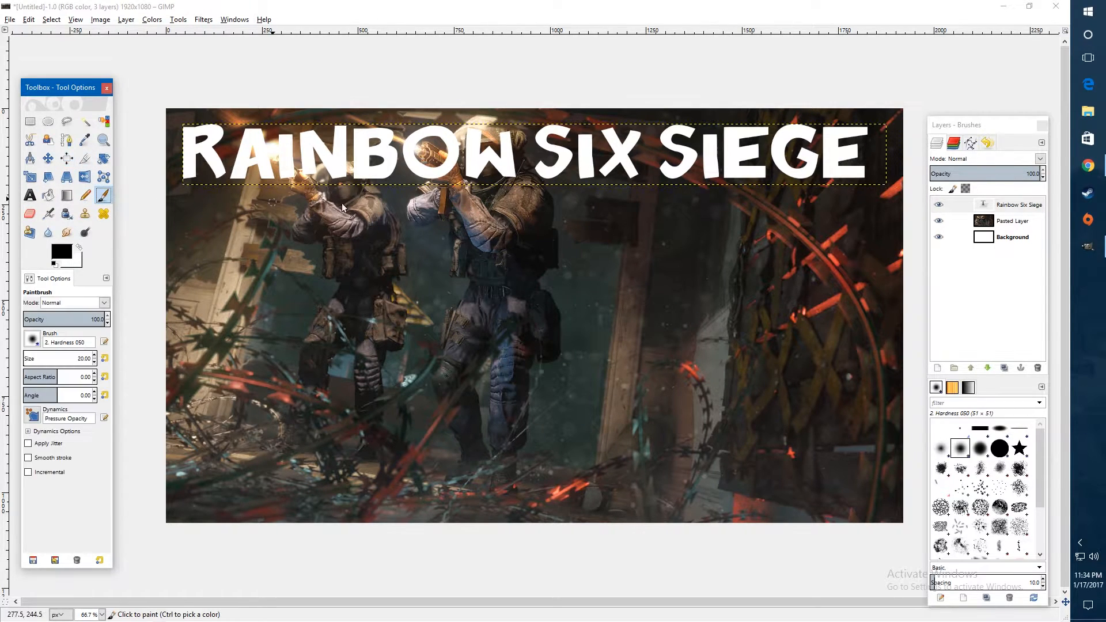
Step: Add an empty layer and select the title's letter shapes, grown outward
left_click(1017, 203)
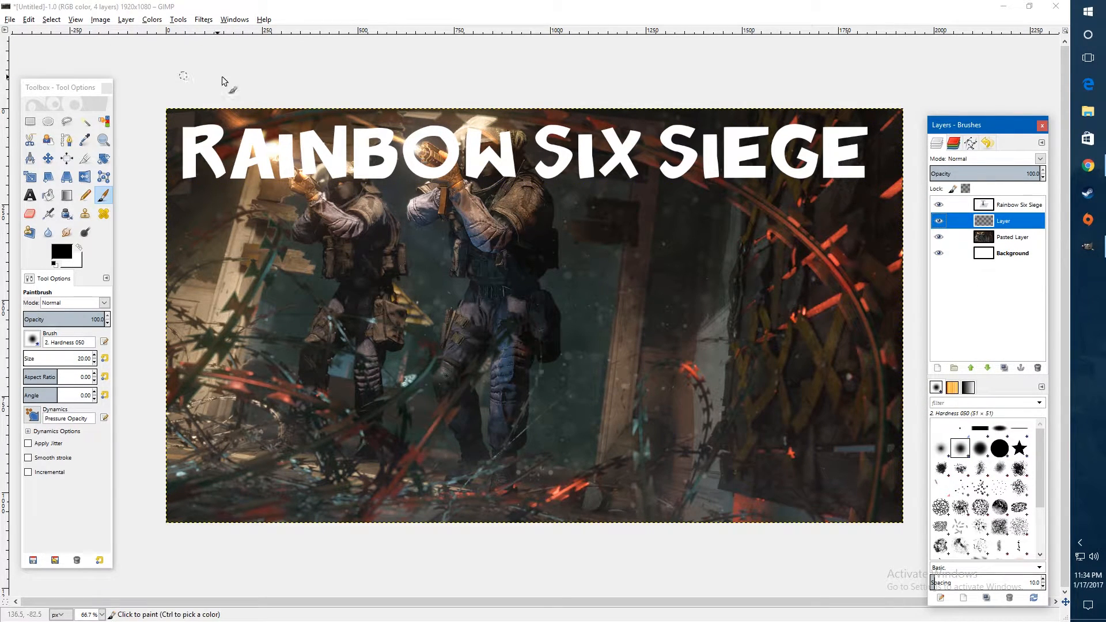
right_click(1011, 204)
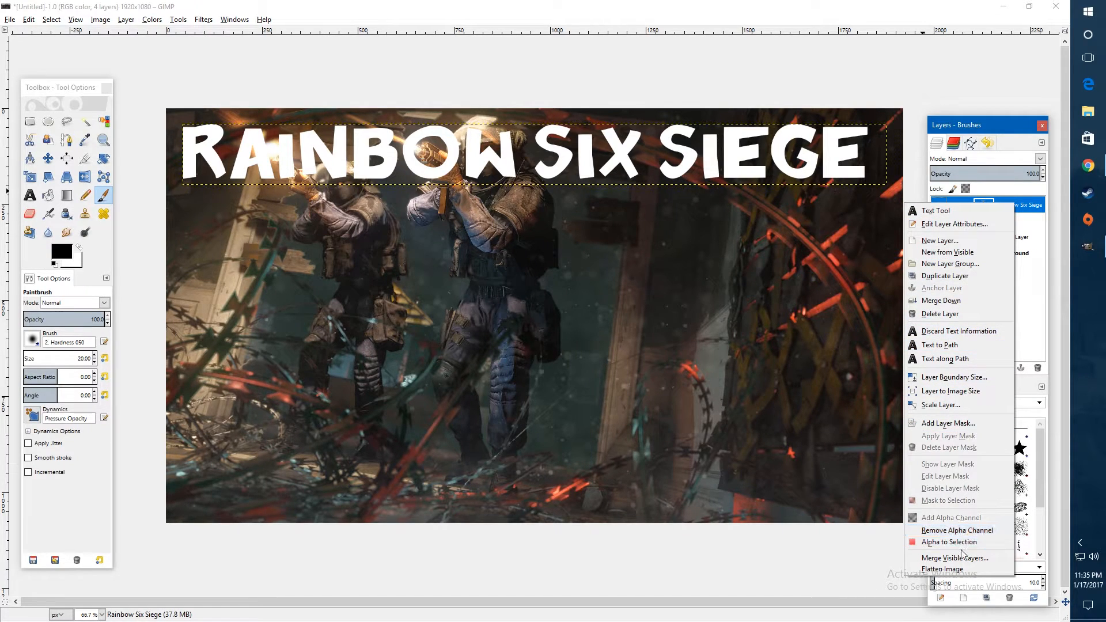
mouse_move(947, 542)
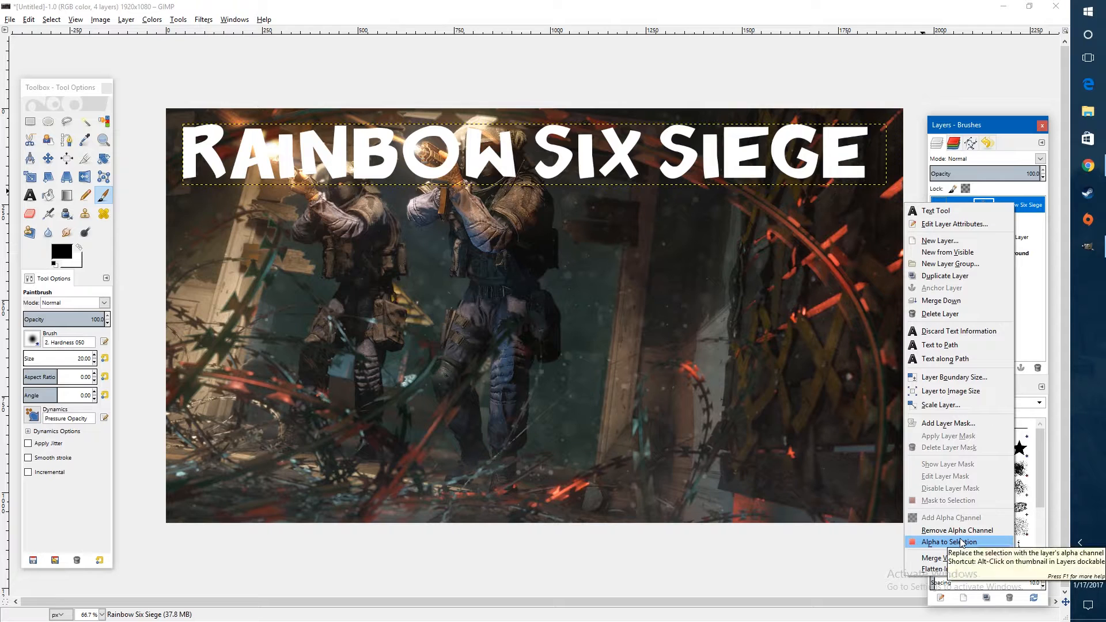
left_click(951, 541)
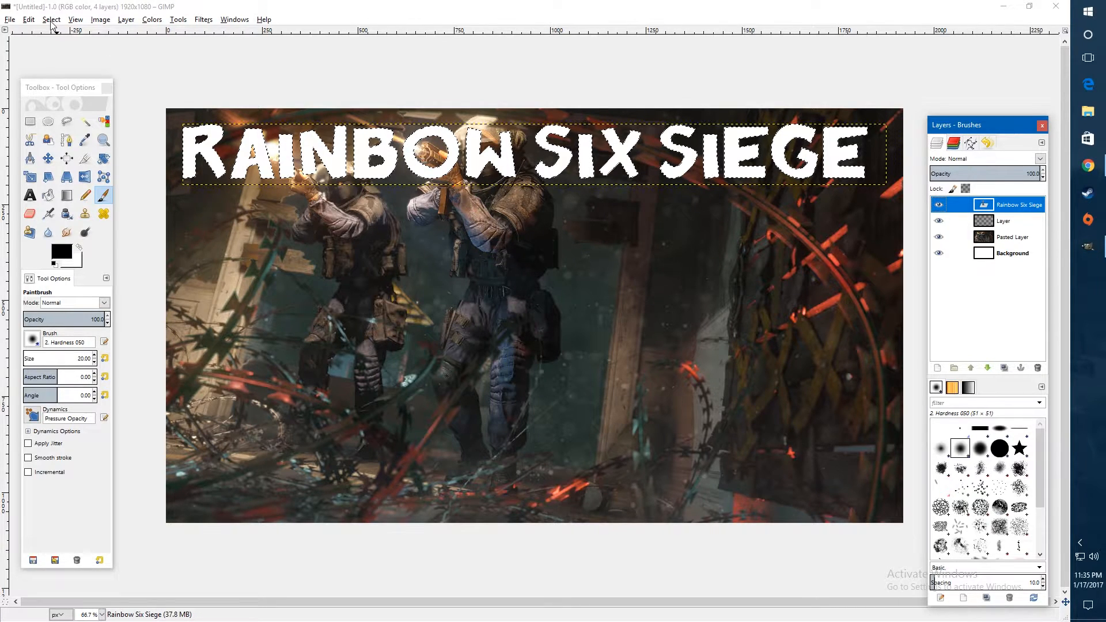
left_click(51, 19)
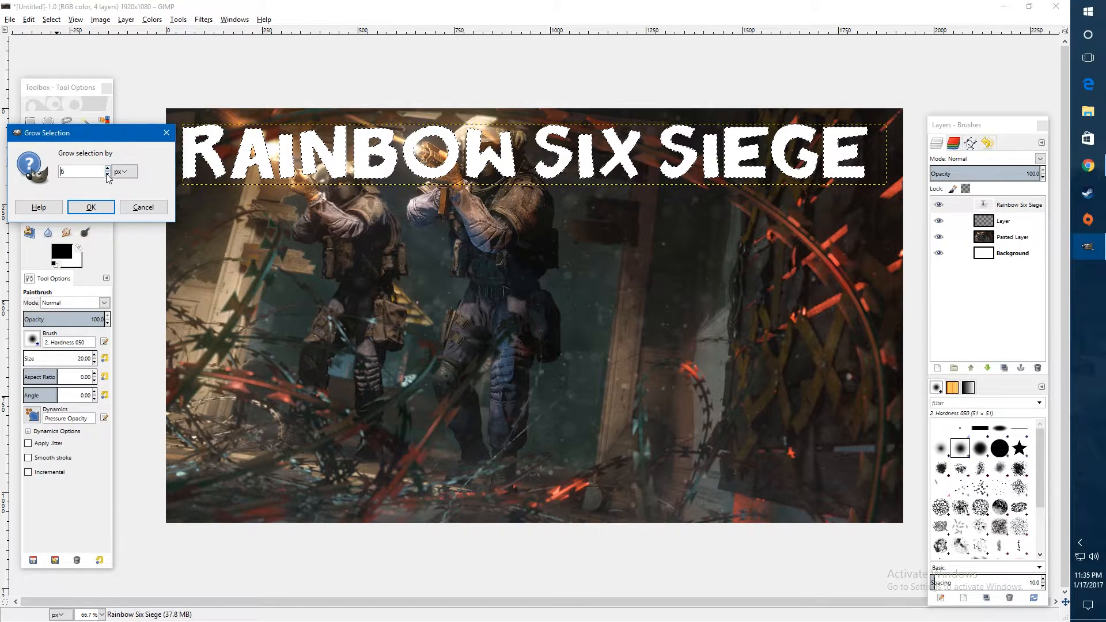
left_click(91, 206)
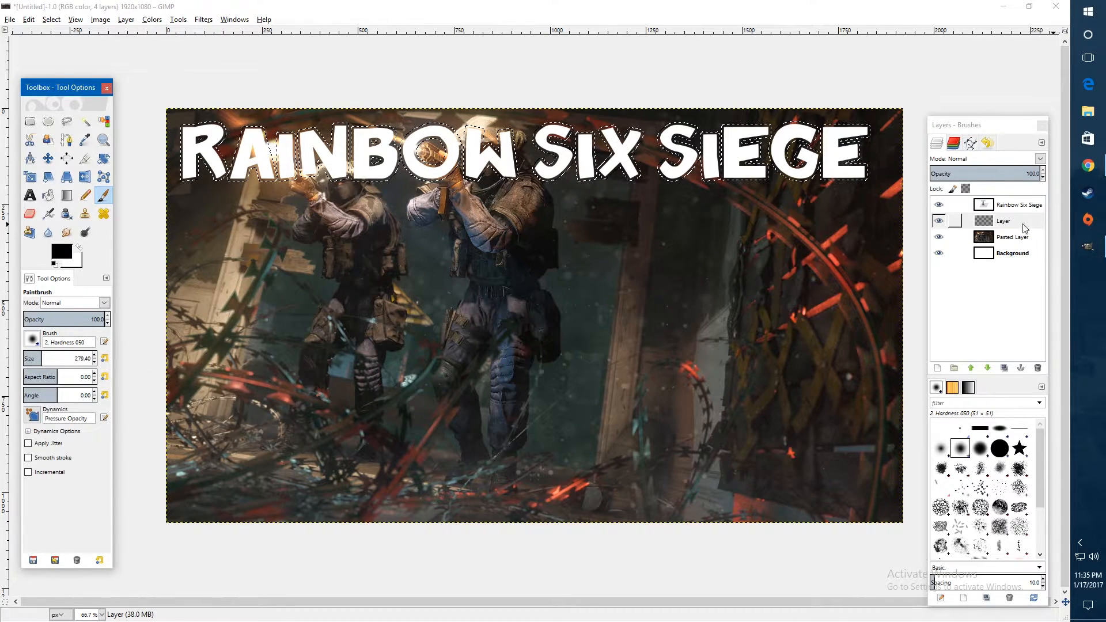
Step: Paint the grown selection black on the empty layer and merge the title down
left_click(1002, 221)
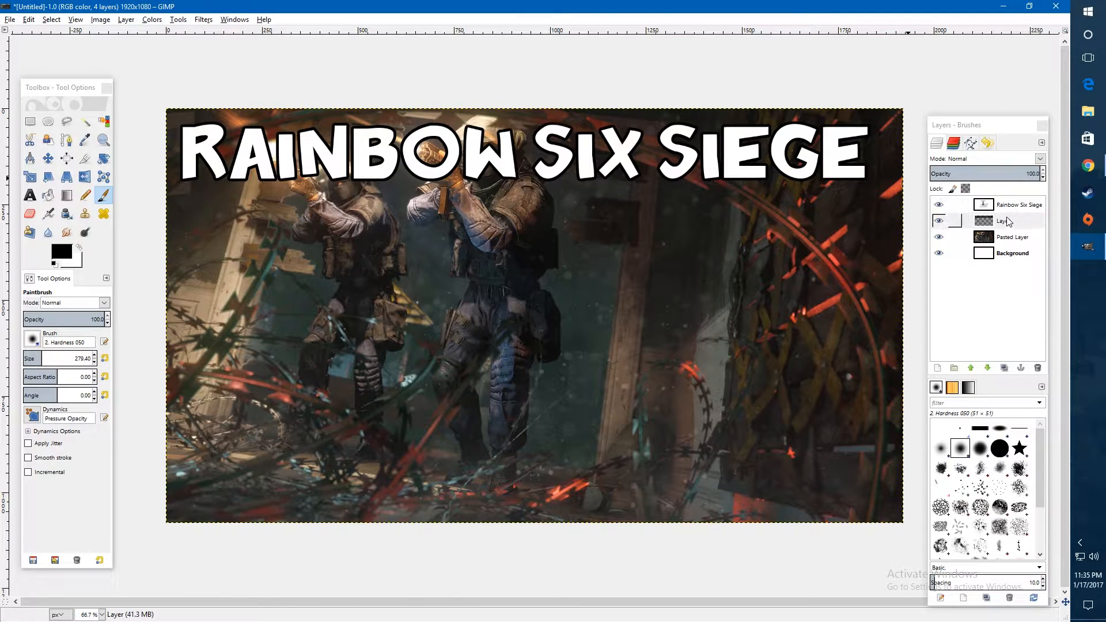
right_click(1015, 204)
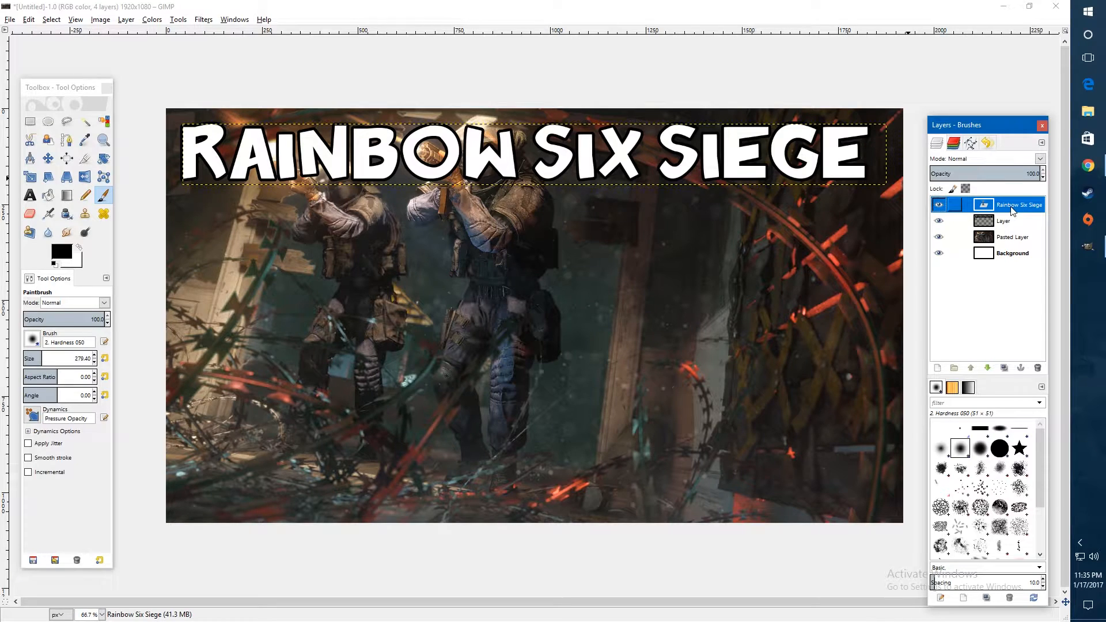
right_click(1015, 204)
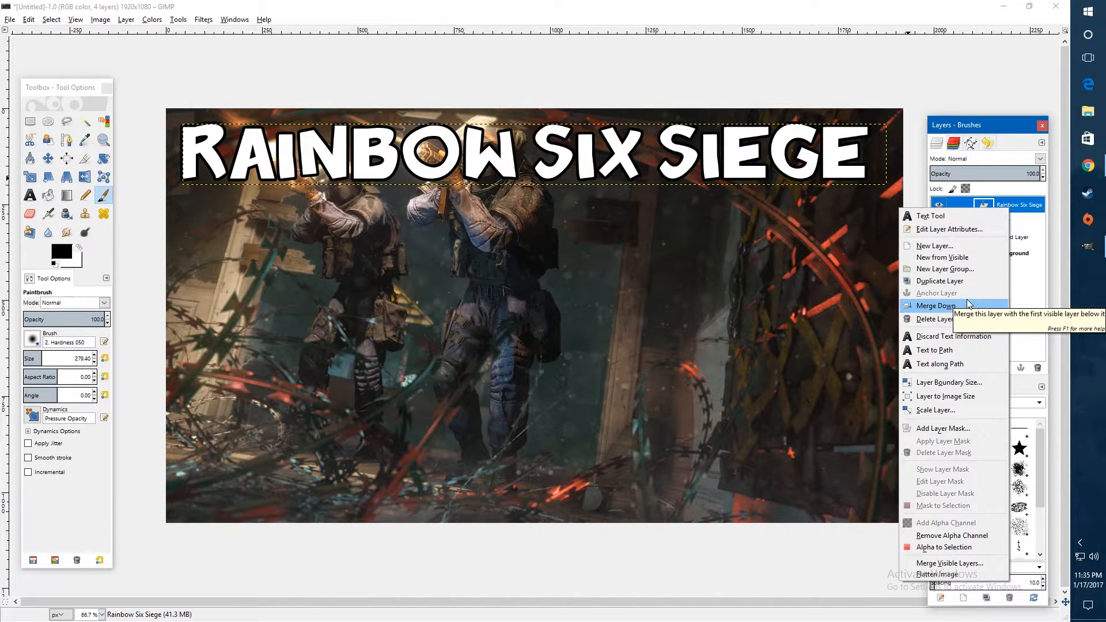
left_click(936, 306)
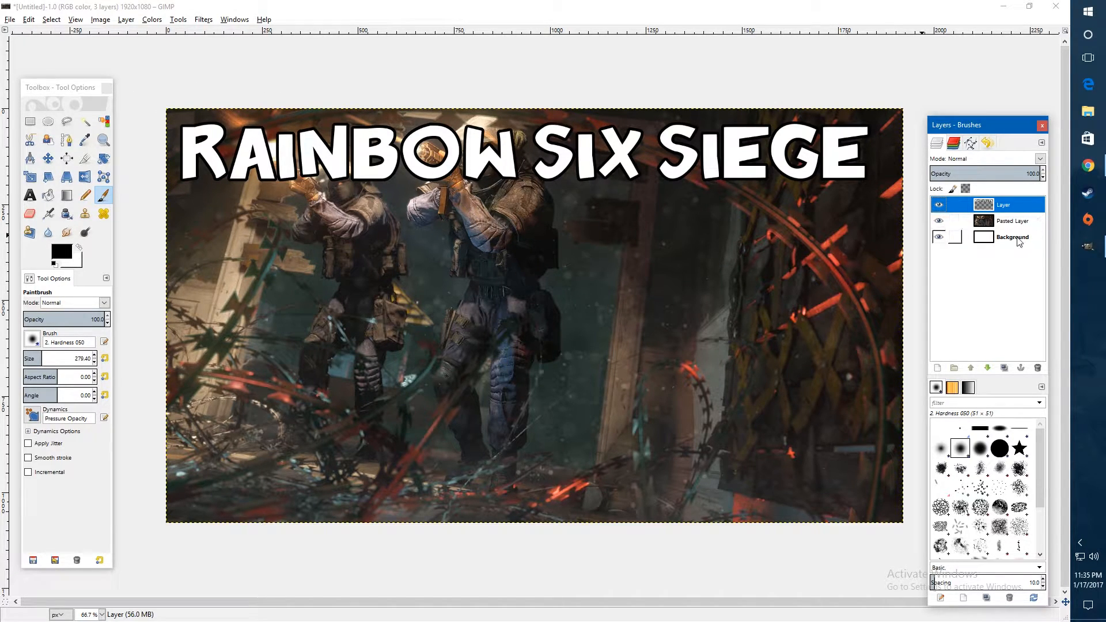
Step: Add a new layer and create ROAD TO text coloured red
left_click(936, 367)
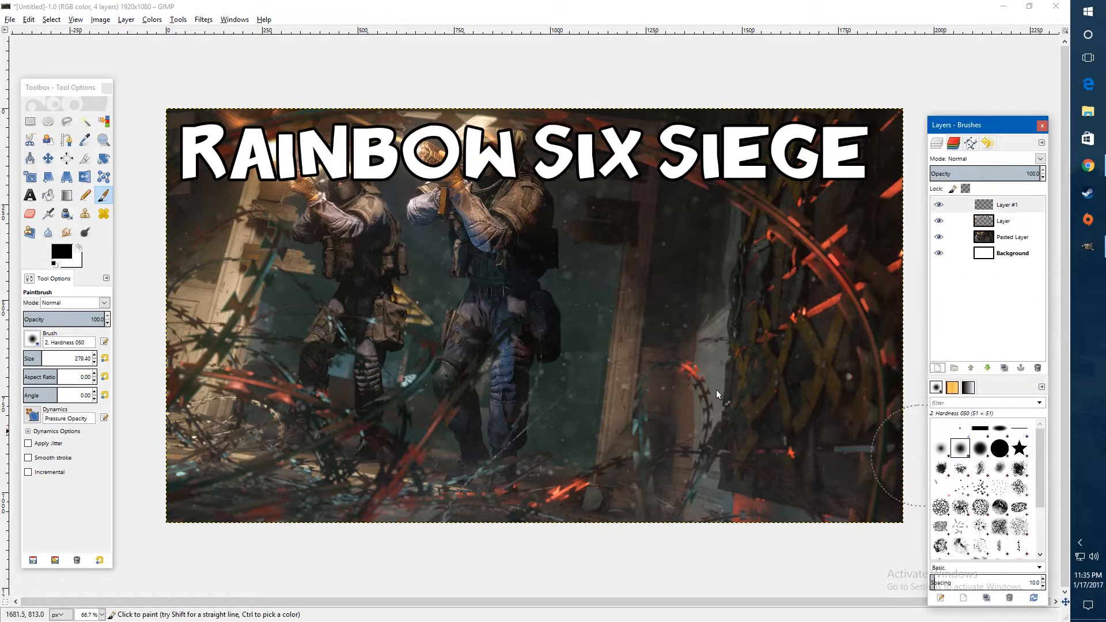
left_click(29, 195)
type("Road to")
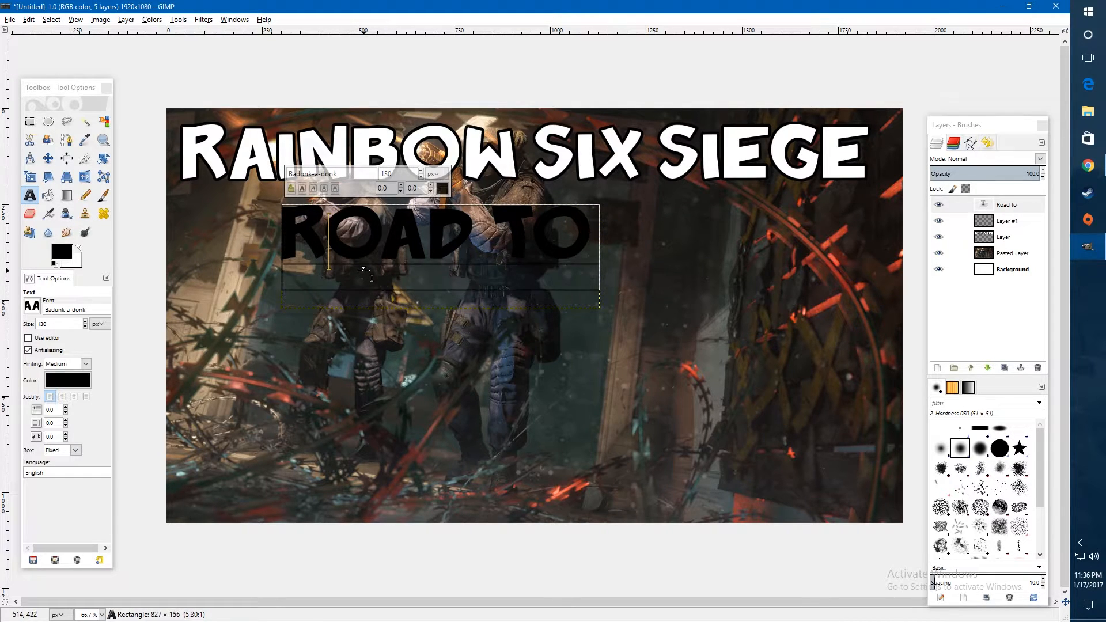
left_click(68, 380)
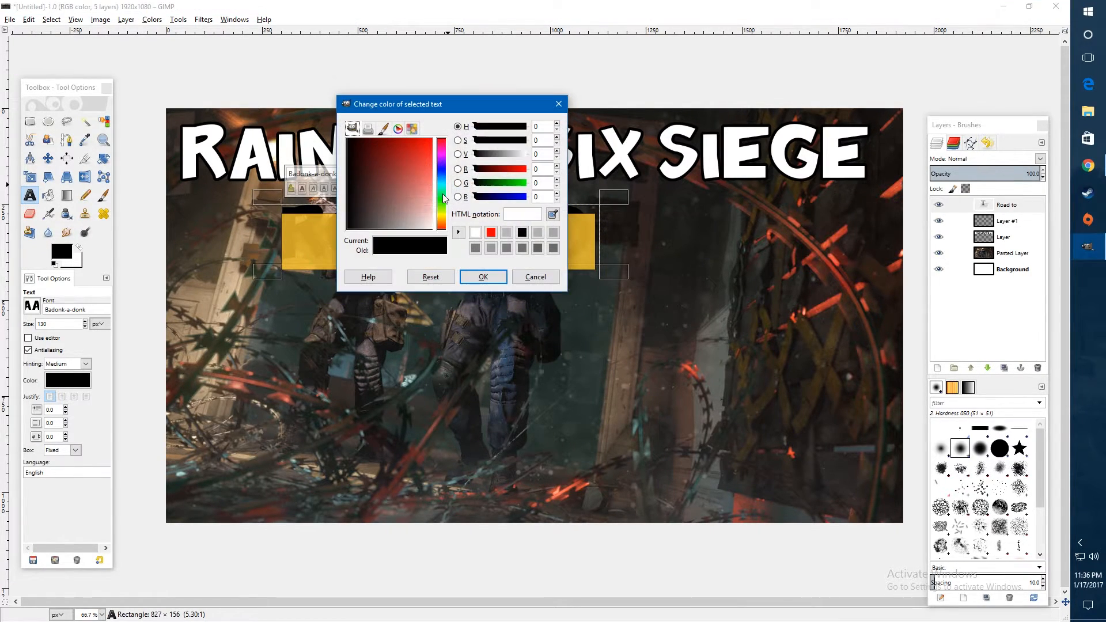
left_click(483, 276)
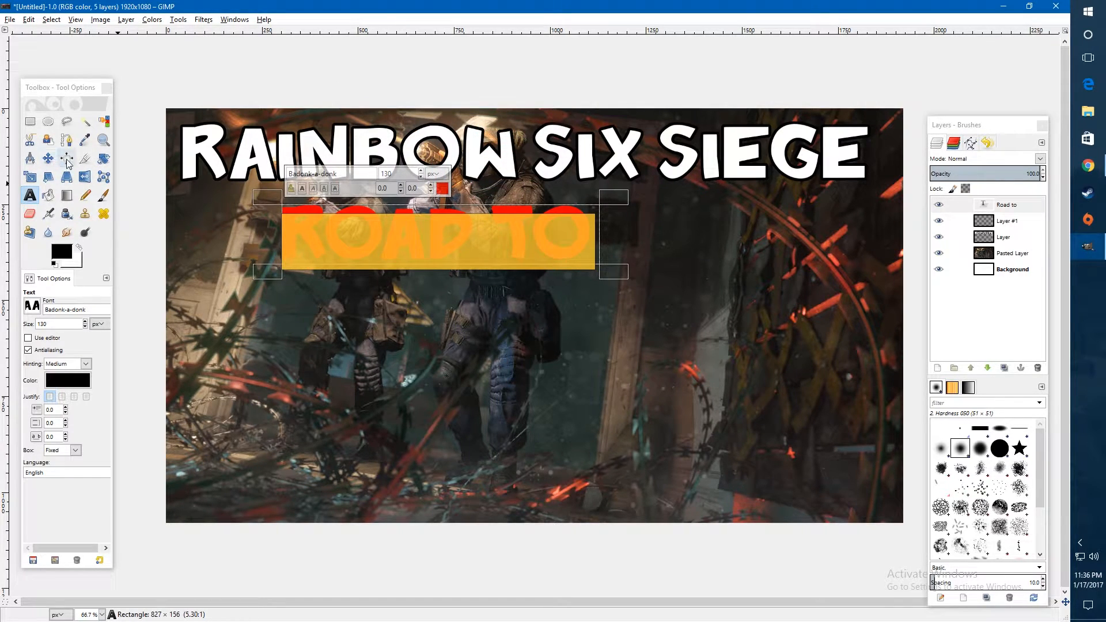
Step: Centre ROAD TO just under the title, outline it black, and merge the layers
left_click(67, 159)
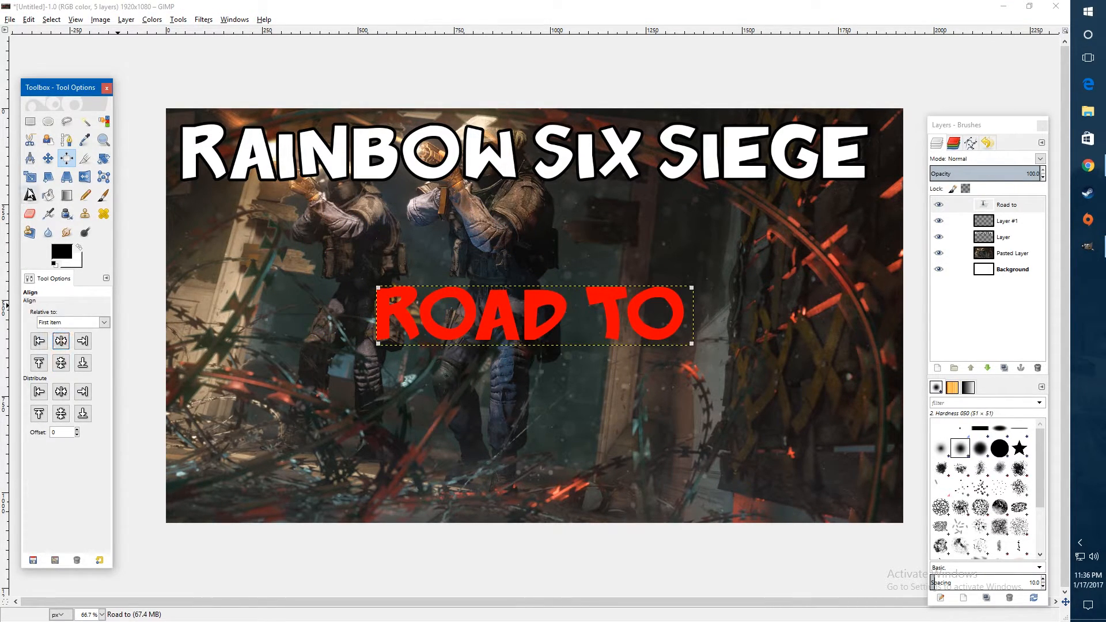
left_click_drag(533, 315, 534, 238)
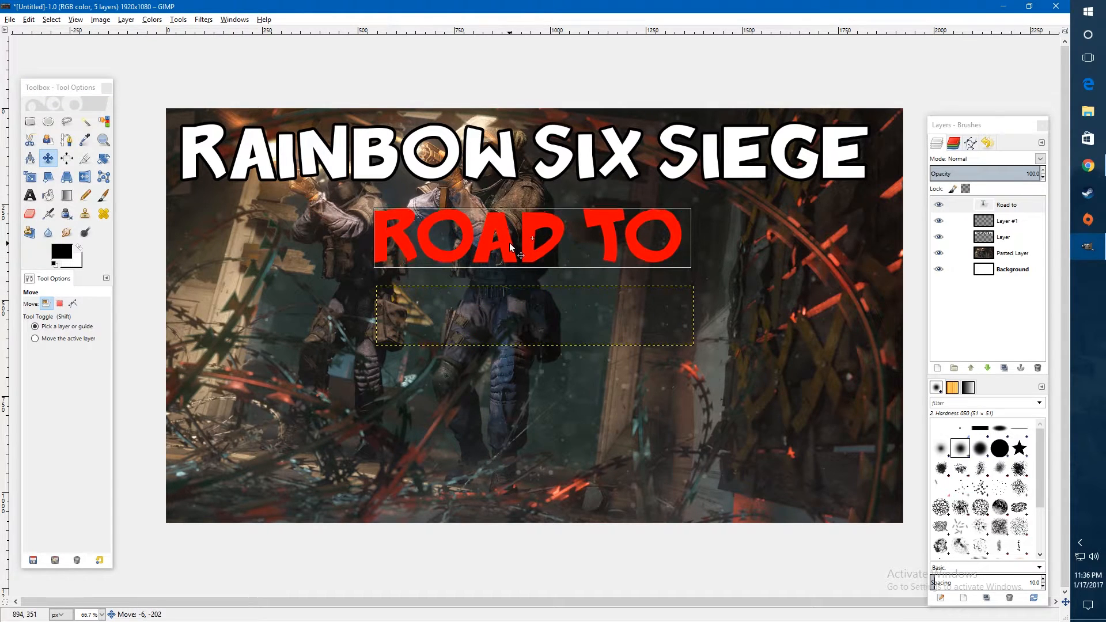
left_click(66, 158)
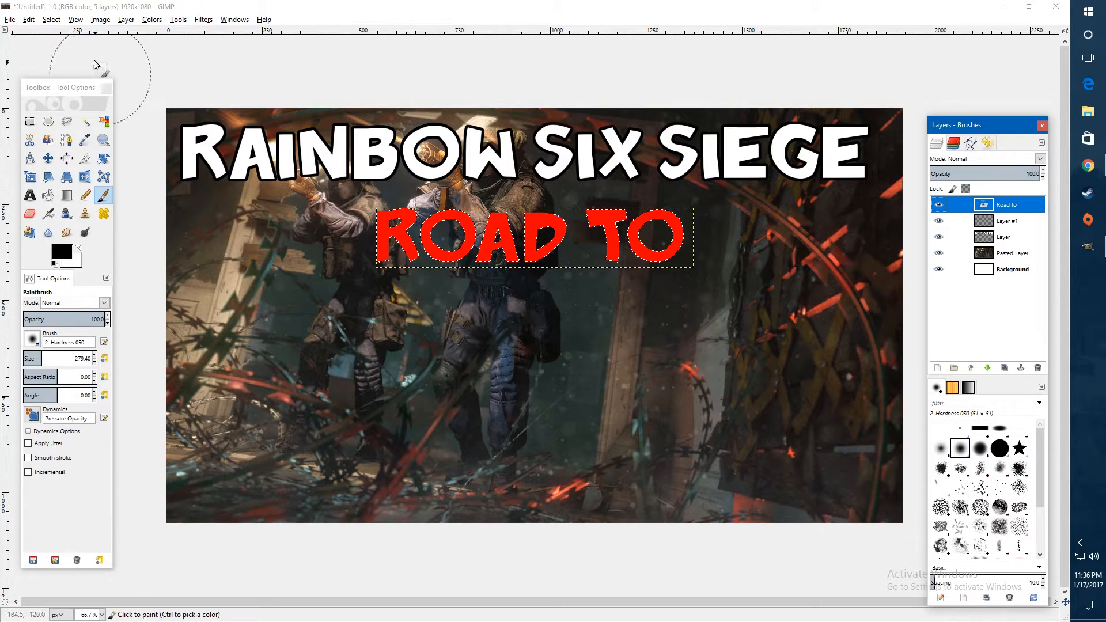
left_click(51, 19)
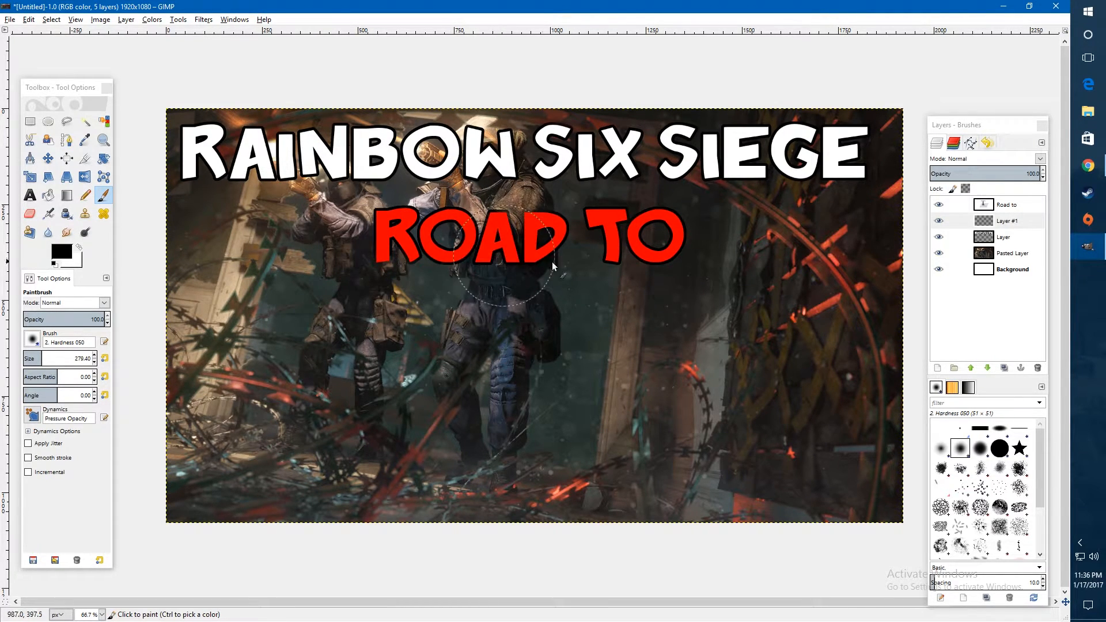
mouse_move(750, 236)
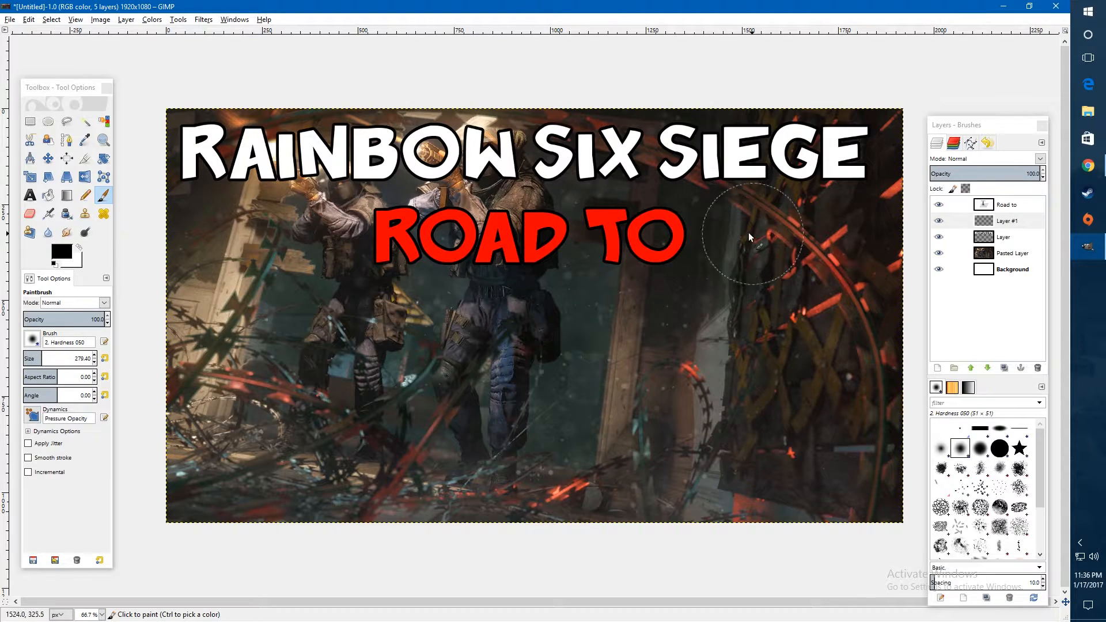
right_click(1006, 204)
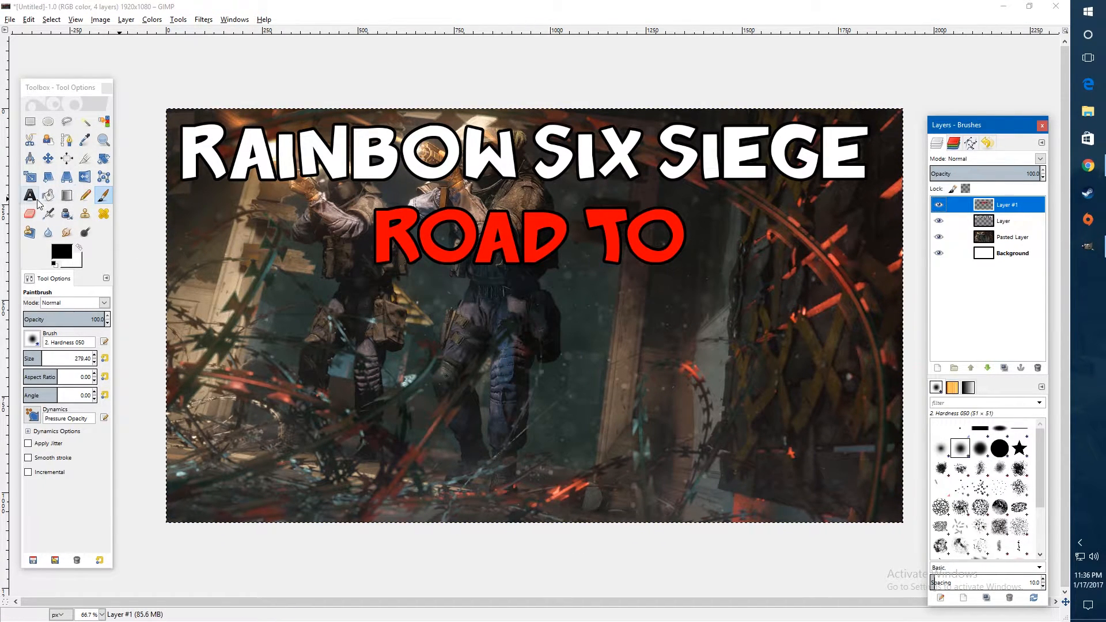
Step: Type PLATINUM in white and centre it horizontally below ROAD TO
left_click(28, 195)
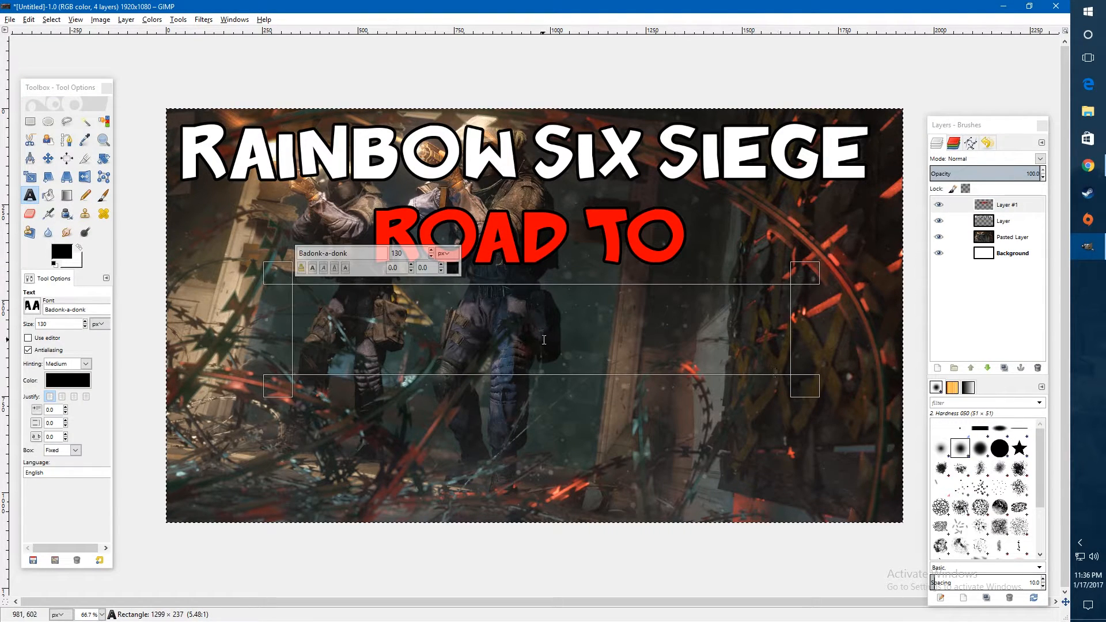
type("PLAN")
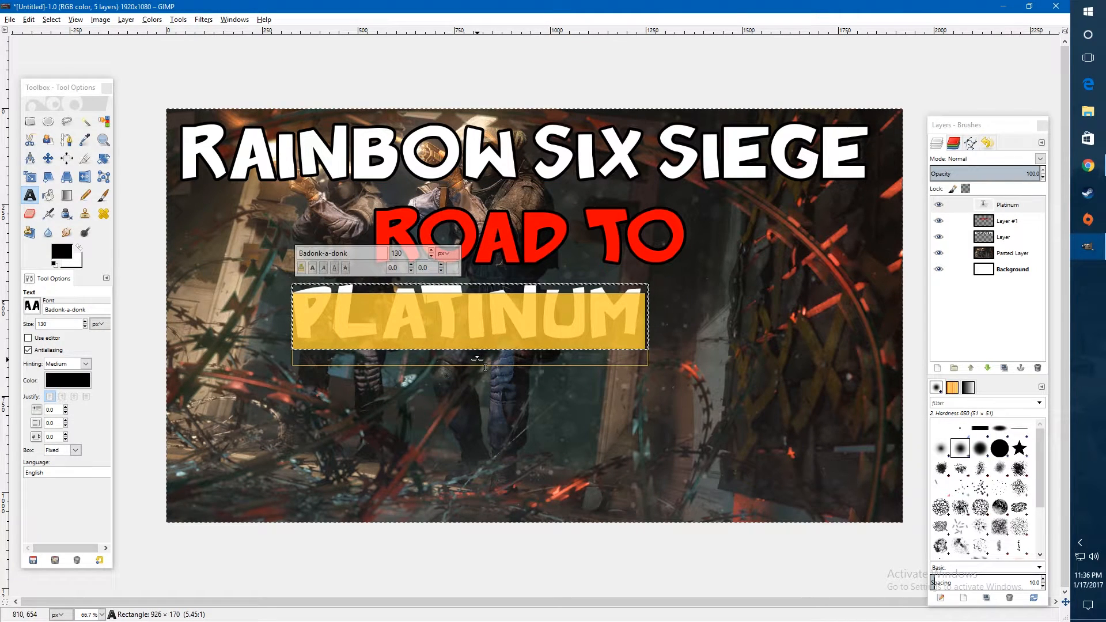
left_click(66, 176)
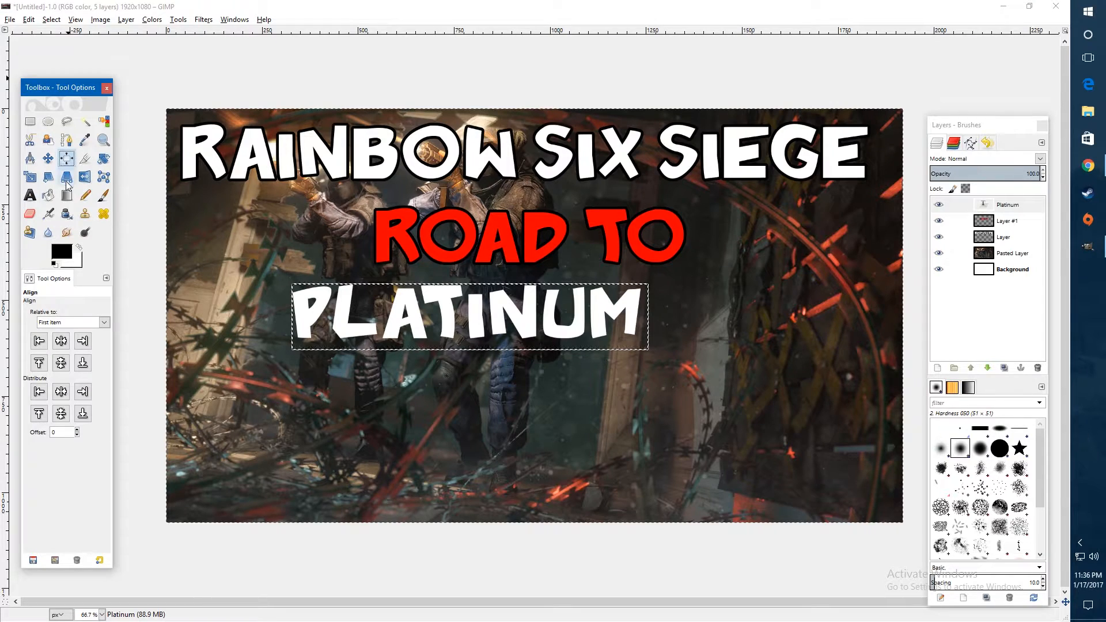
left_click(60, 340)
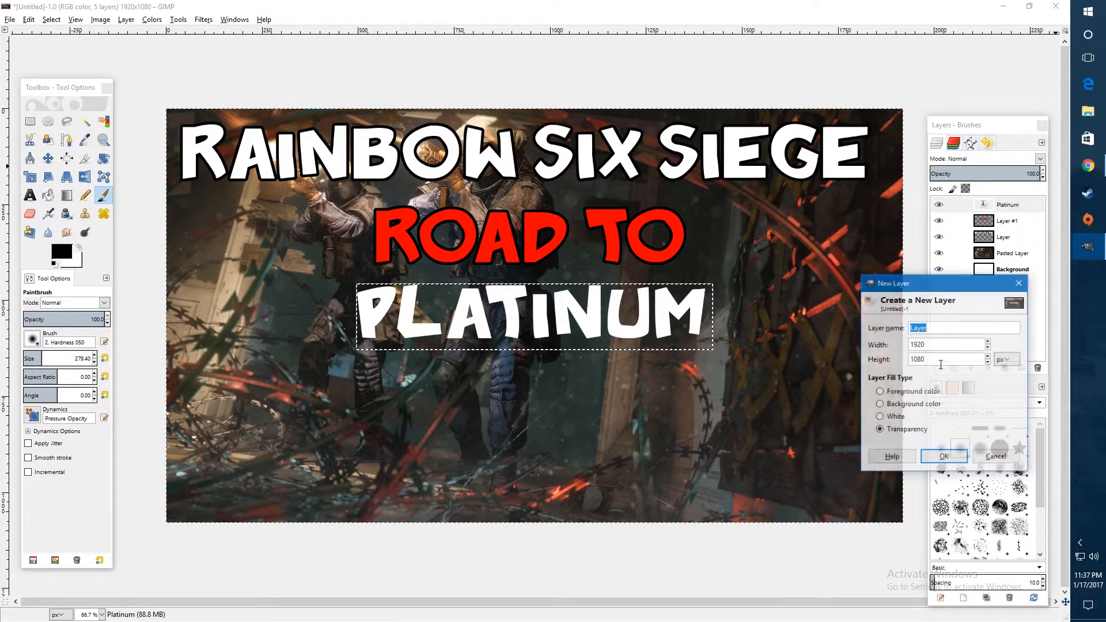
Step: Add a transparent layer and grow a selection around PLATINUM's letters for the black outline
left_click(941, 456)
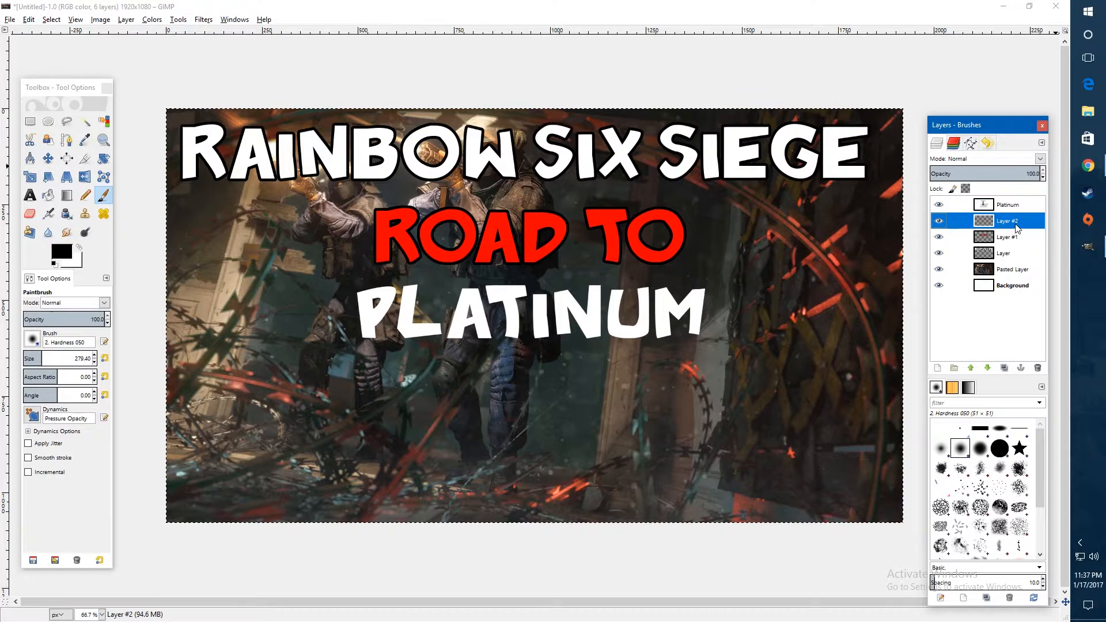
left_click(1008, 205)
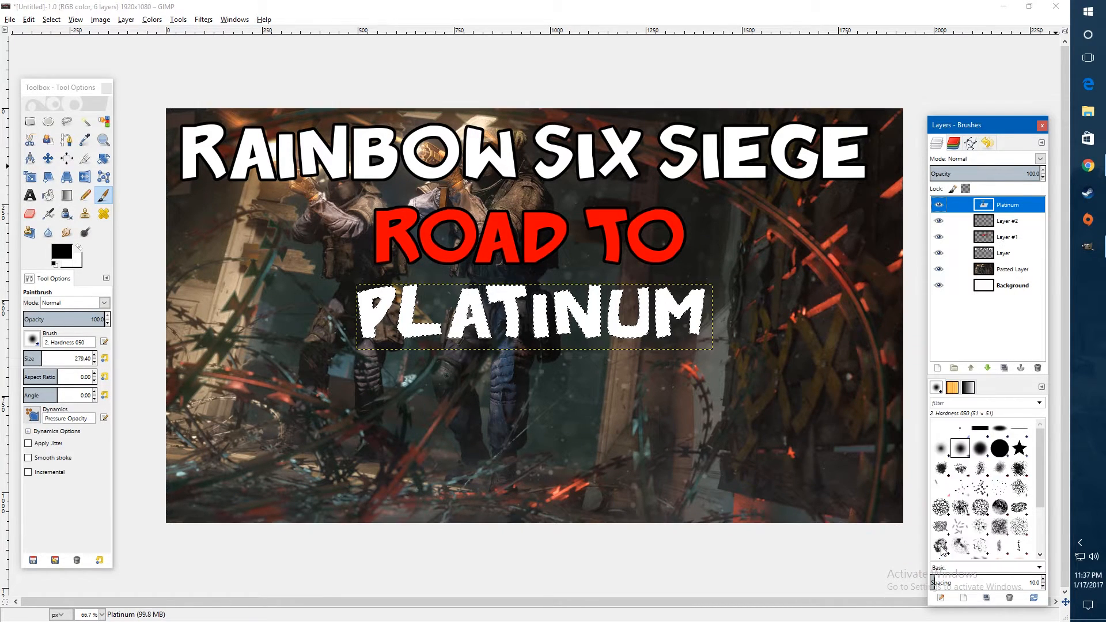
left_click(1008, 220)
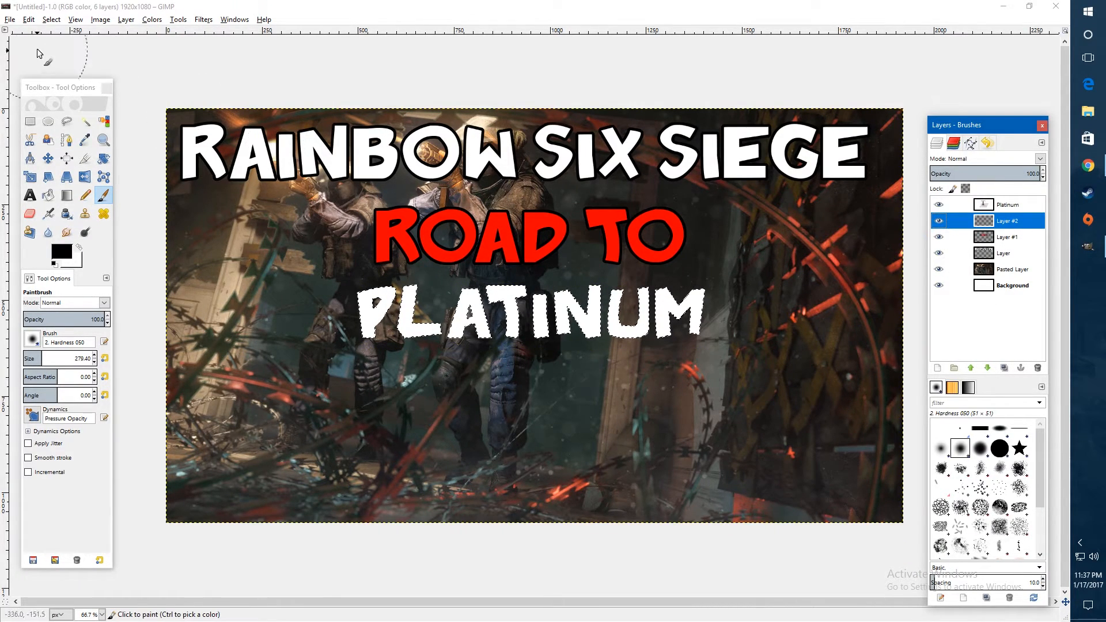
left_click(51, 19)
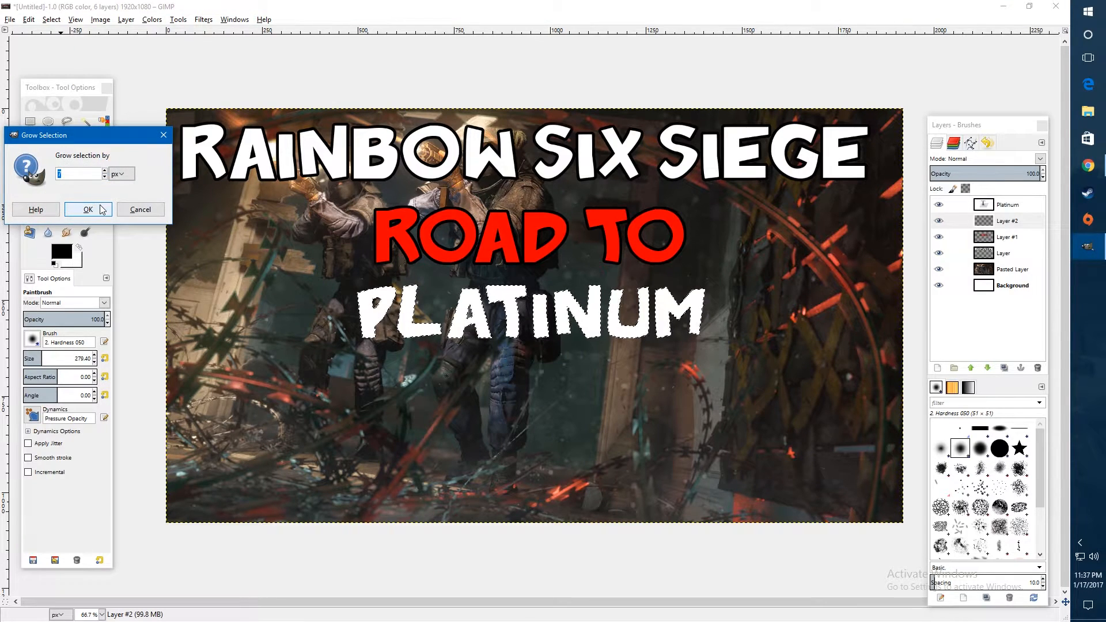
left_click(87, 208)
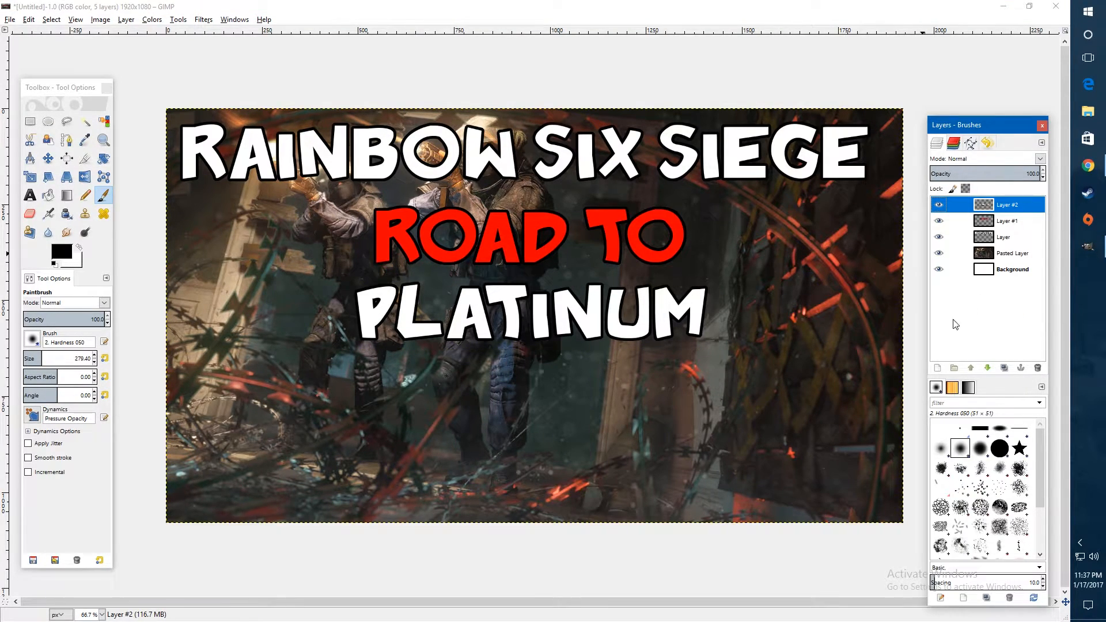
mouse_move(663, 346)
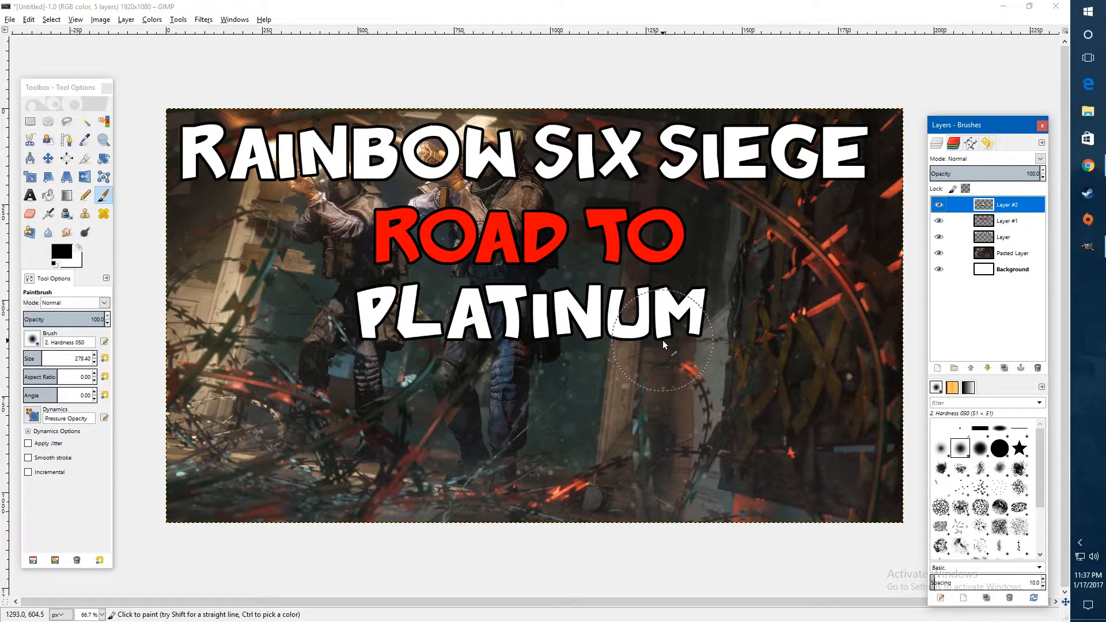
mouse_move(317, 280)
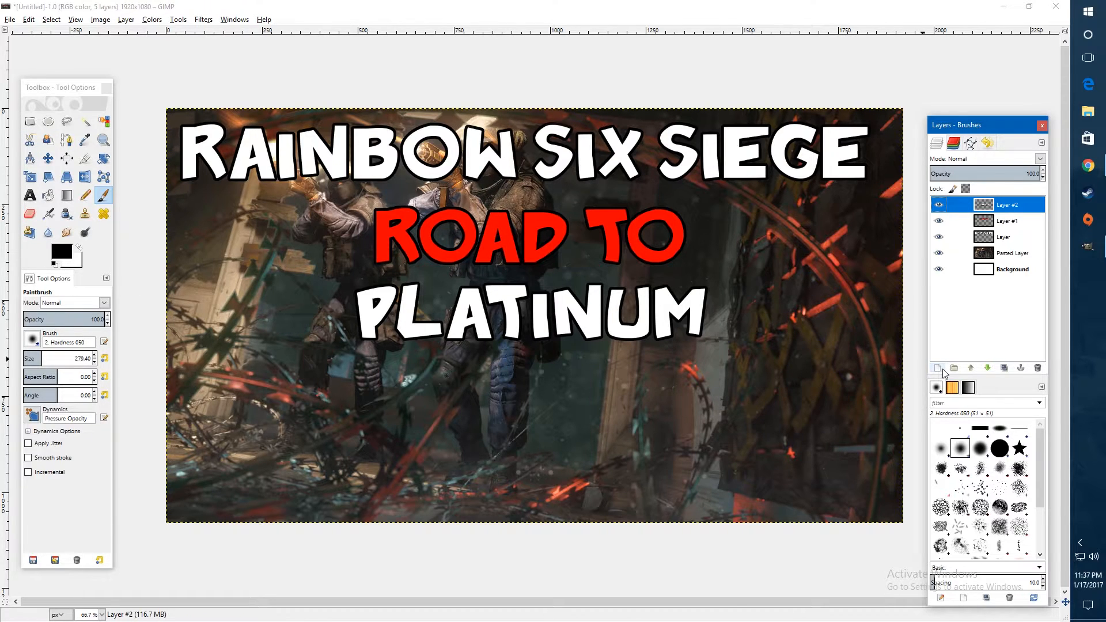
Step: On a new layer, fill a wide rectangular band along the bottom with gray 9f9f9f
left_click(936, 368)
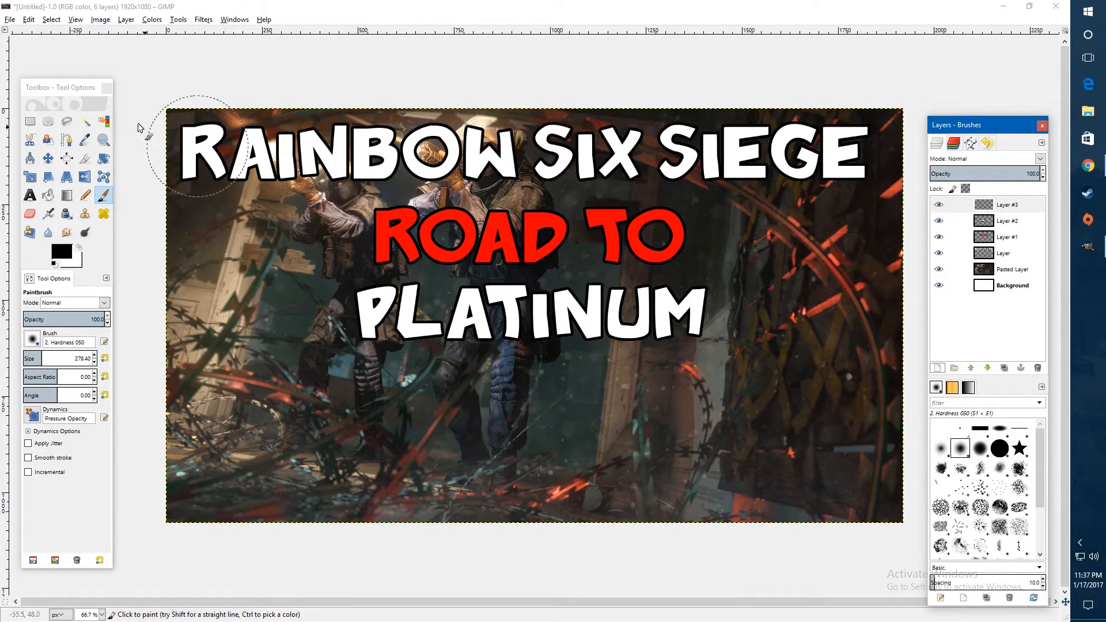
left_click(29, 120)
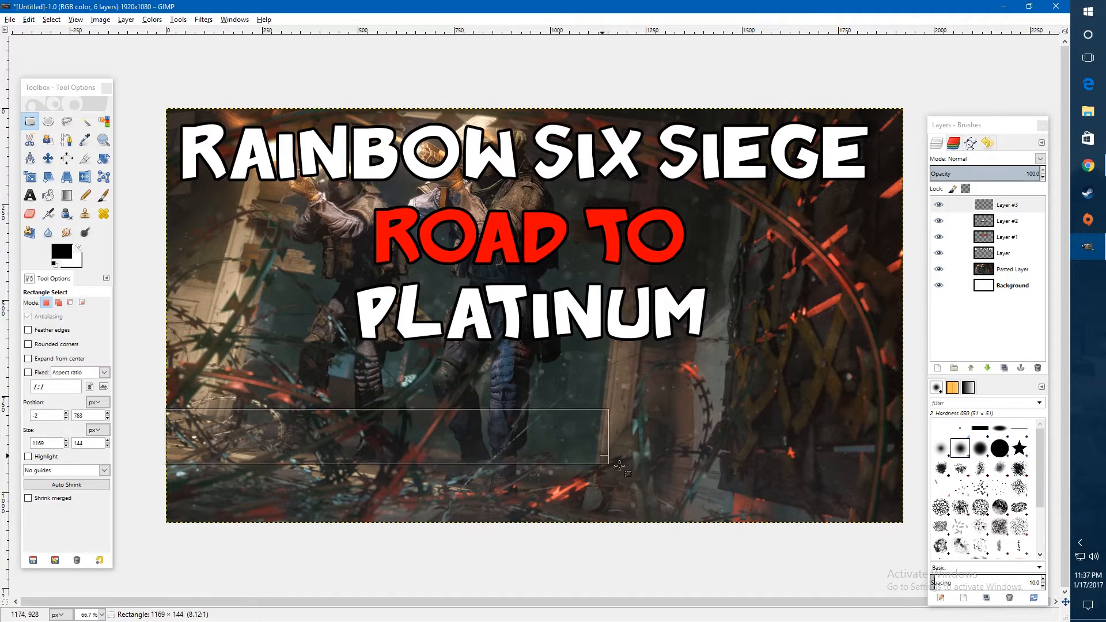
left_click_drag(606, 465, 902, 519)
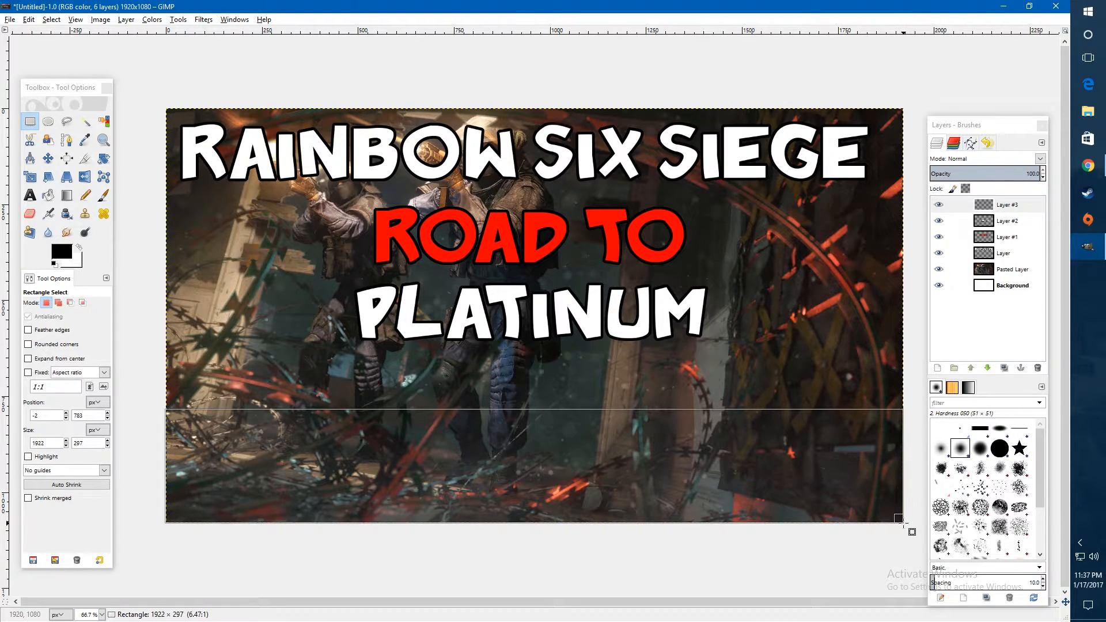
left_click(103, 196)
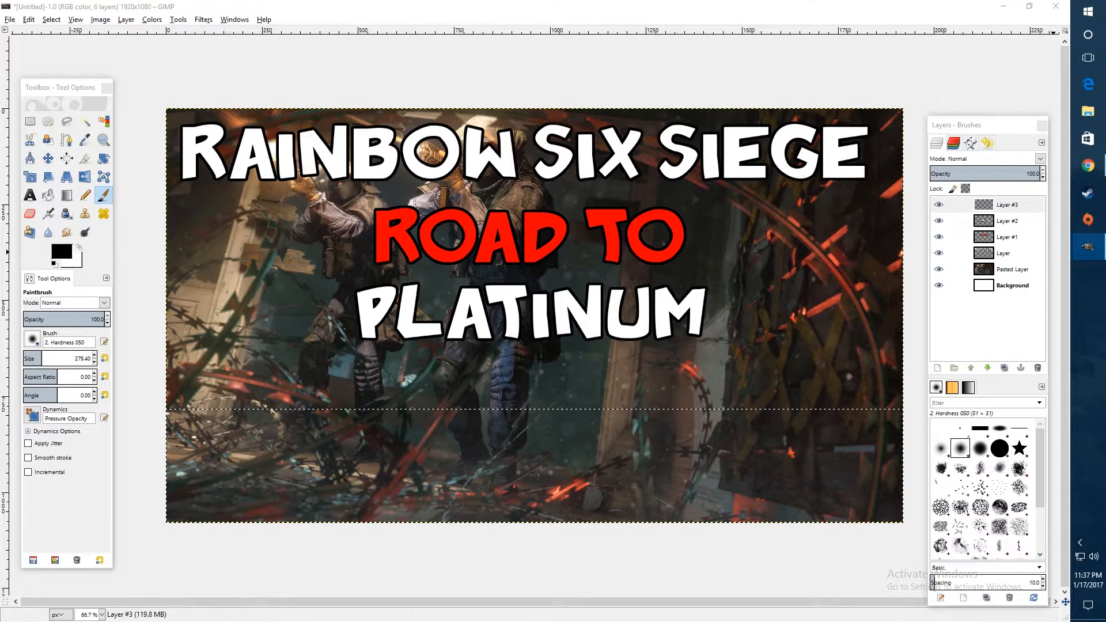
left_click(63, 250)
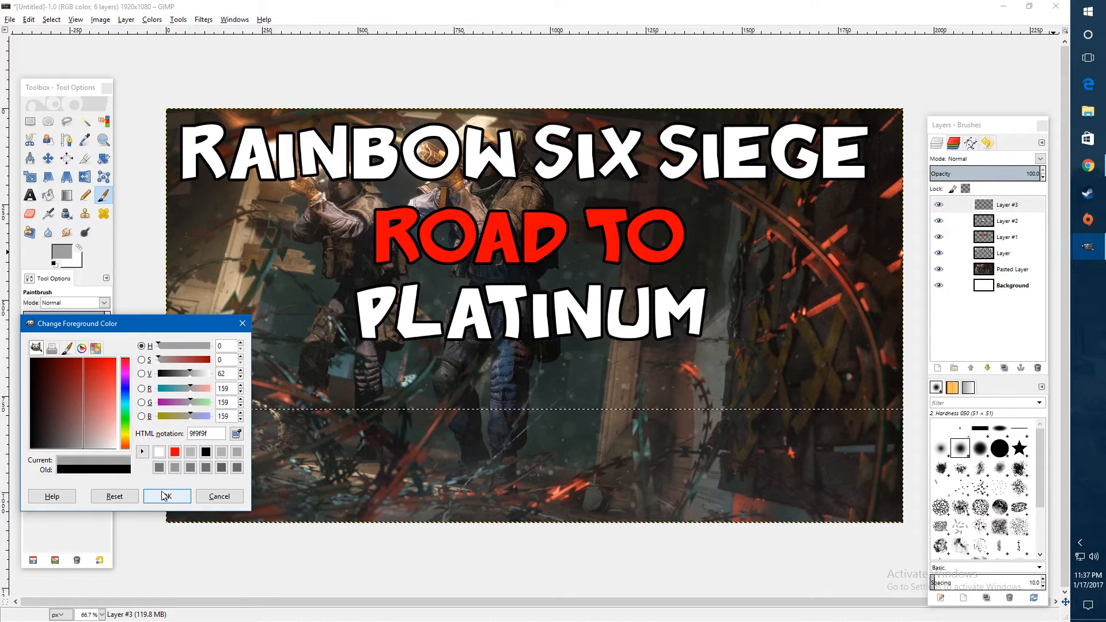
left_click(167, 496)
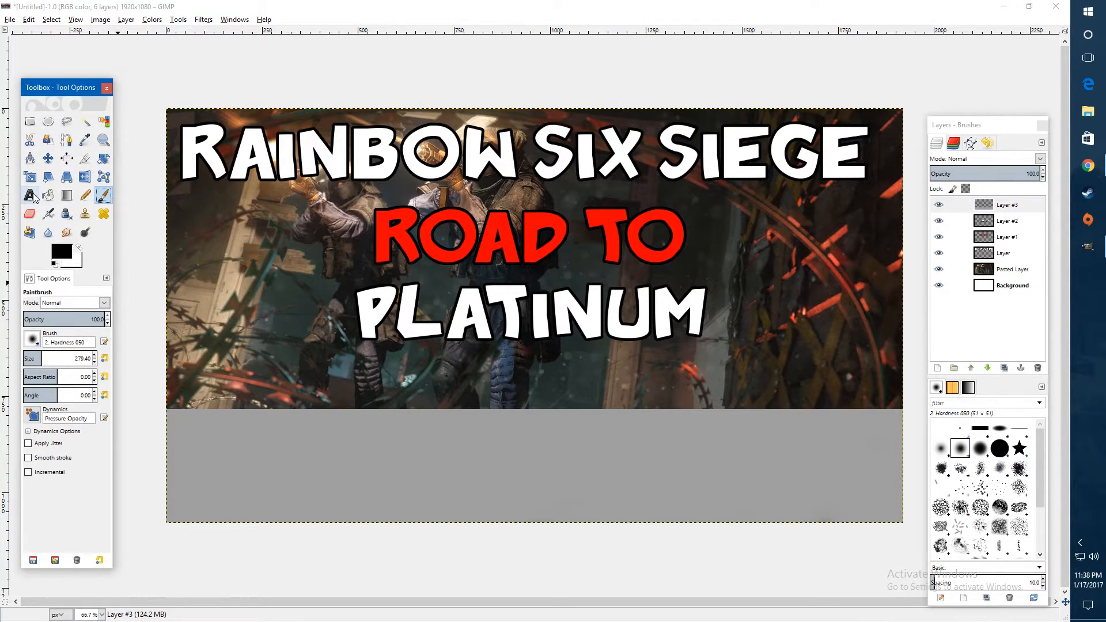
left_click(30, 196)
type("micro")
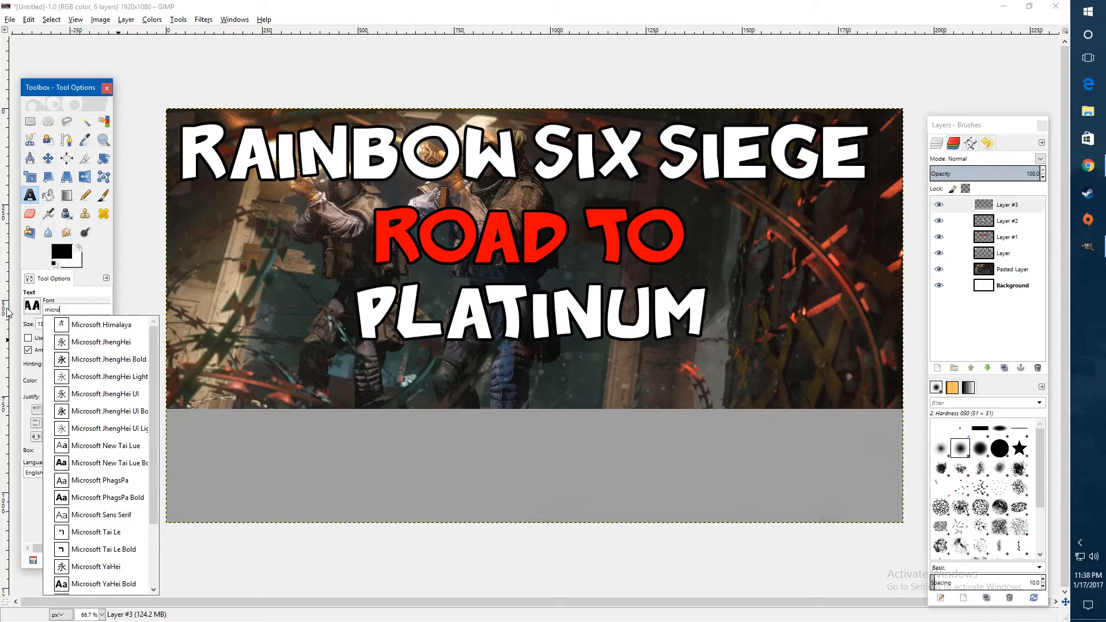
Step: Type 'JoshSnipes' on the gray bar in red Microsoft PhagsPa Bold, size 191
left_click(107, 497)
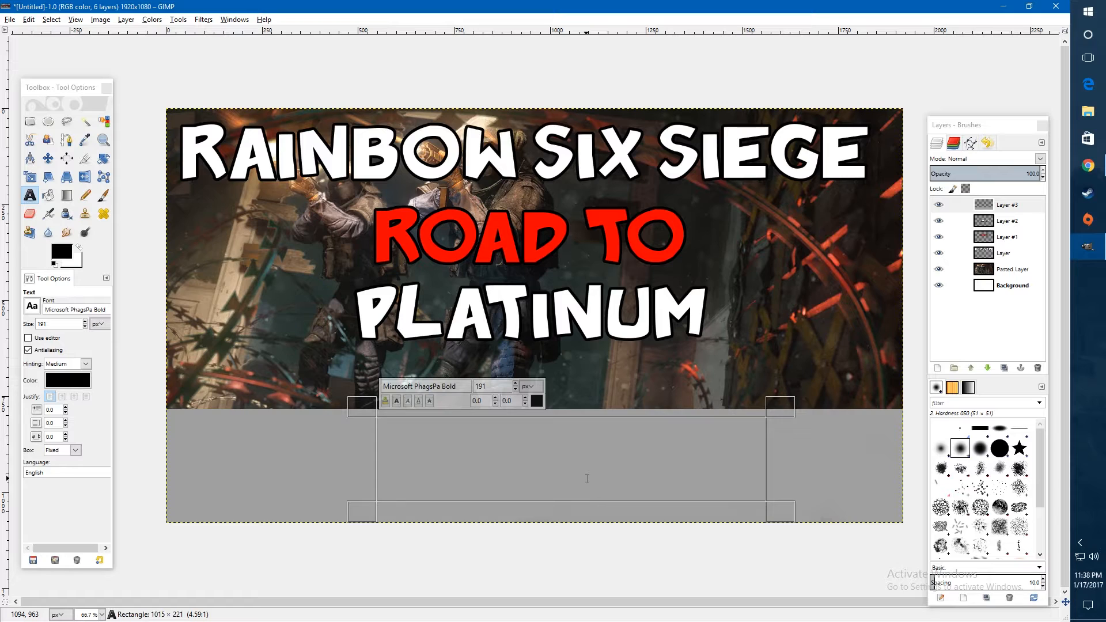
type("J")
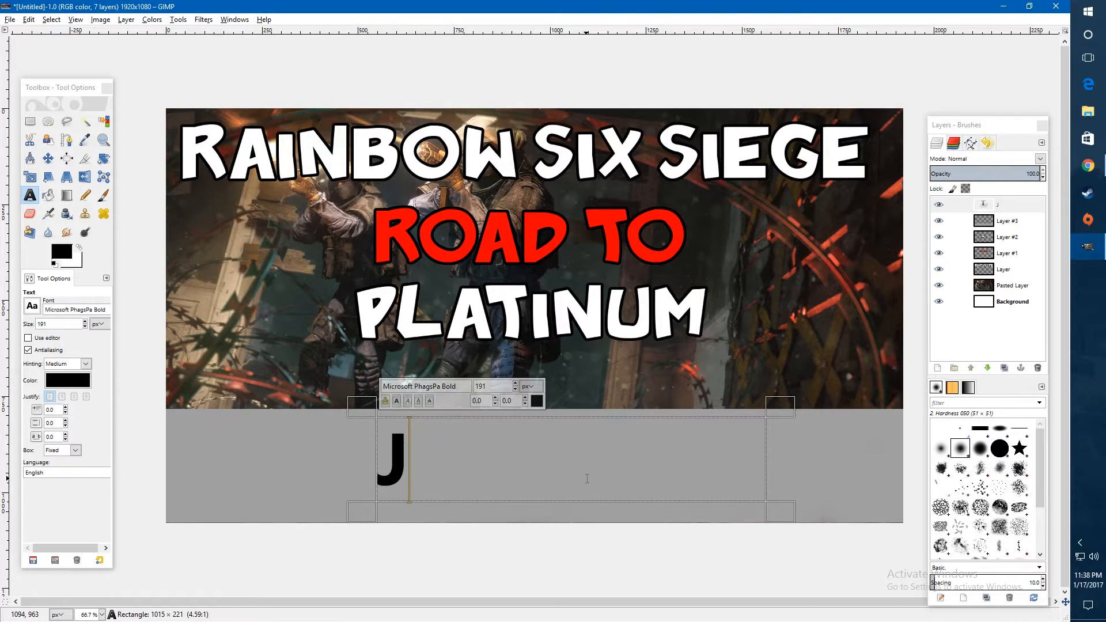
type("oshSni")
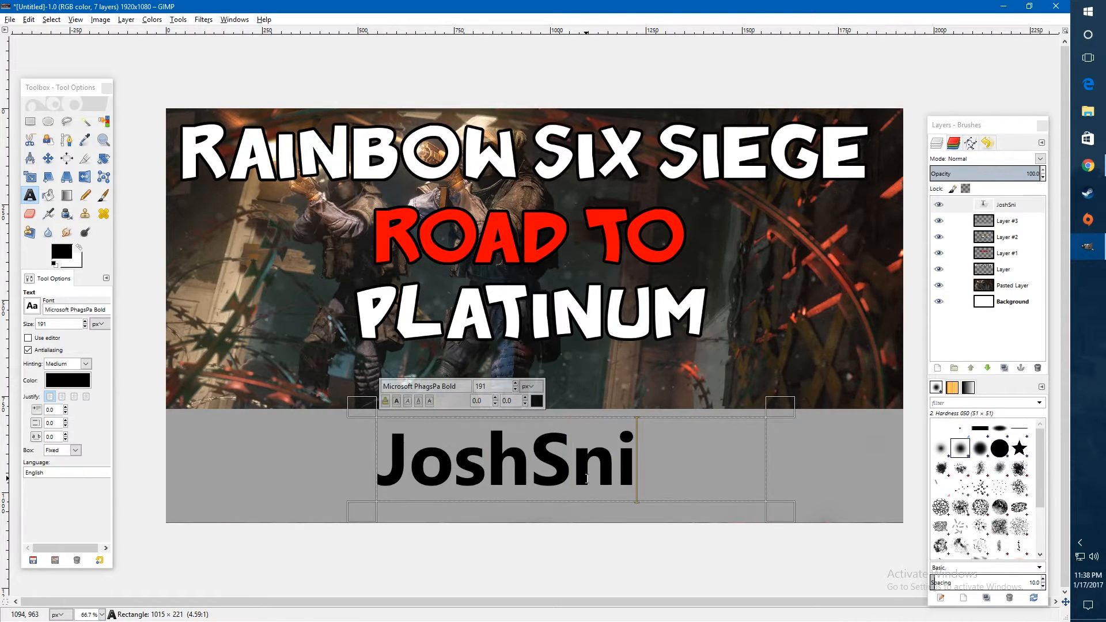
type("pes")
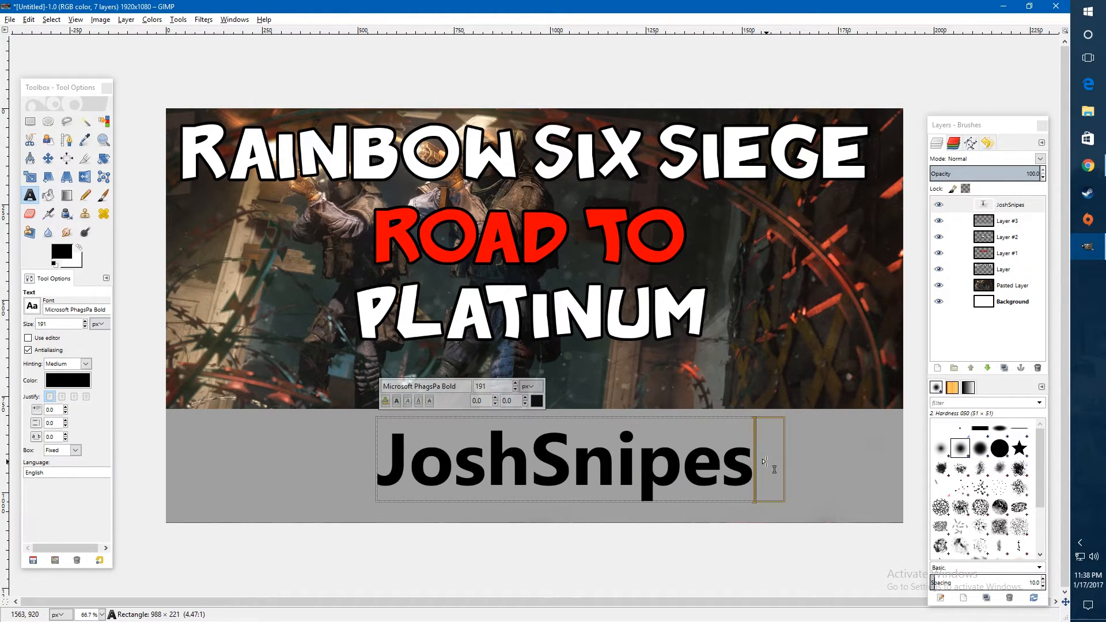
left_click(66, 379)
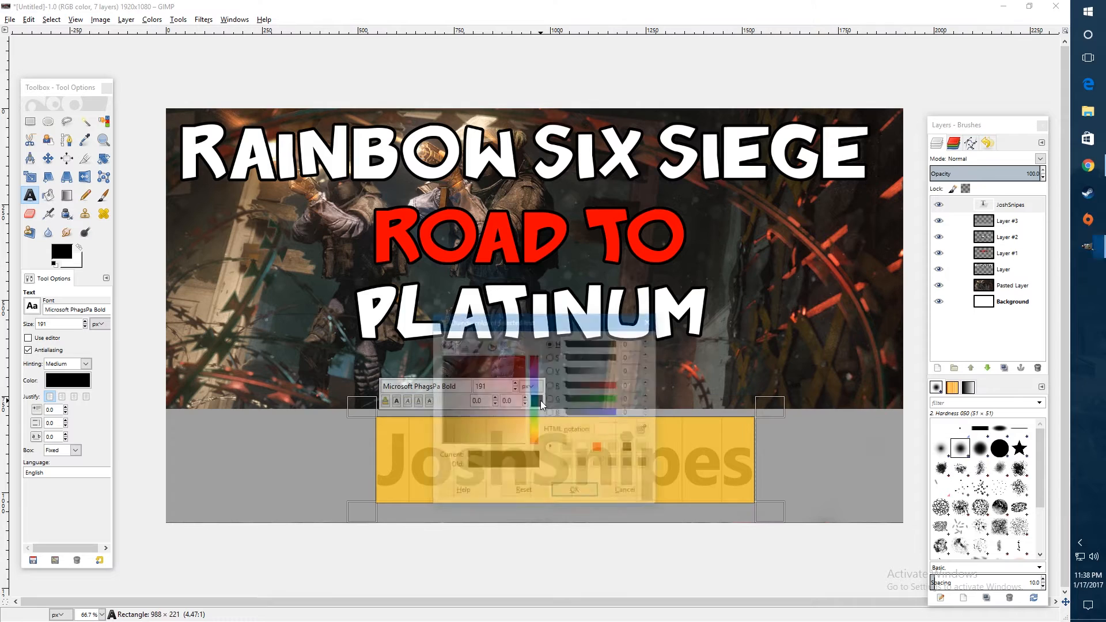
left_click(574, 489)
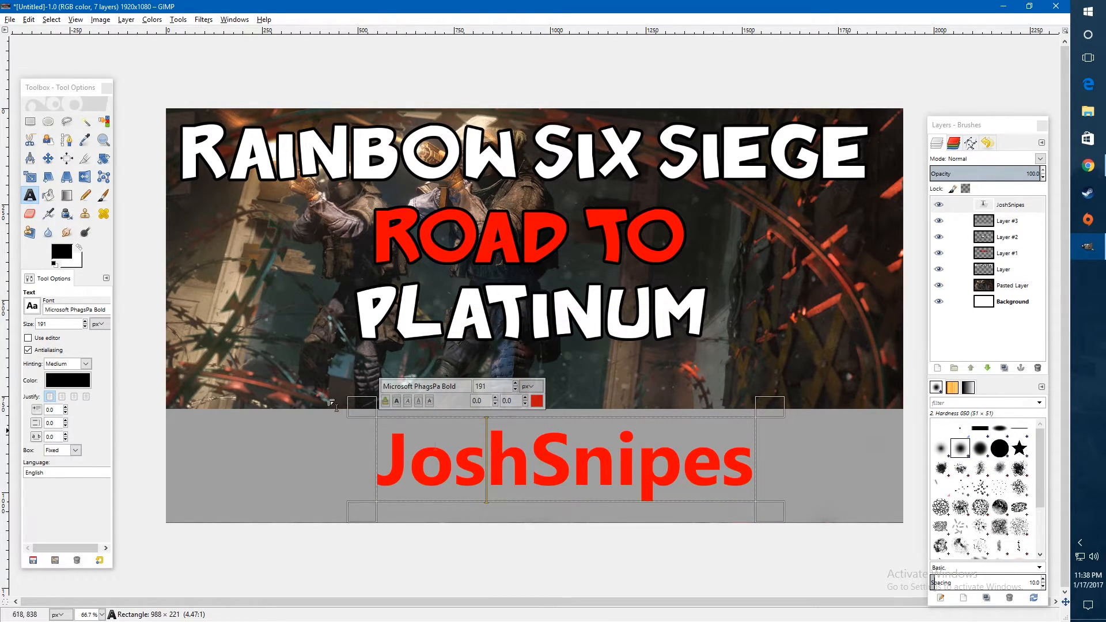
left_click(66, 158)
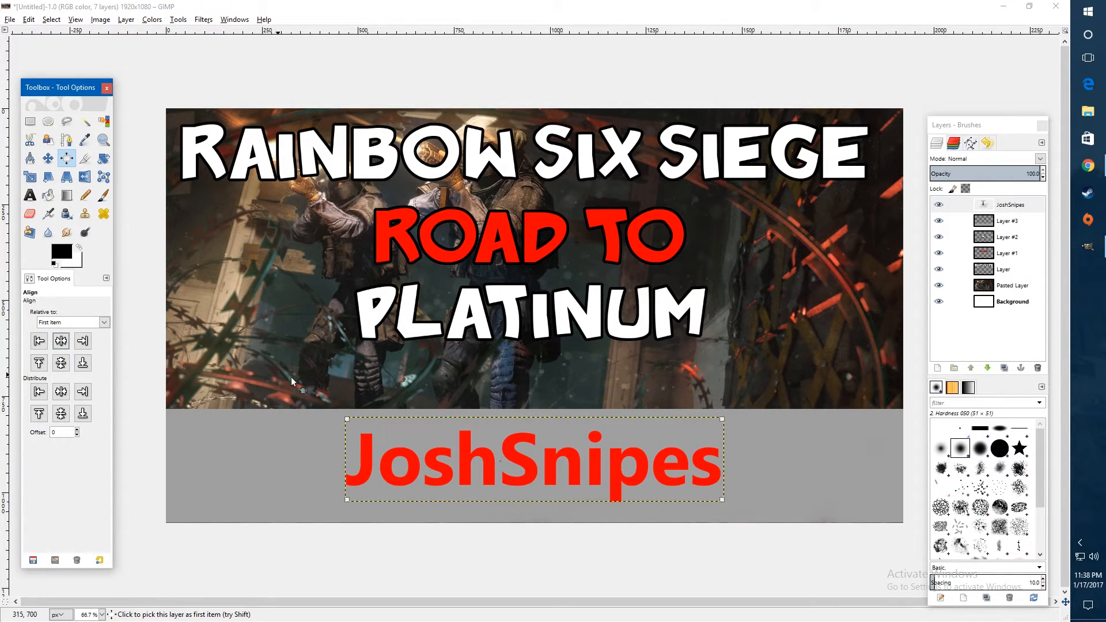
mouse_move(395, 381)
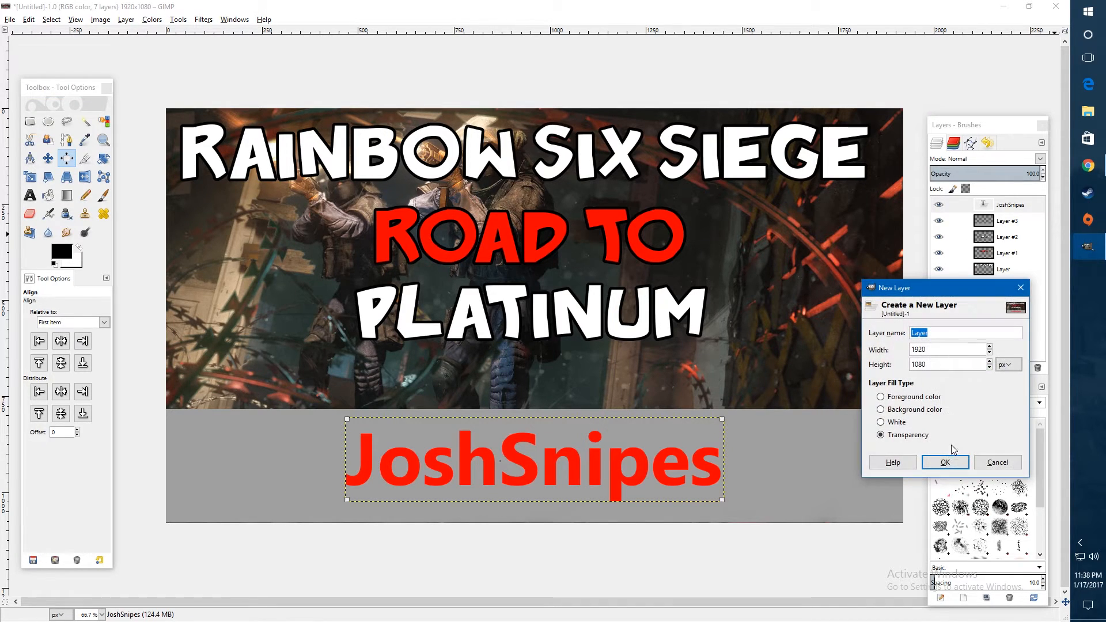
Step: Add a transparent layer and grow a selection from the JoshSnipes letter shapes for outlining
left_click(944, 462)
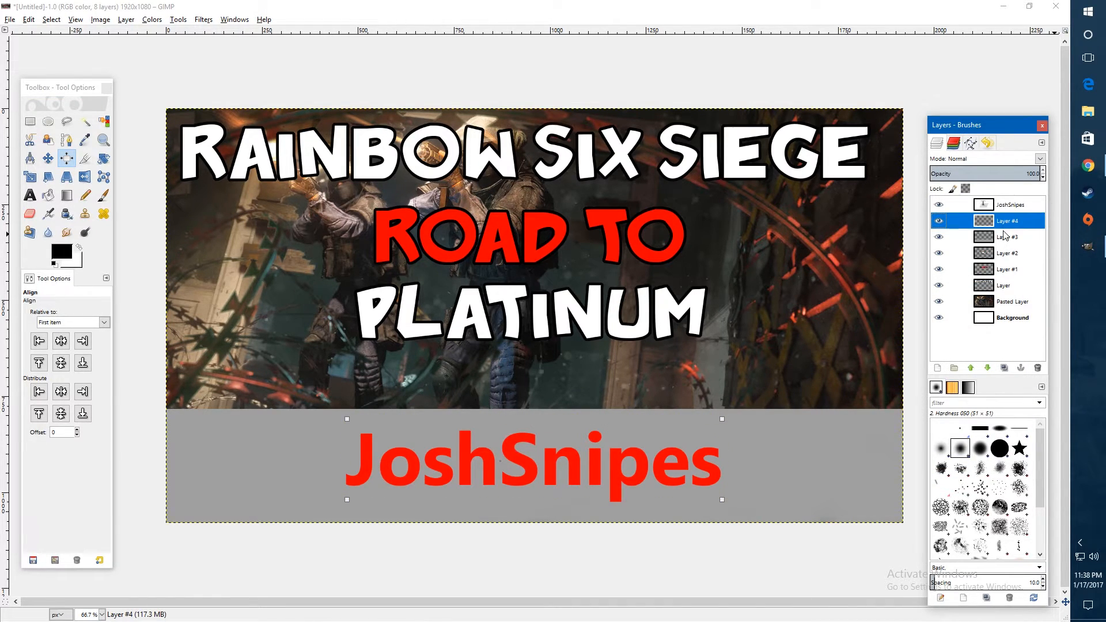
left_click(1008, 205)
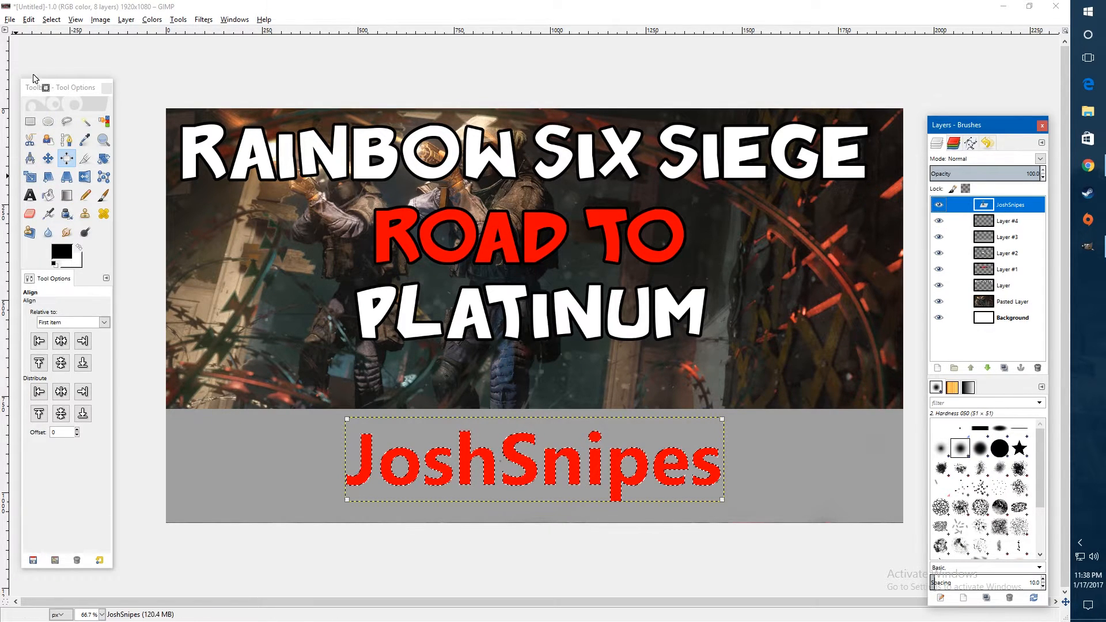
left_click(51, 19)
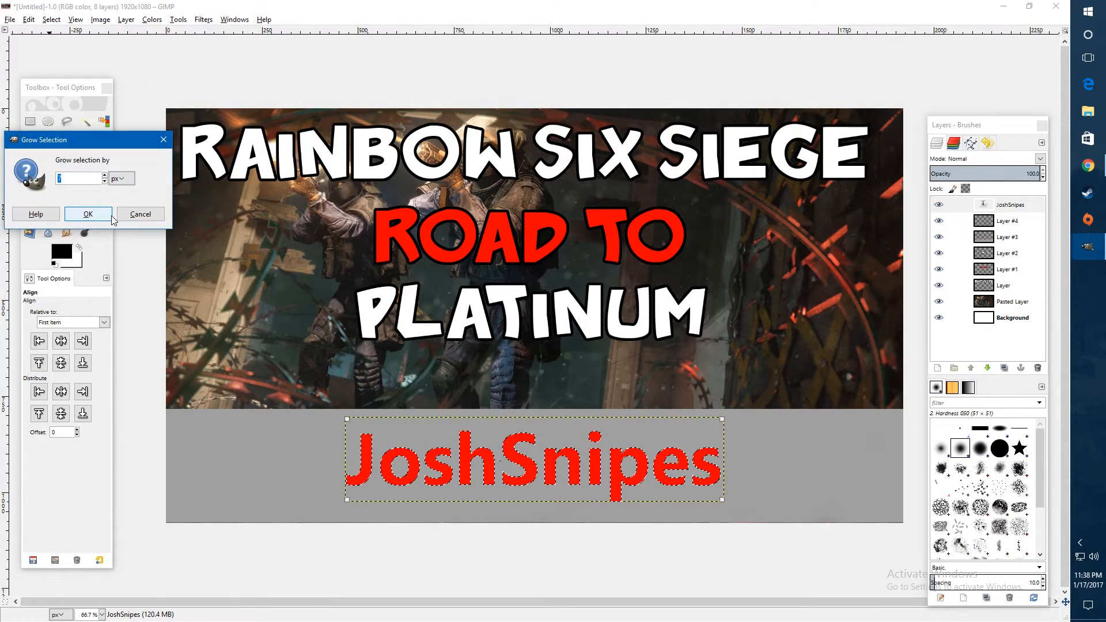
left_click(88, 214)
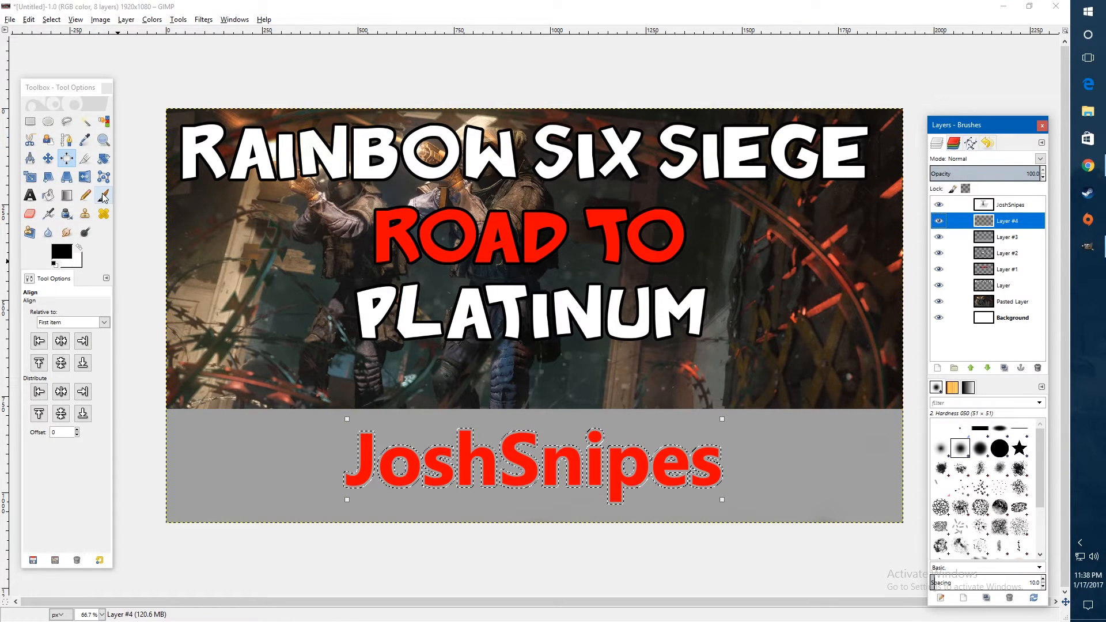
left_click(84, 195)
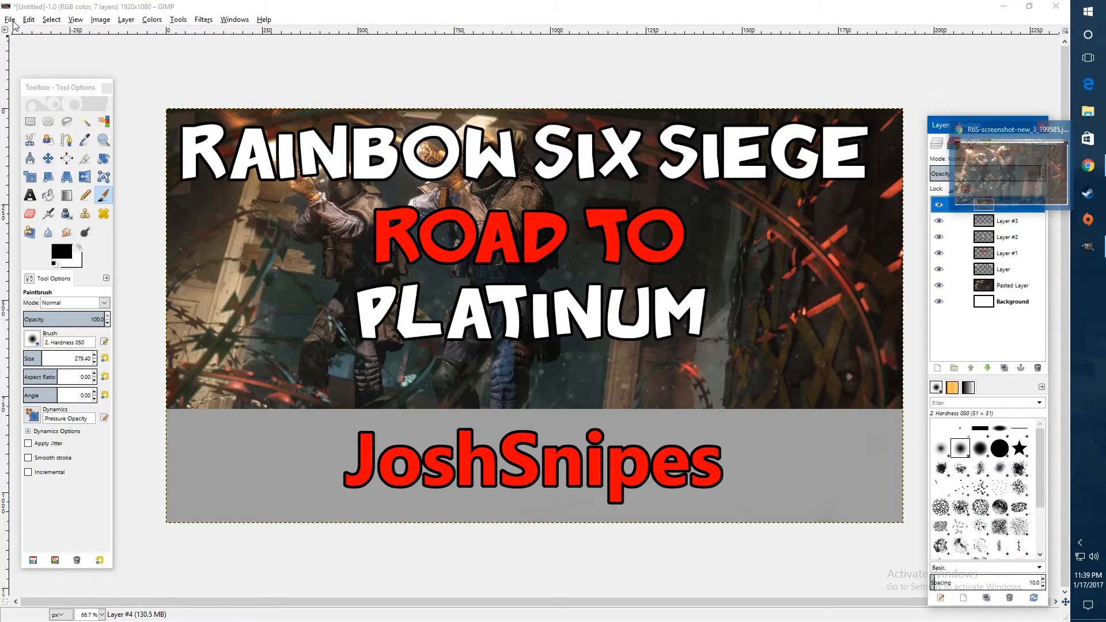
Step: Save as RoadtoPlat.xcf and export RoadtoPlat.jpg at quality 100 to Custom thumbnails
left_click(10, 19)
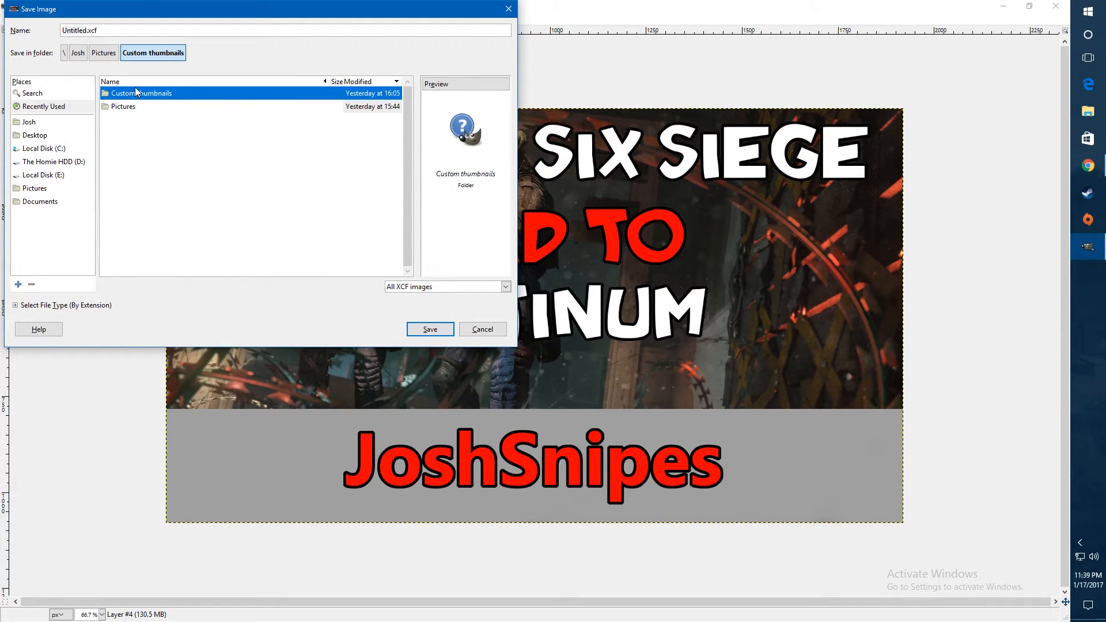
mouse_move(151, 101)
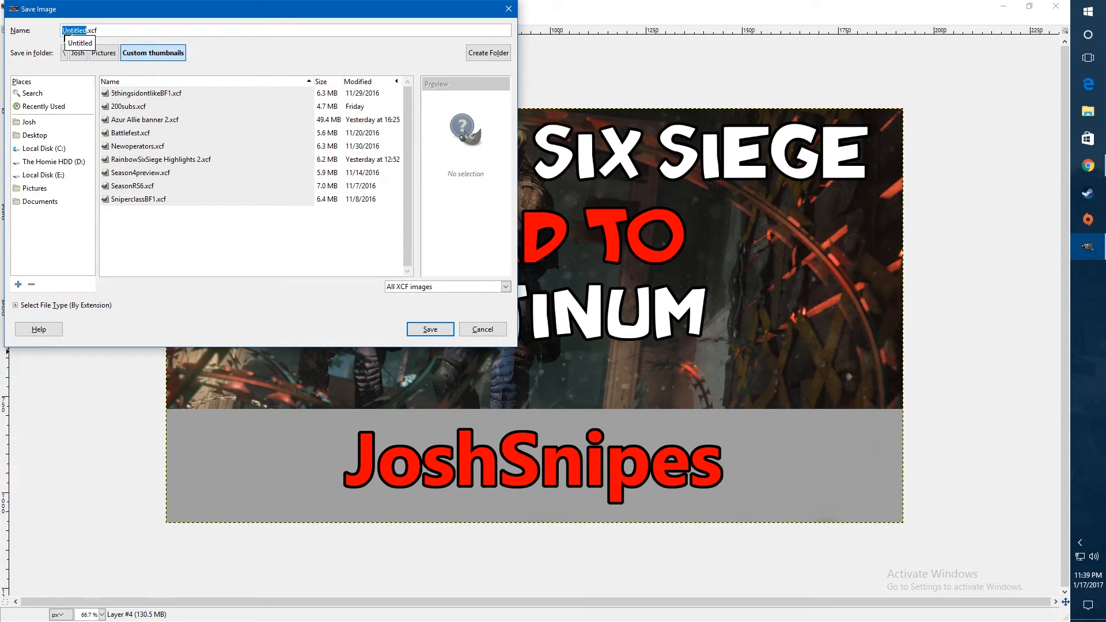
type("RoadtoPlat.jpg")
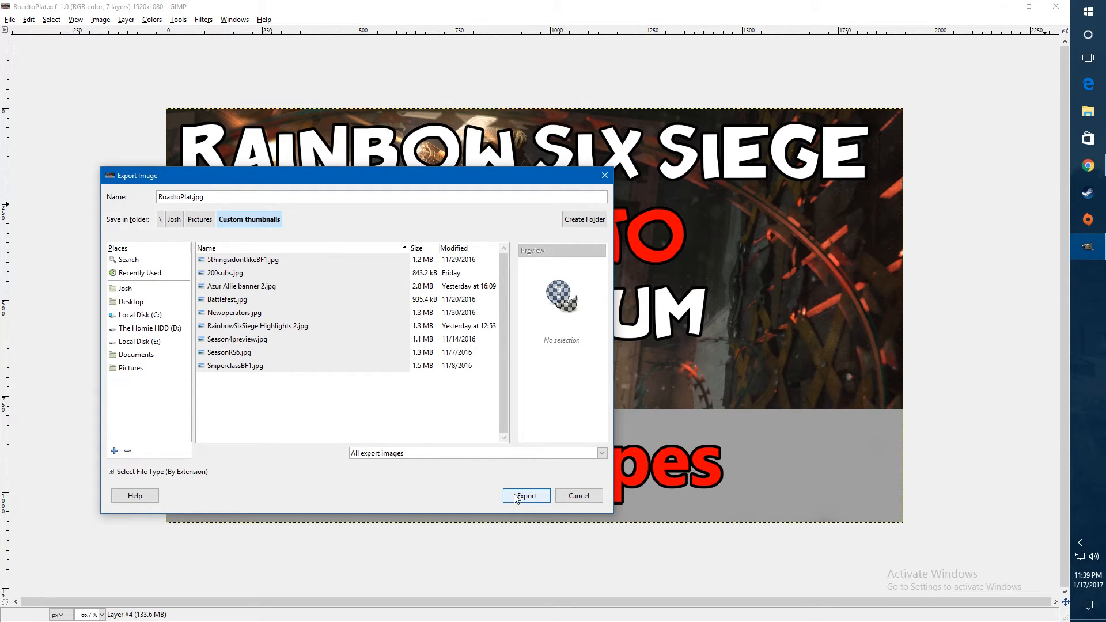
mouse_move(538, 496)
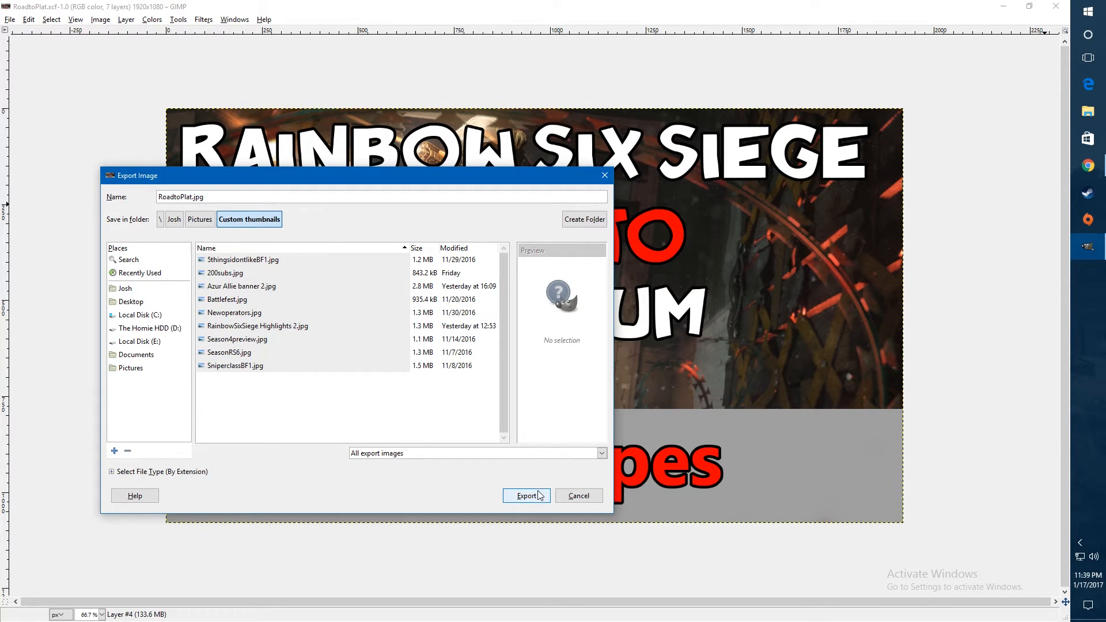
left_click(526, 495)
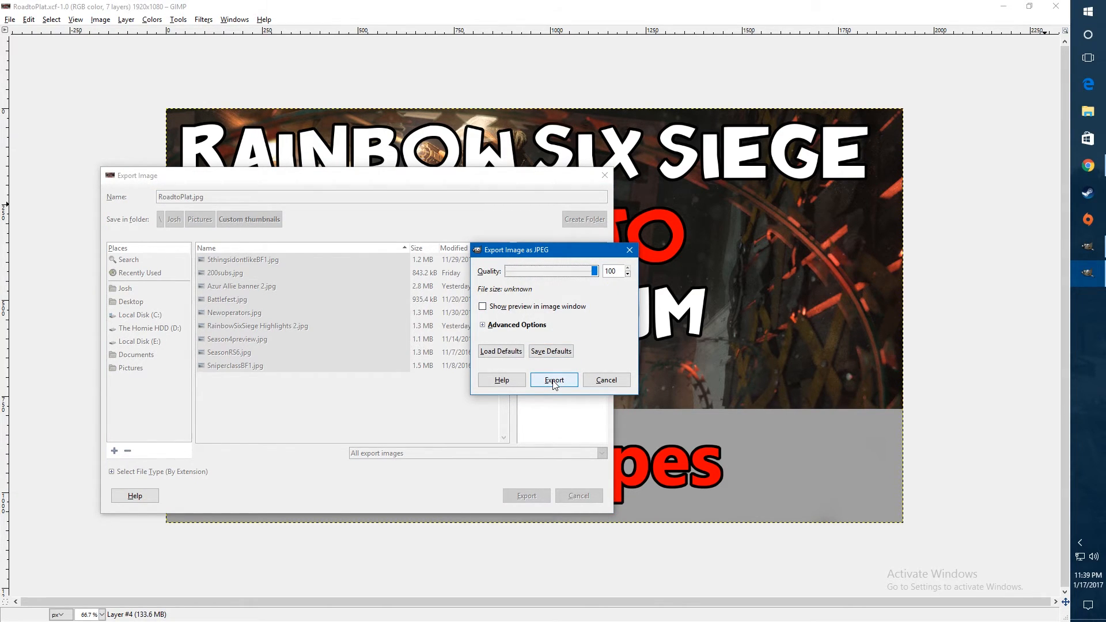
left_click(553, 379)
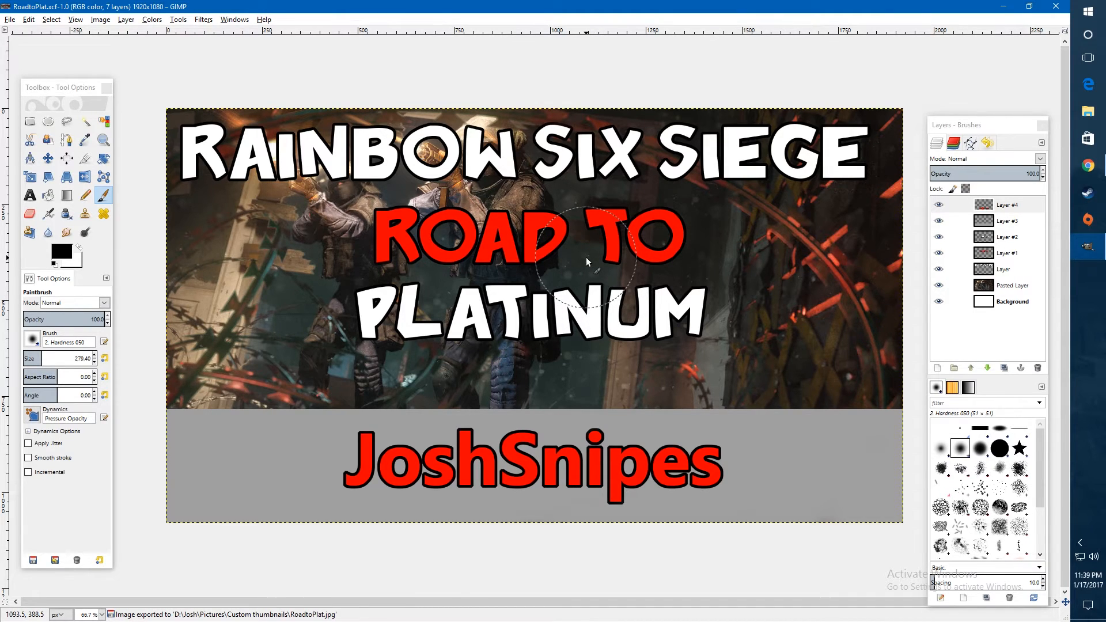
mouse_move(731, 164)
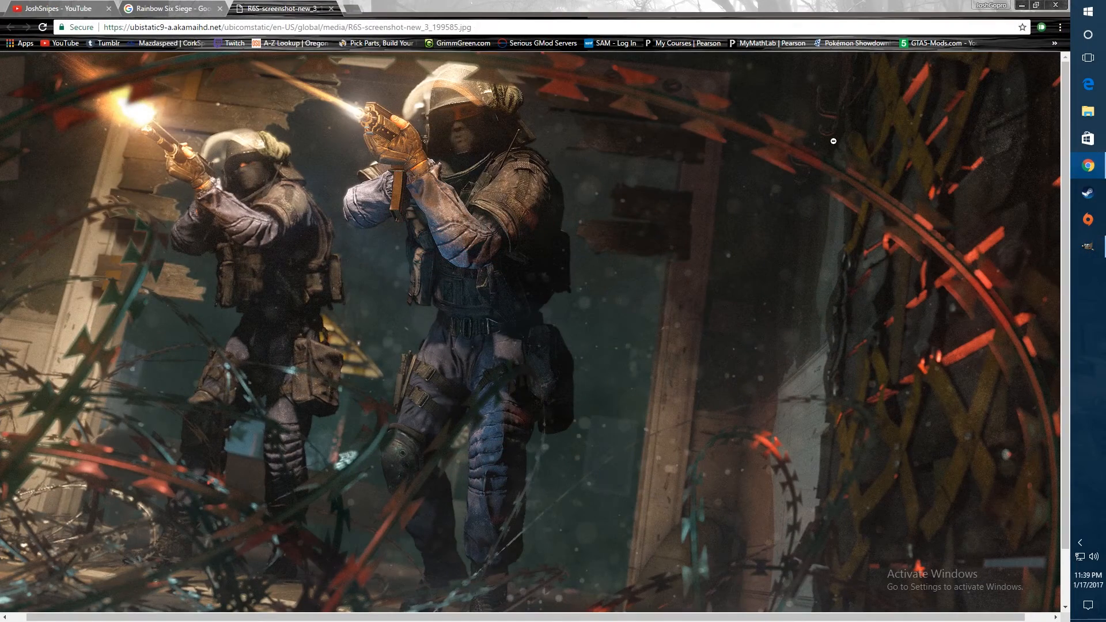
Step: On the channel's YouTube page, leave the subscriber view and open Video Manager
left_click(53, 8)
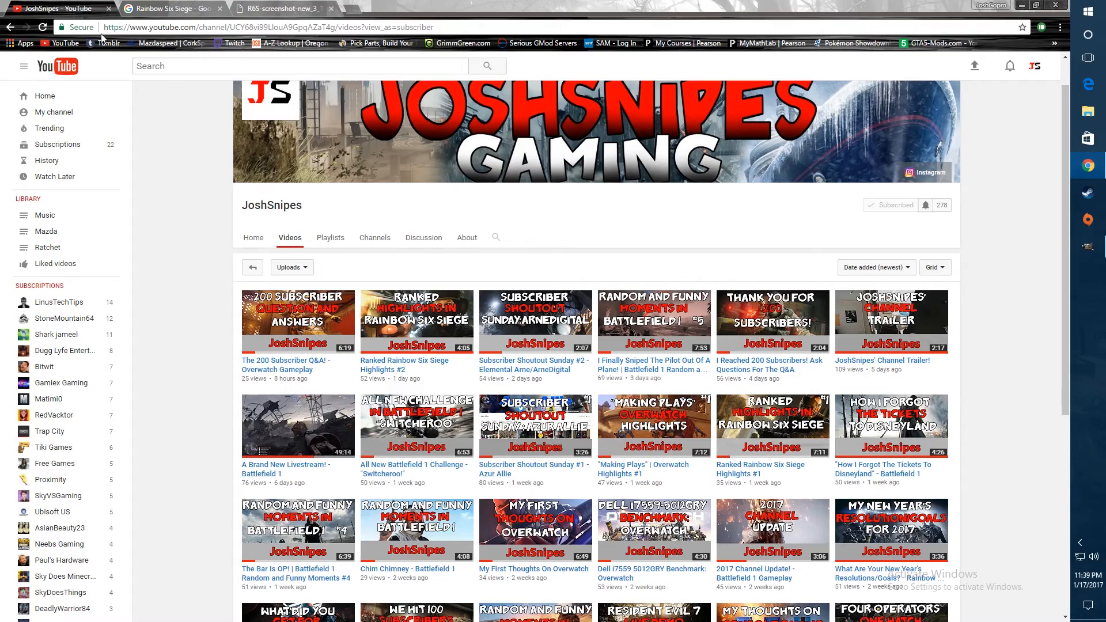
scroll("down", 3)
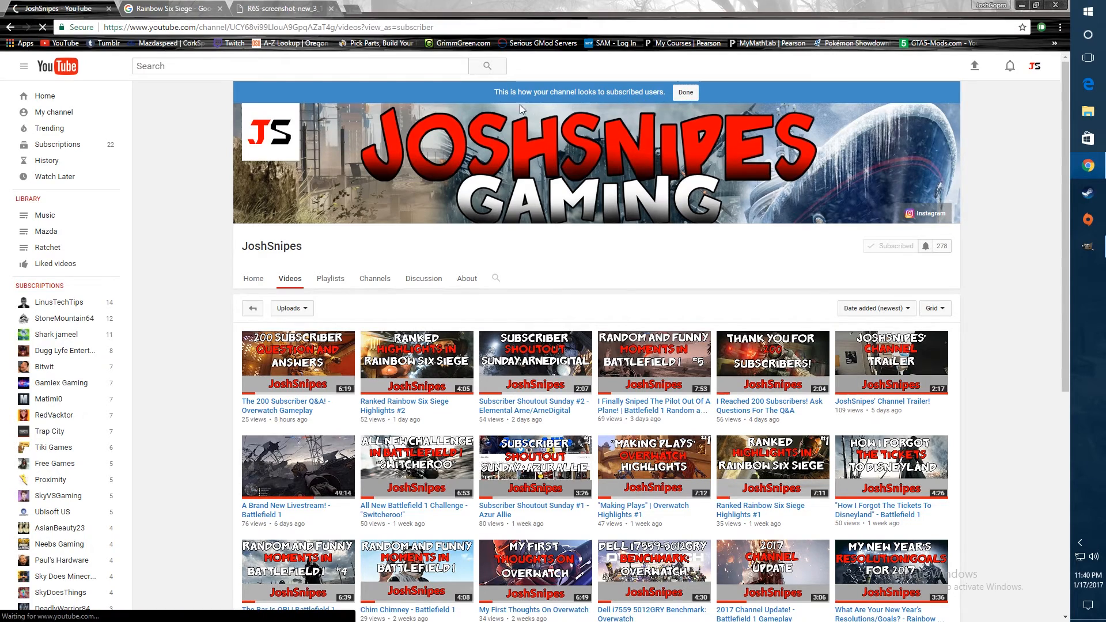
left_click(684, 91)
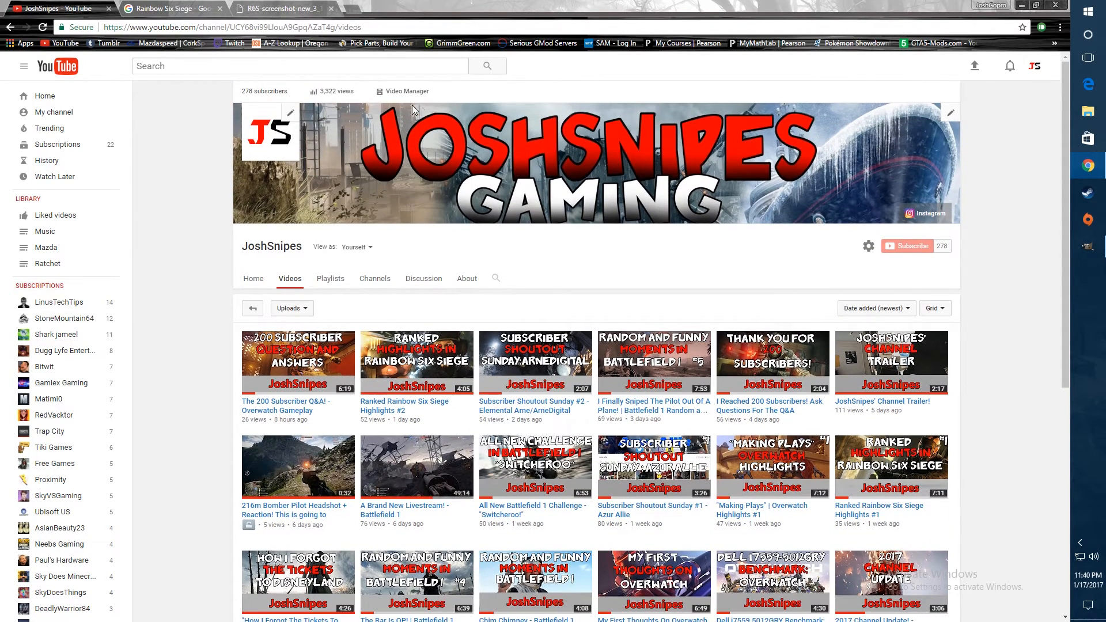
left_click(404, 90)
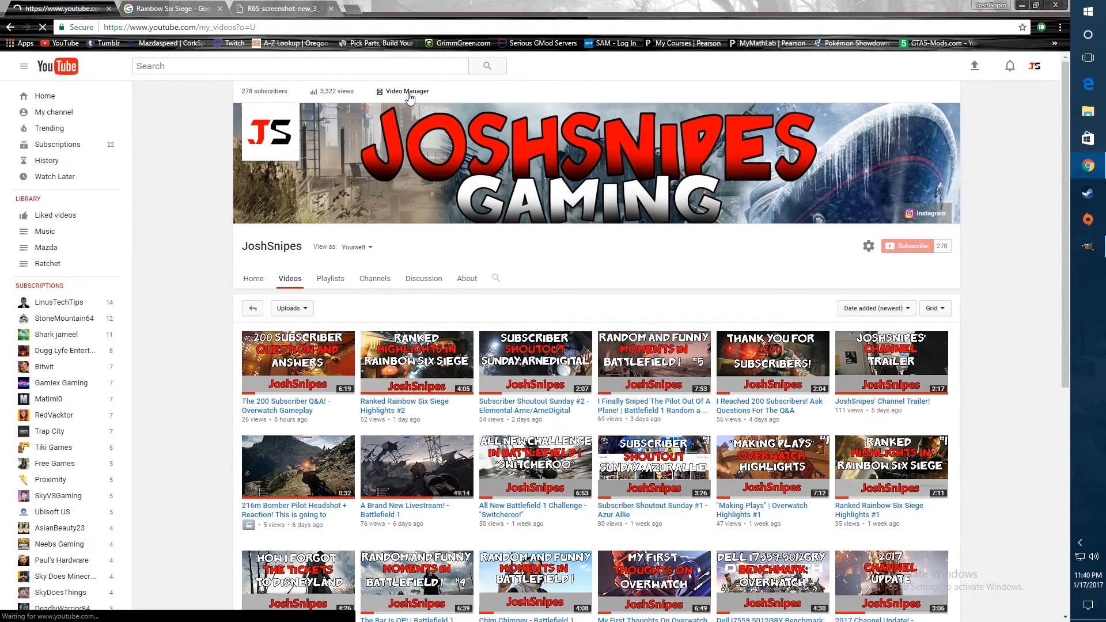
left_click(405, 91)
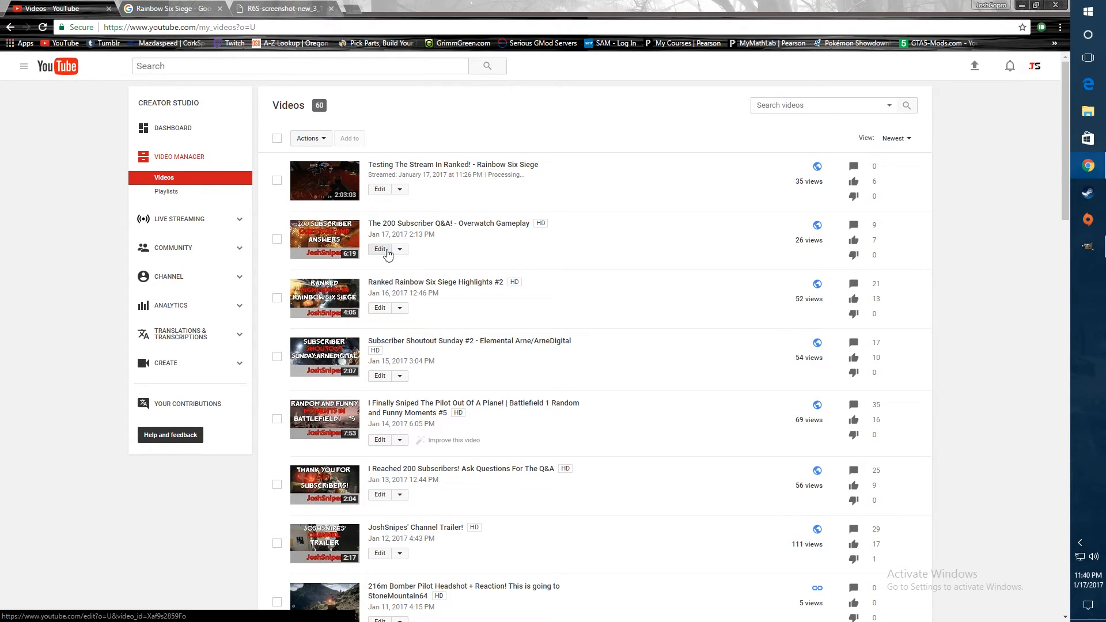
Step: Open the edit page for 'The 200 Subscriber Q&A!' and cancel choosing a new thumbnail
left_click(379, 249)
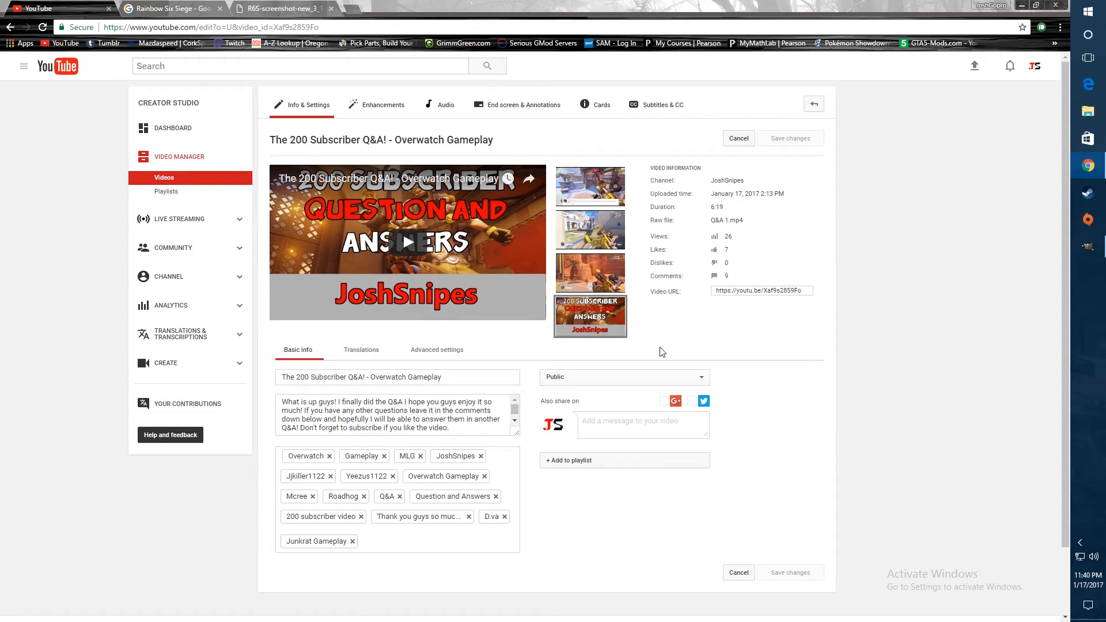
scroll("down", 3)
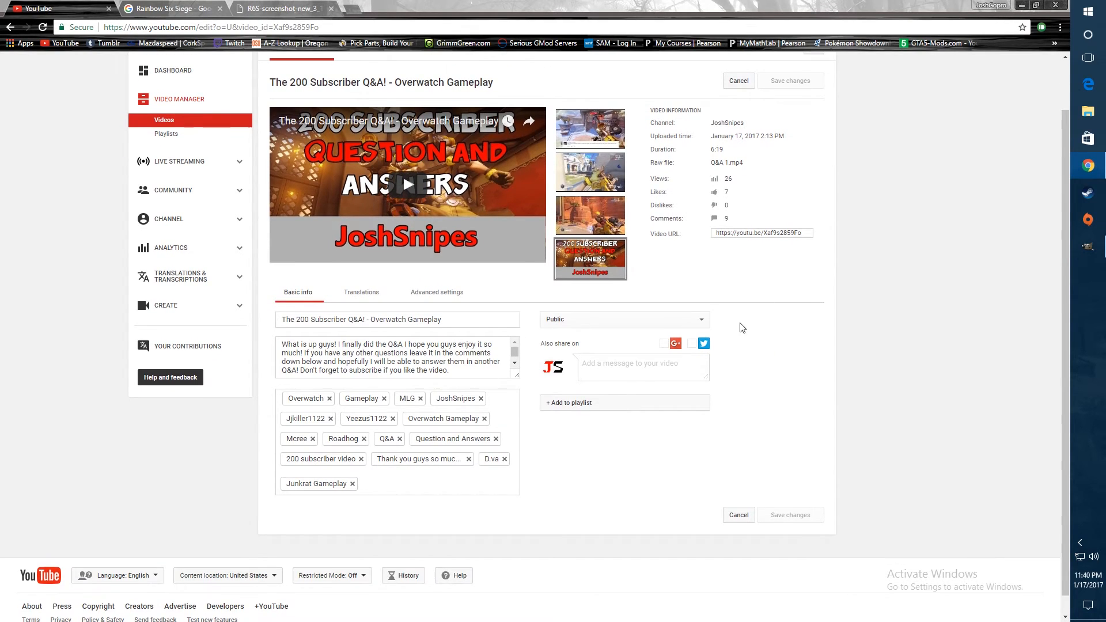
mouse_move(590, 256)
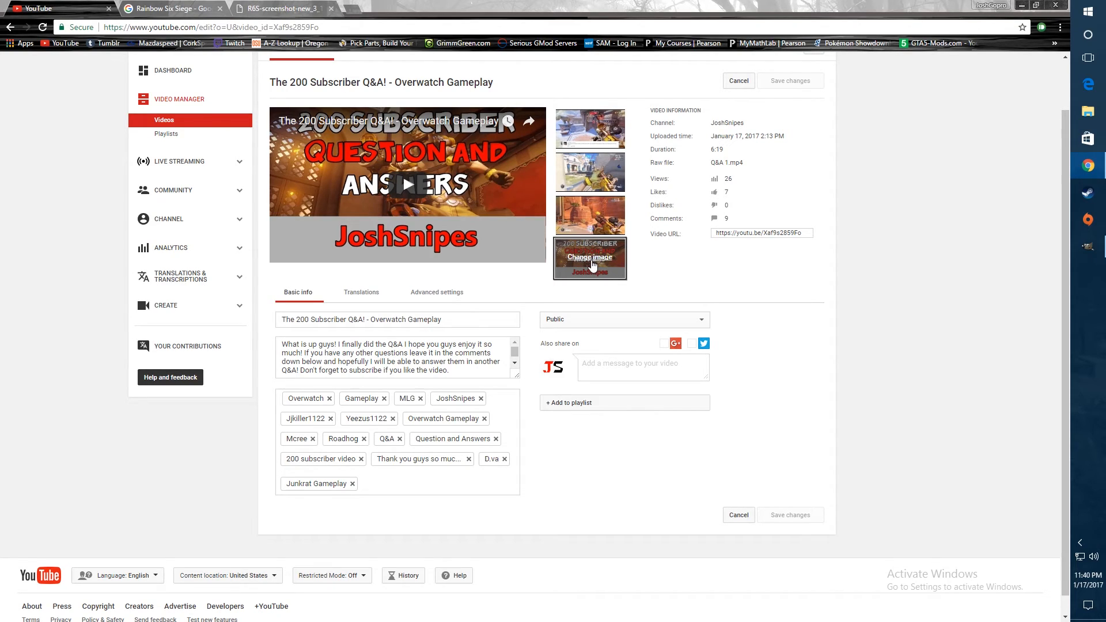
mouse_move(590, 257)
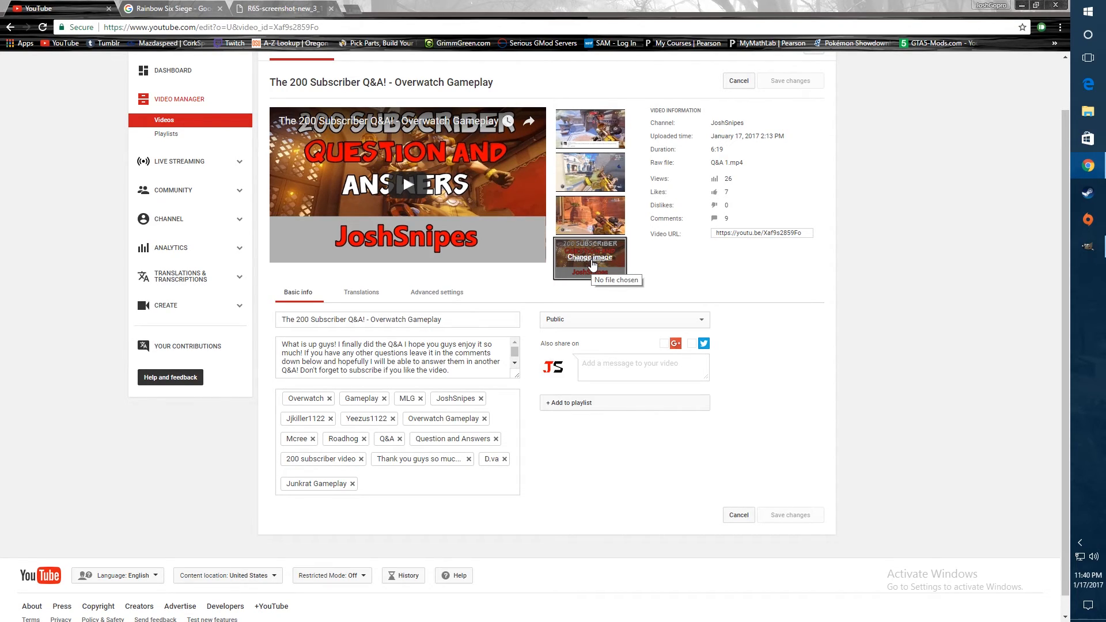
mouse_move(603, 270)
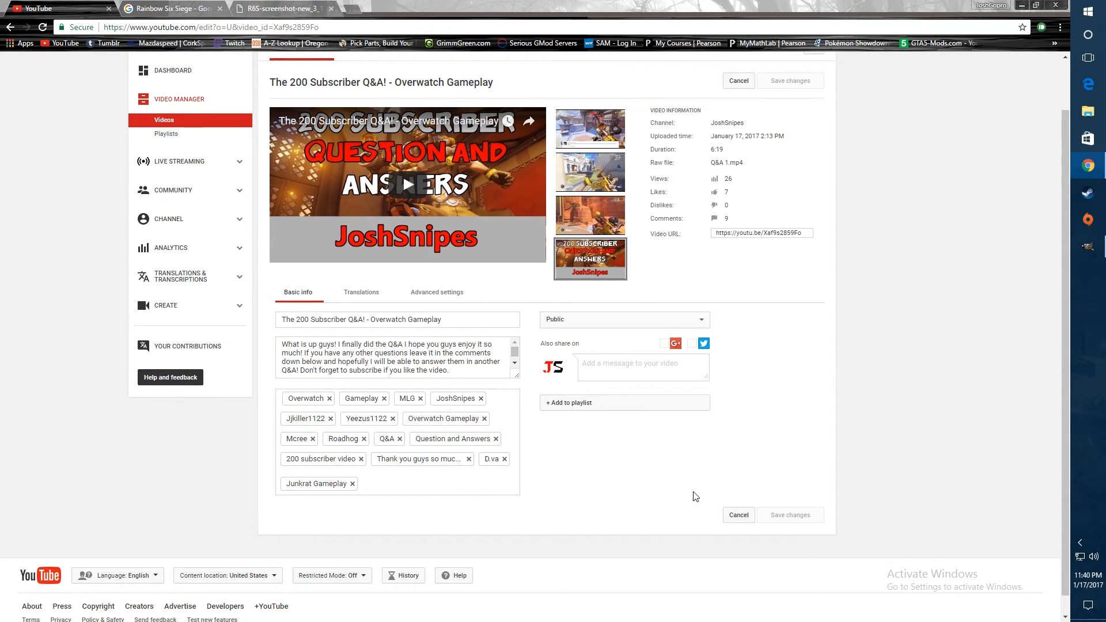
mouse_move(590, 258)
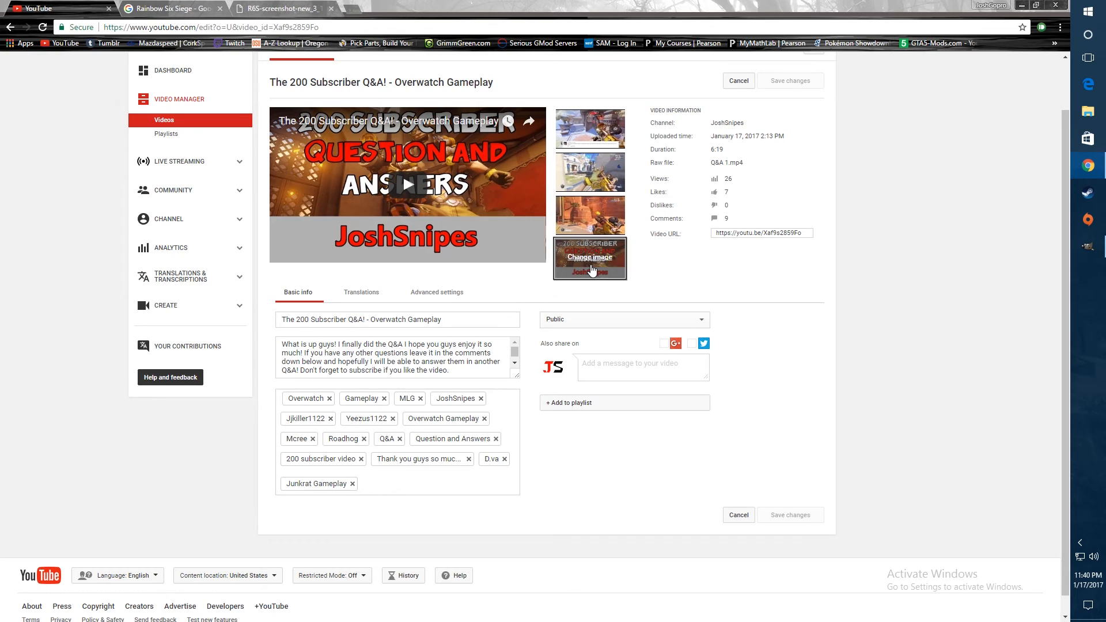
left_click(589, 256)
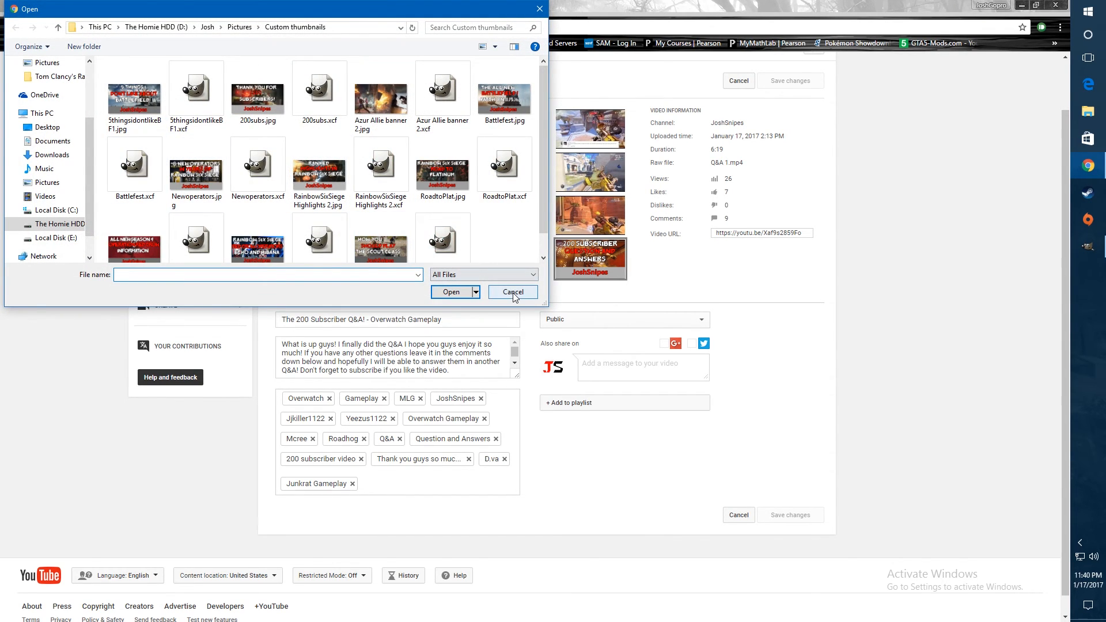
left_click(512, 292)
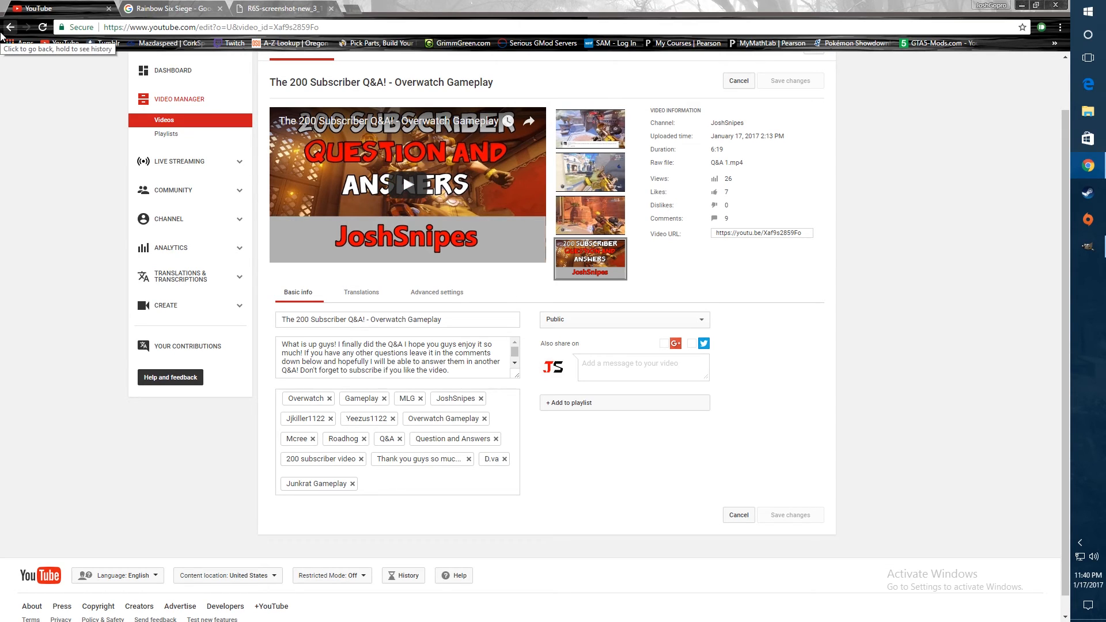